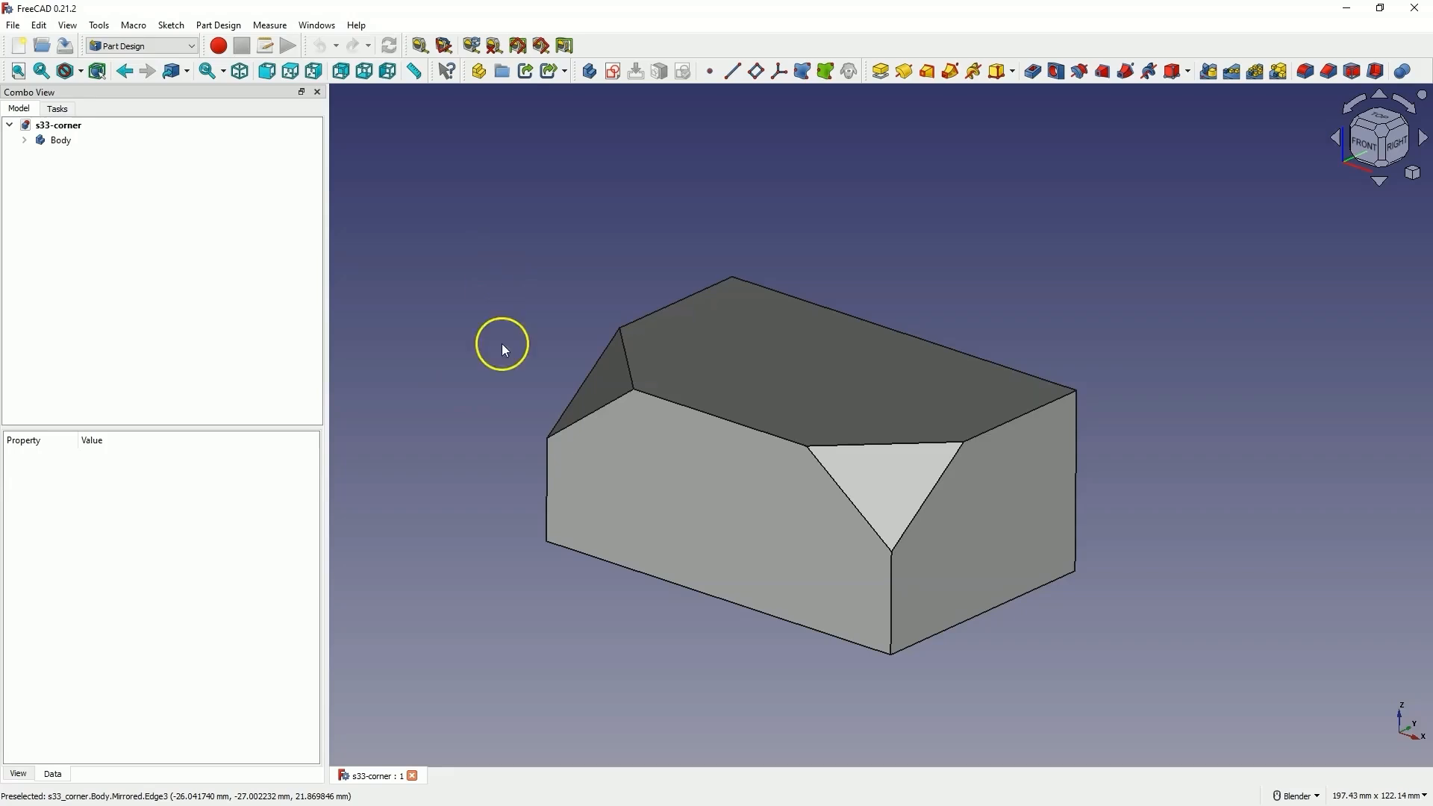
mouse_move(903, 499)
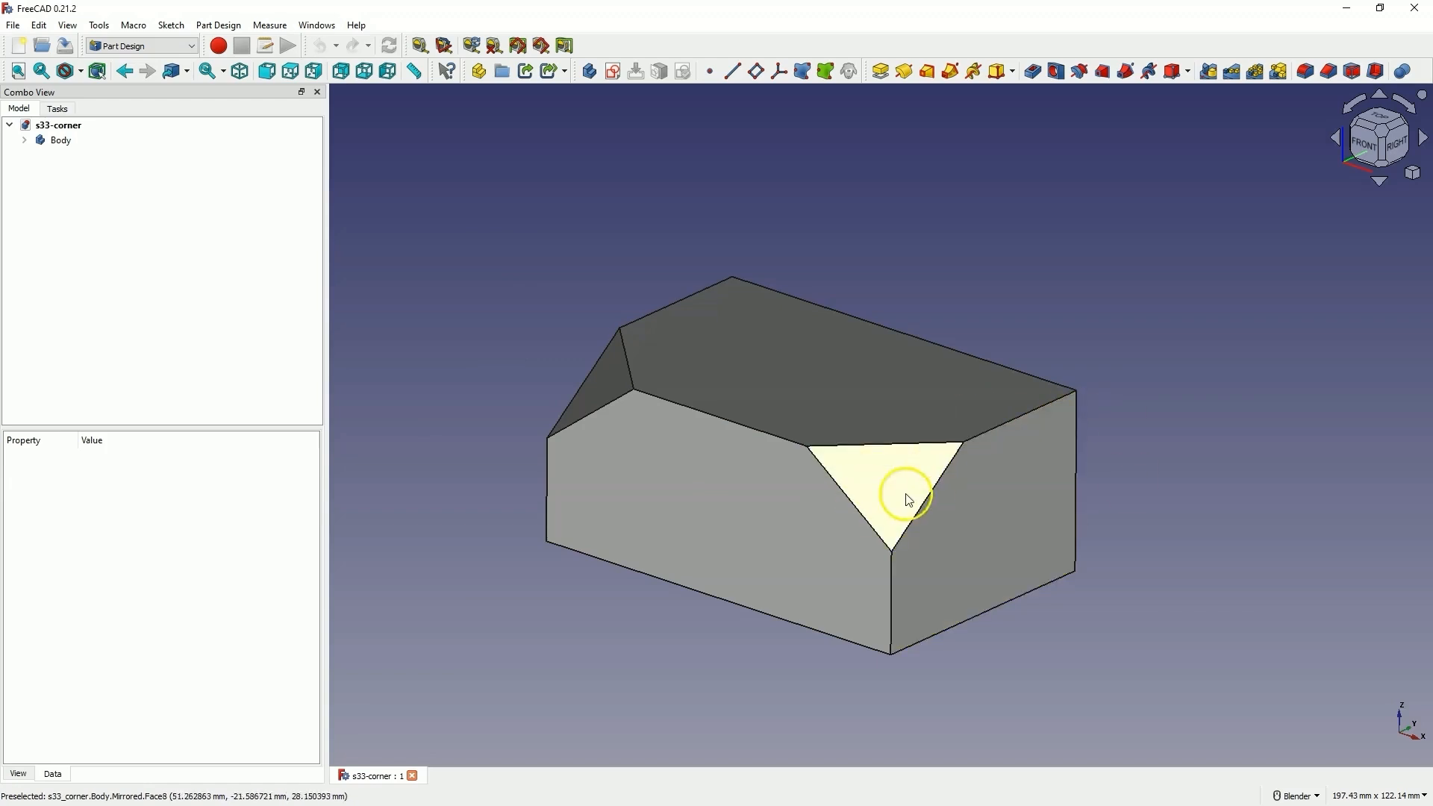
mouse_move(884, 499)
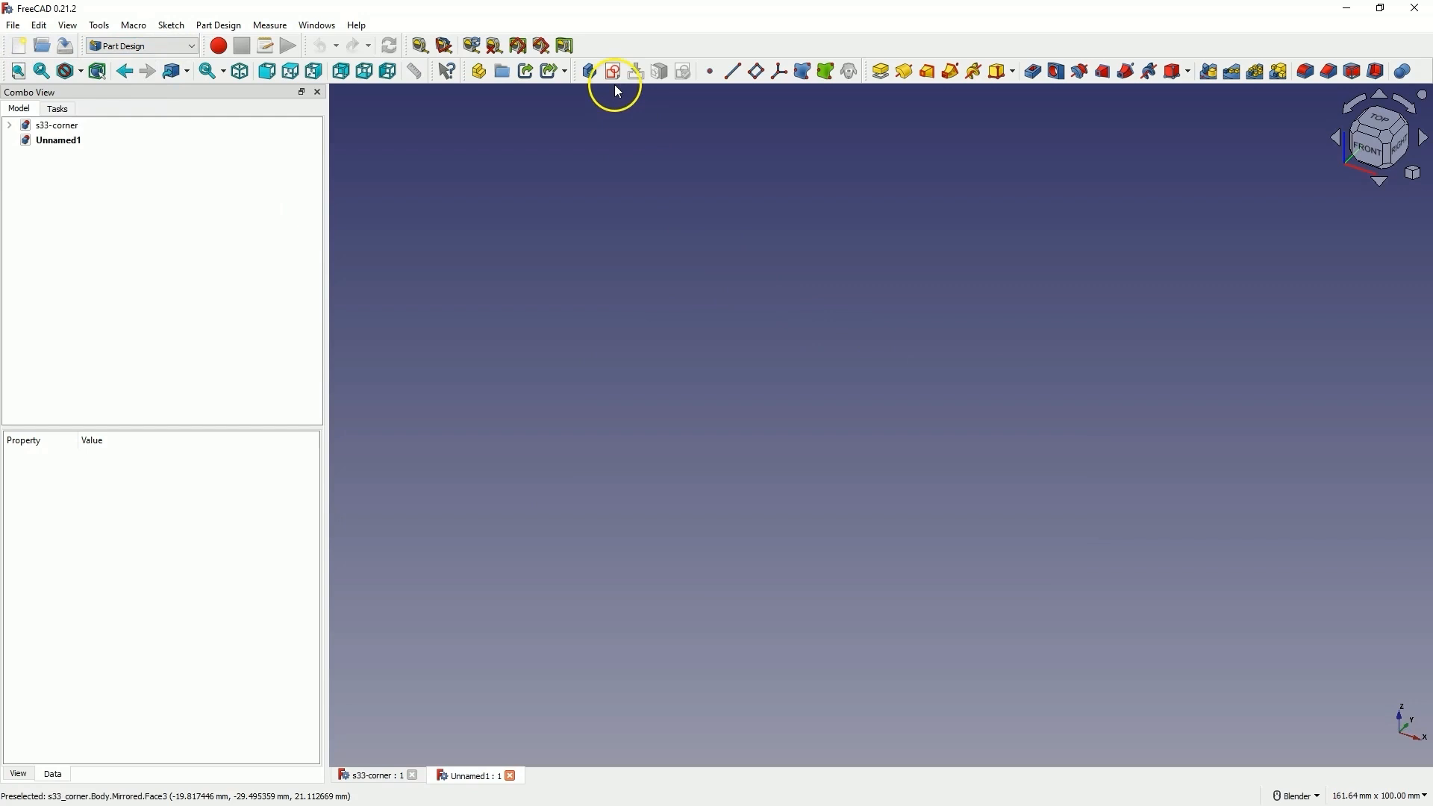
Step: Create a sketch on the XY plane and draw a centred rectangle about the origin
click(614, 70)
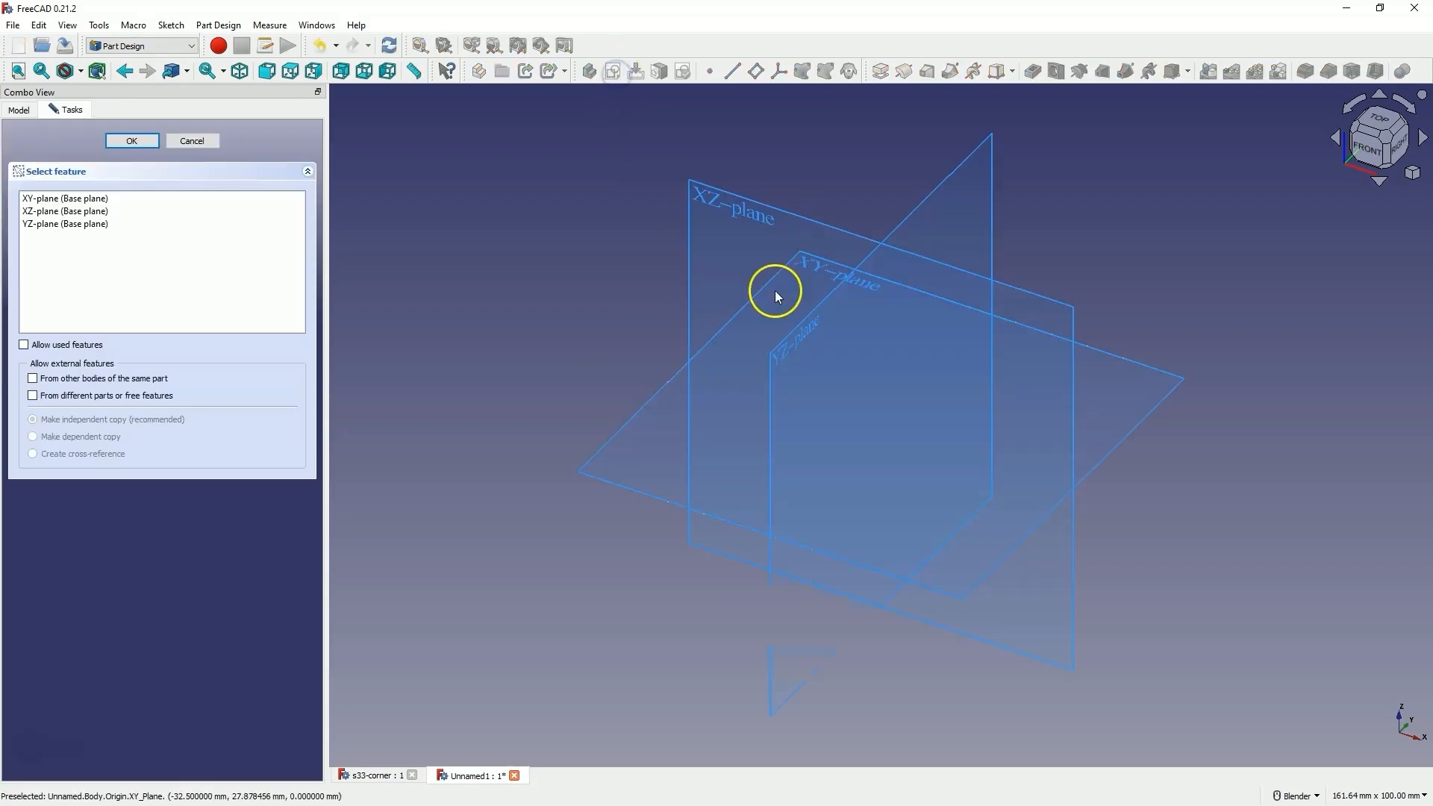
click(132, 140)
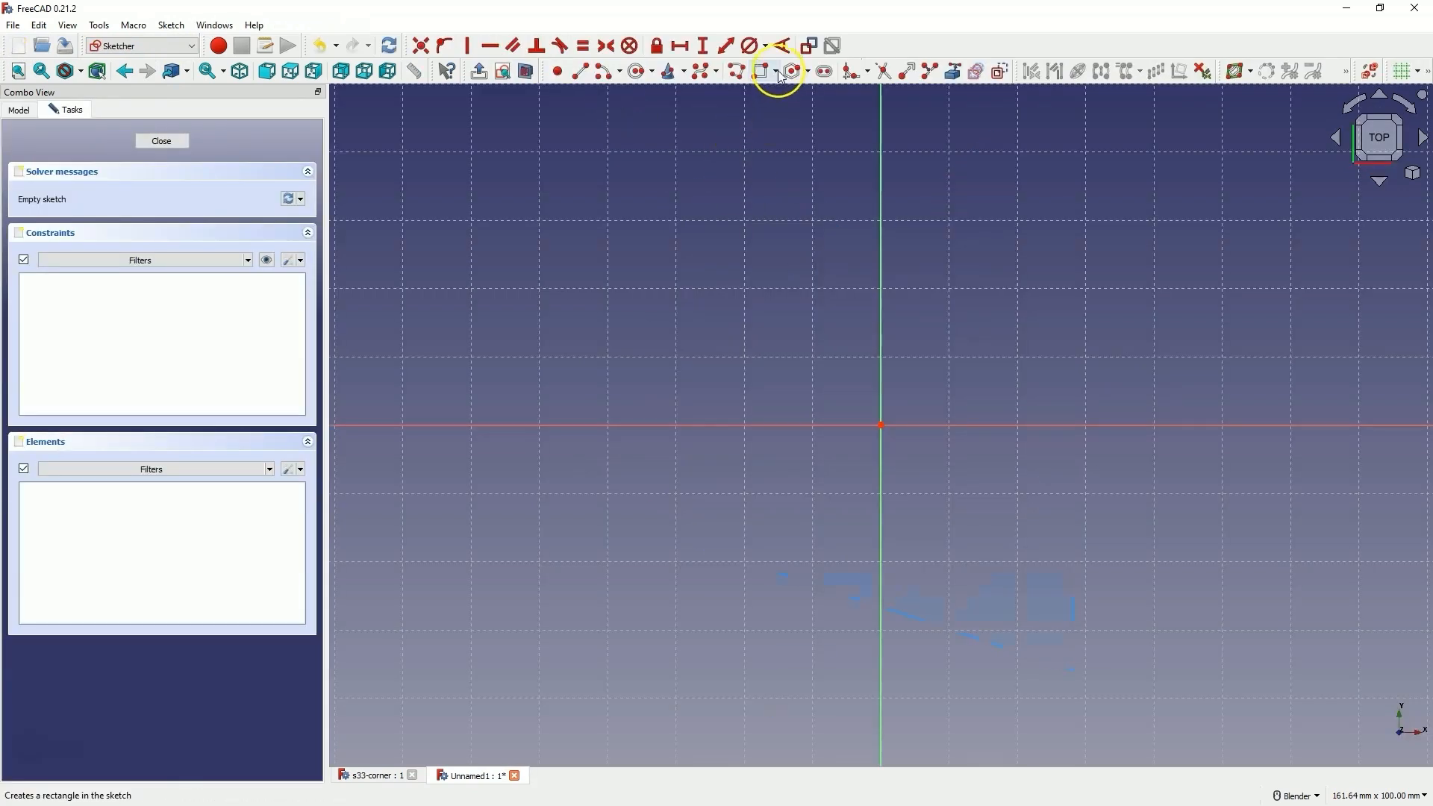
click(766, 70)
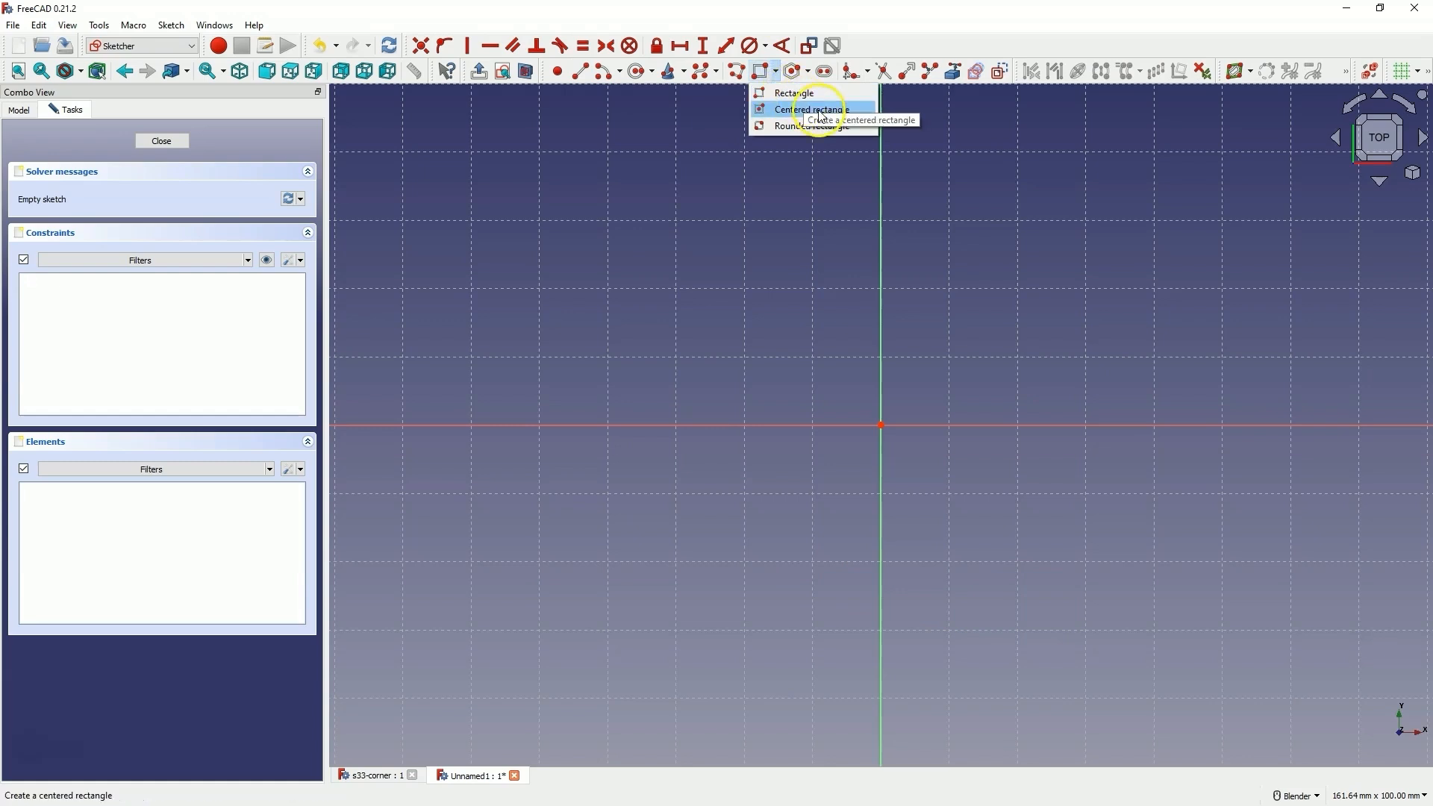
click(808, 109)
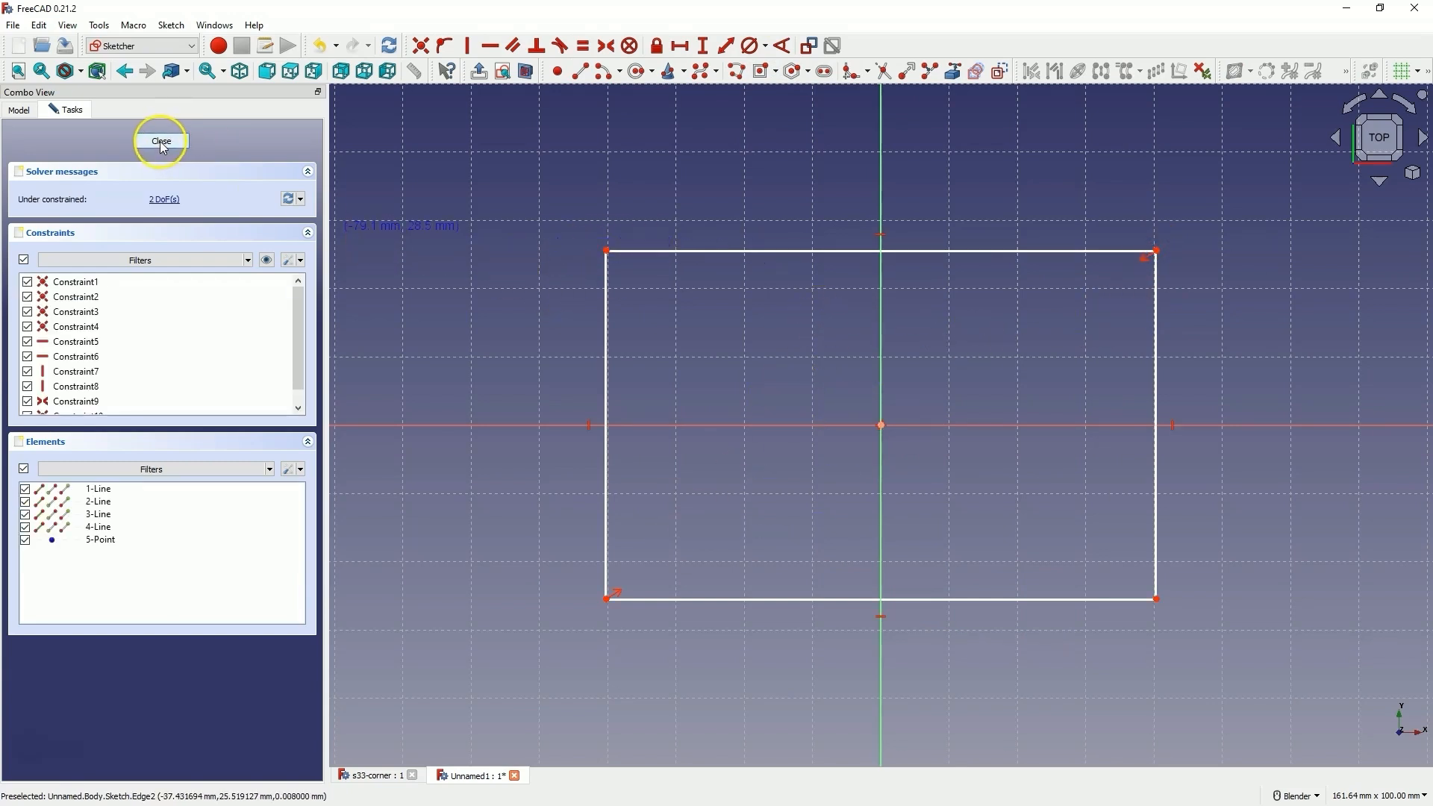
Step: Close the rectangle sketch and pad it into a 30 mm thick solid block
click(161, 140)
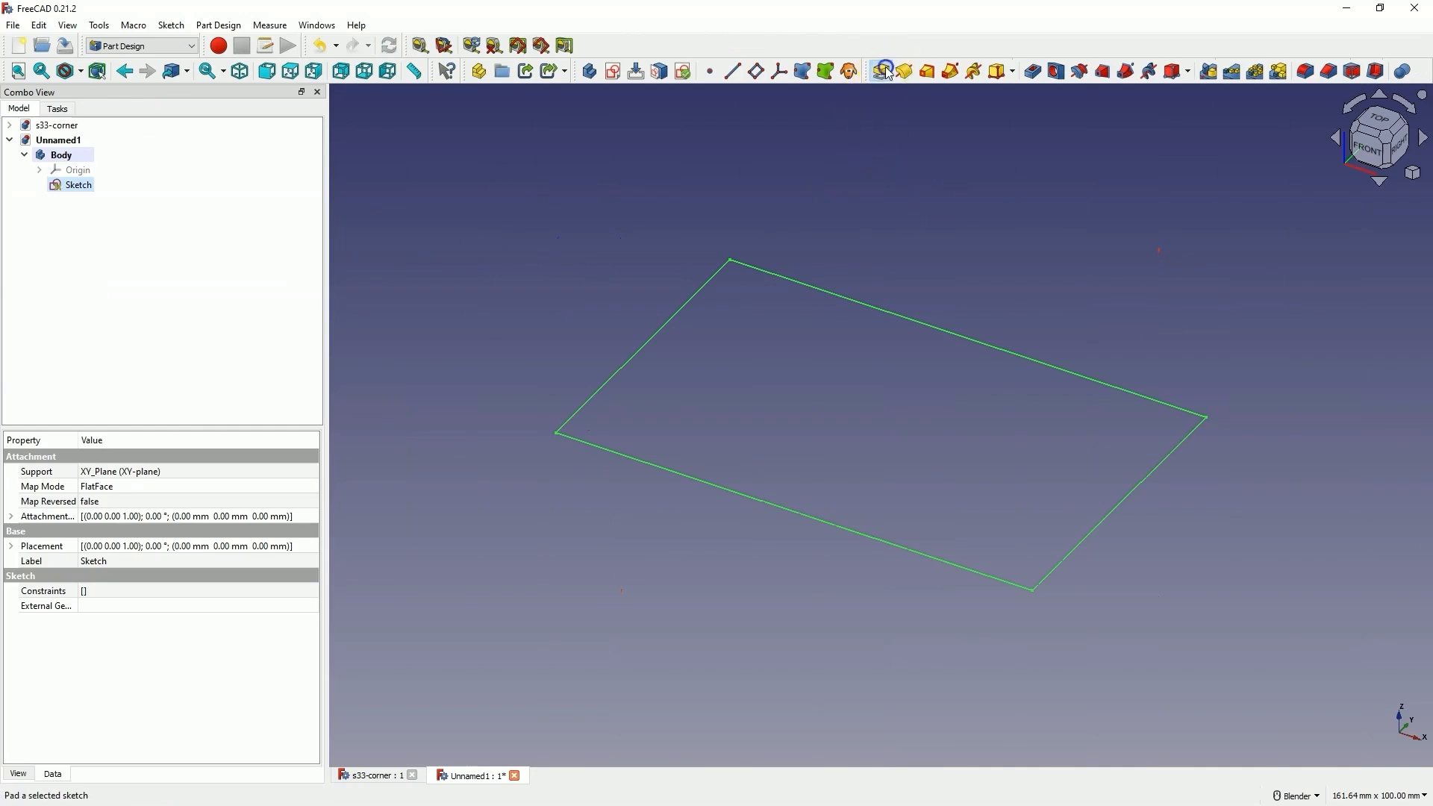
click(887, 69)
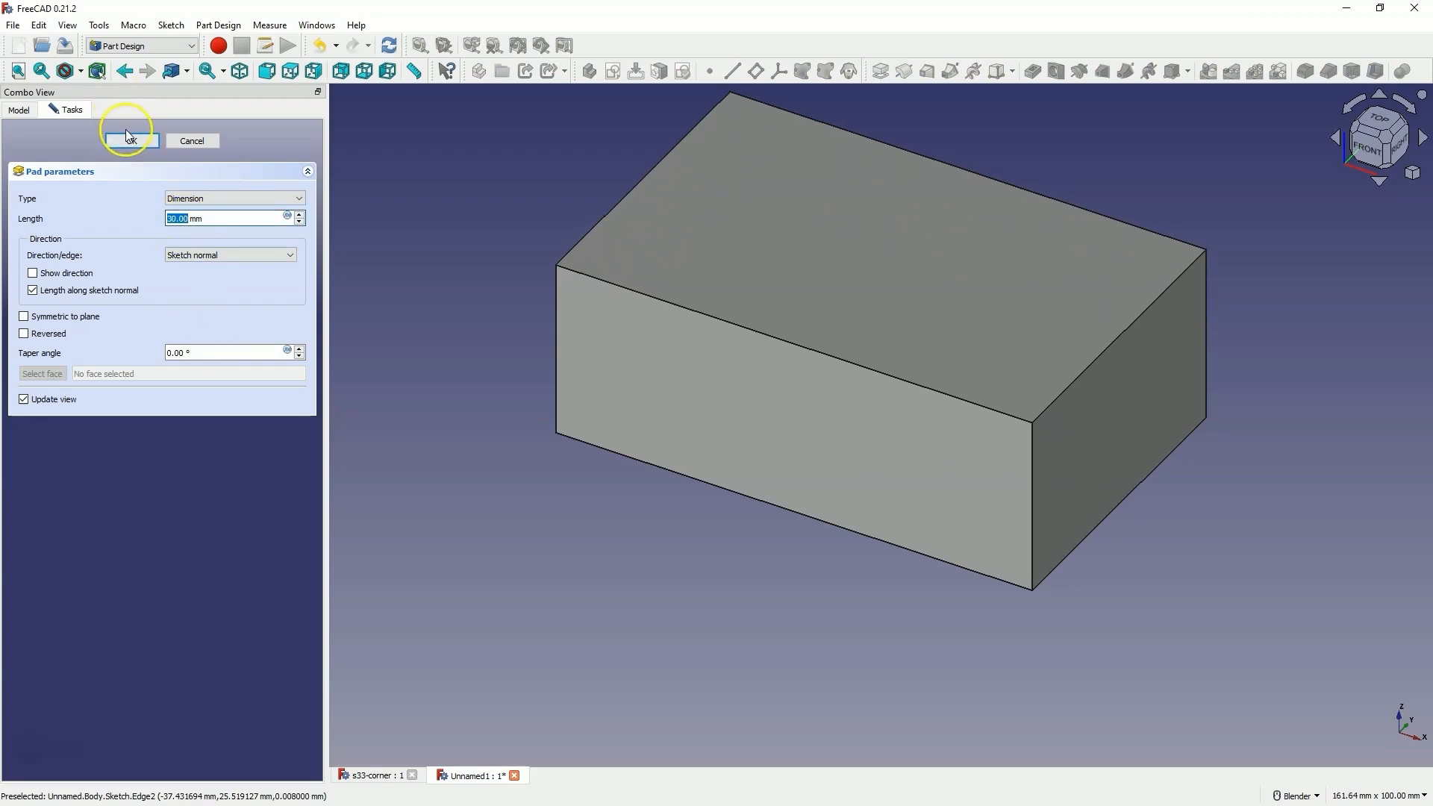
click(130, 141)
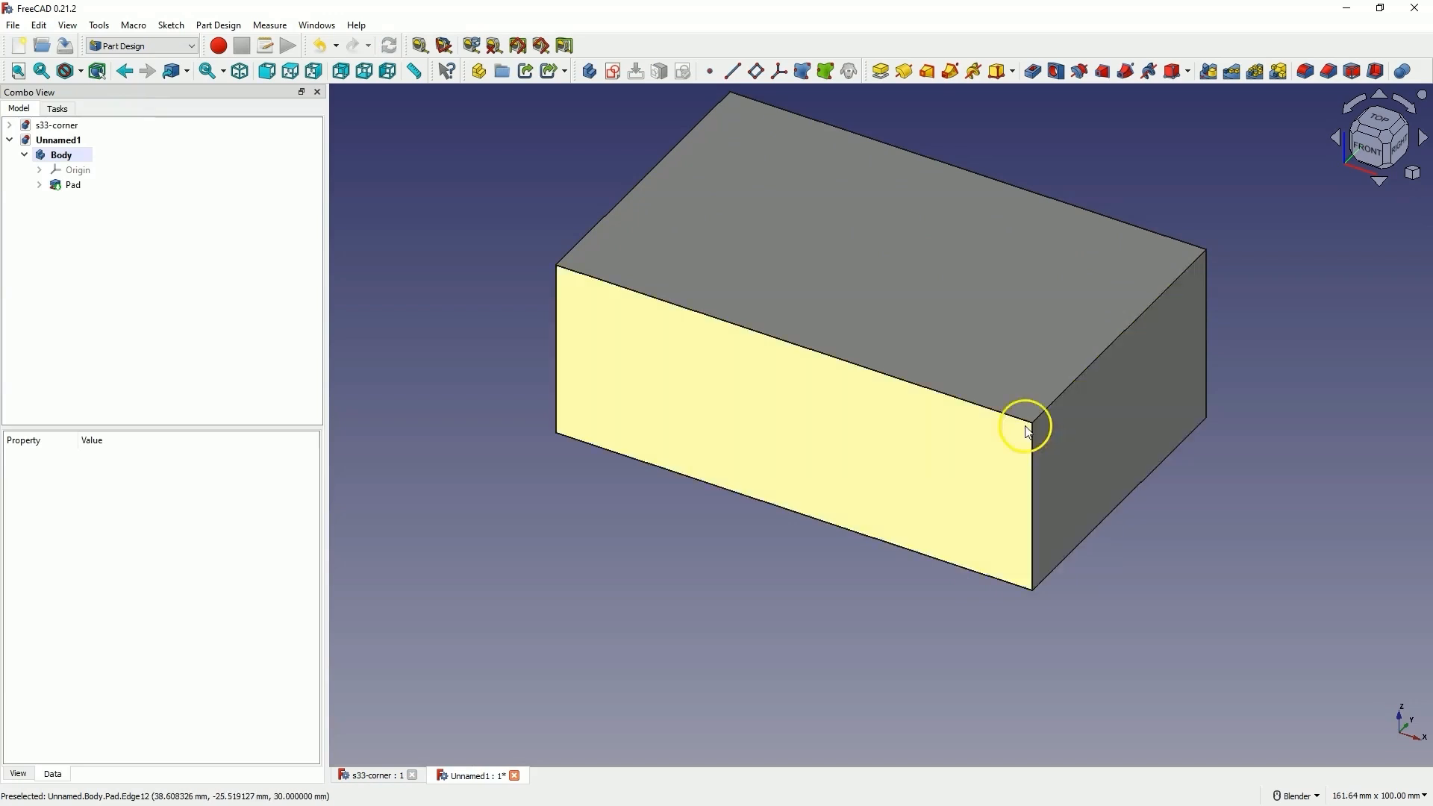
mouse_move(997, 445)
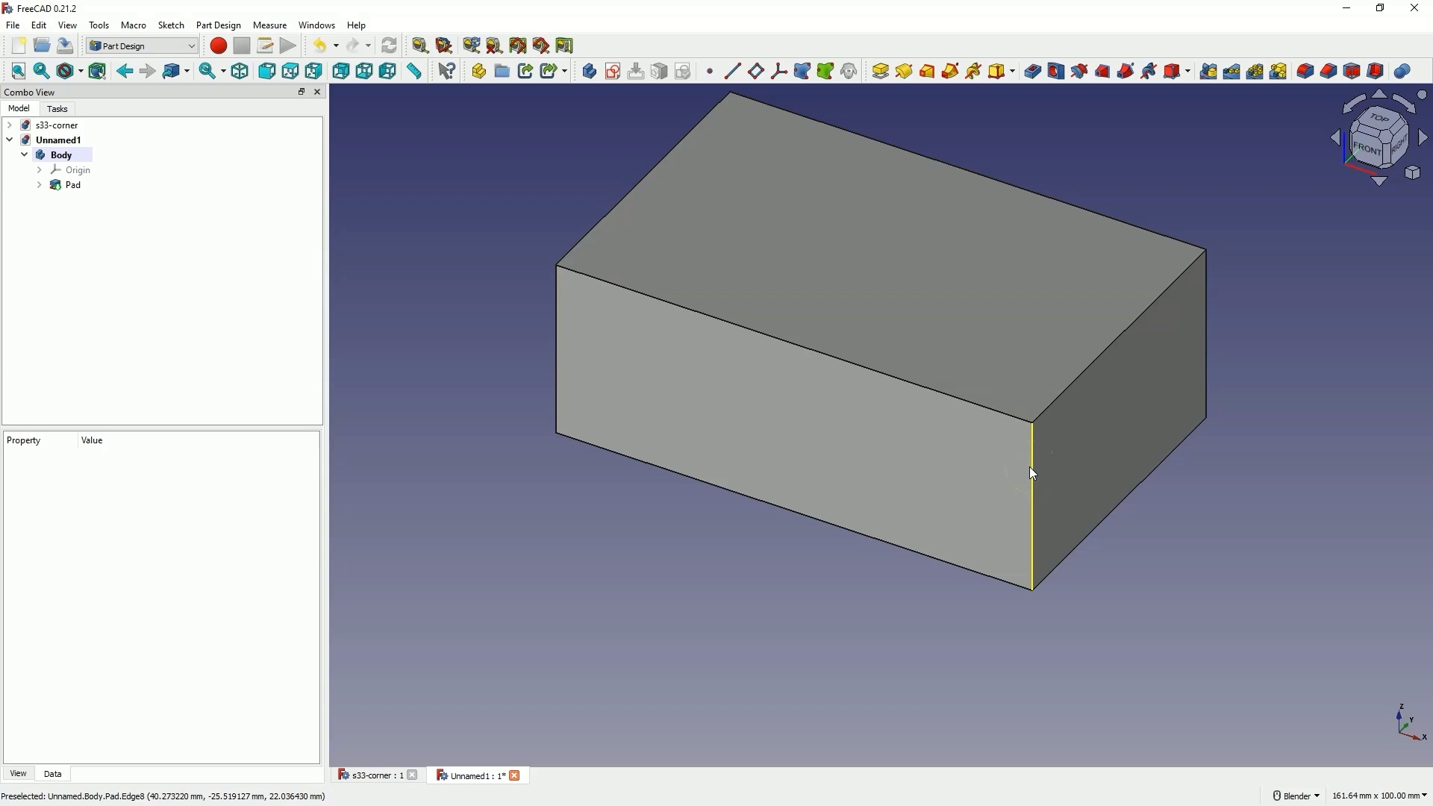
mouse_move(907, 655)
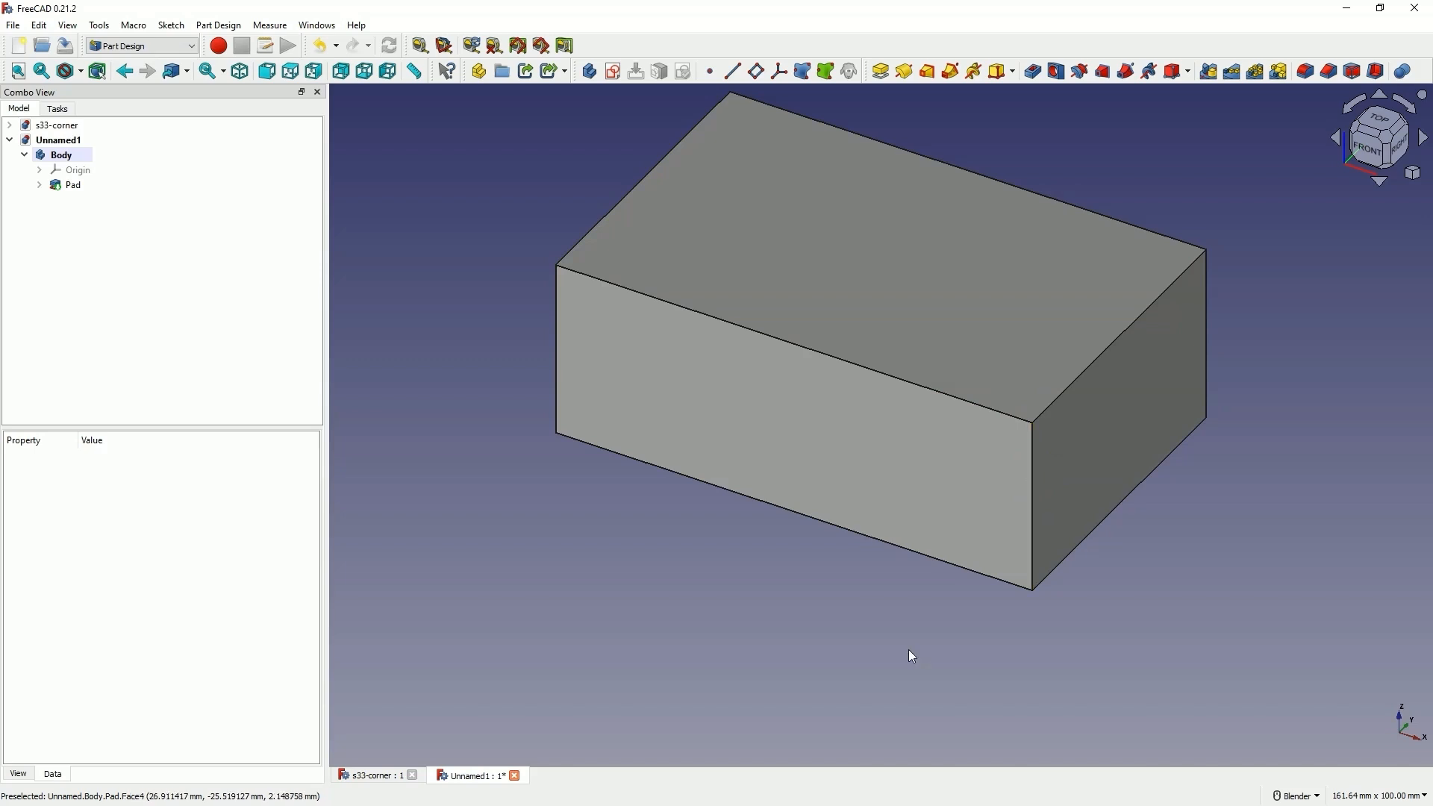
Step: Select the front face of the 30 mm padded block
click(949, 503)
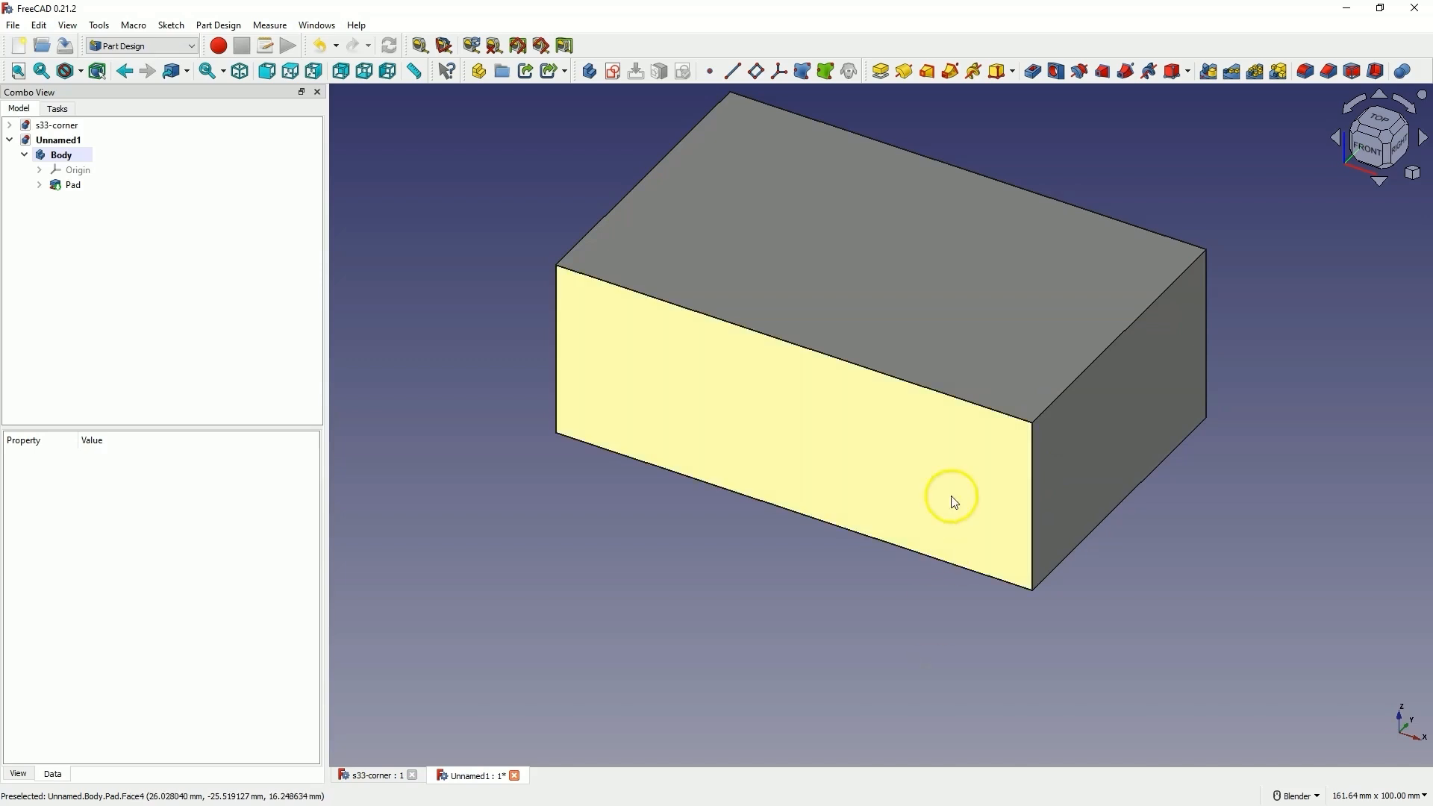
click(949, 500)
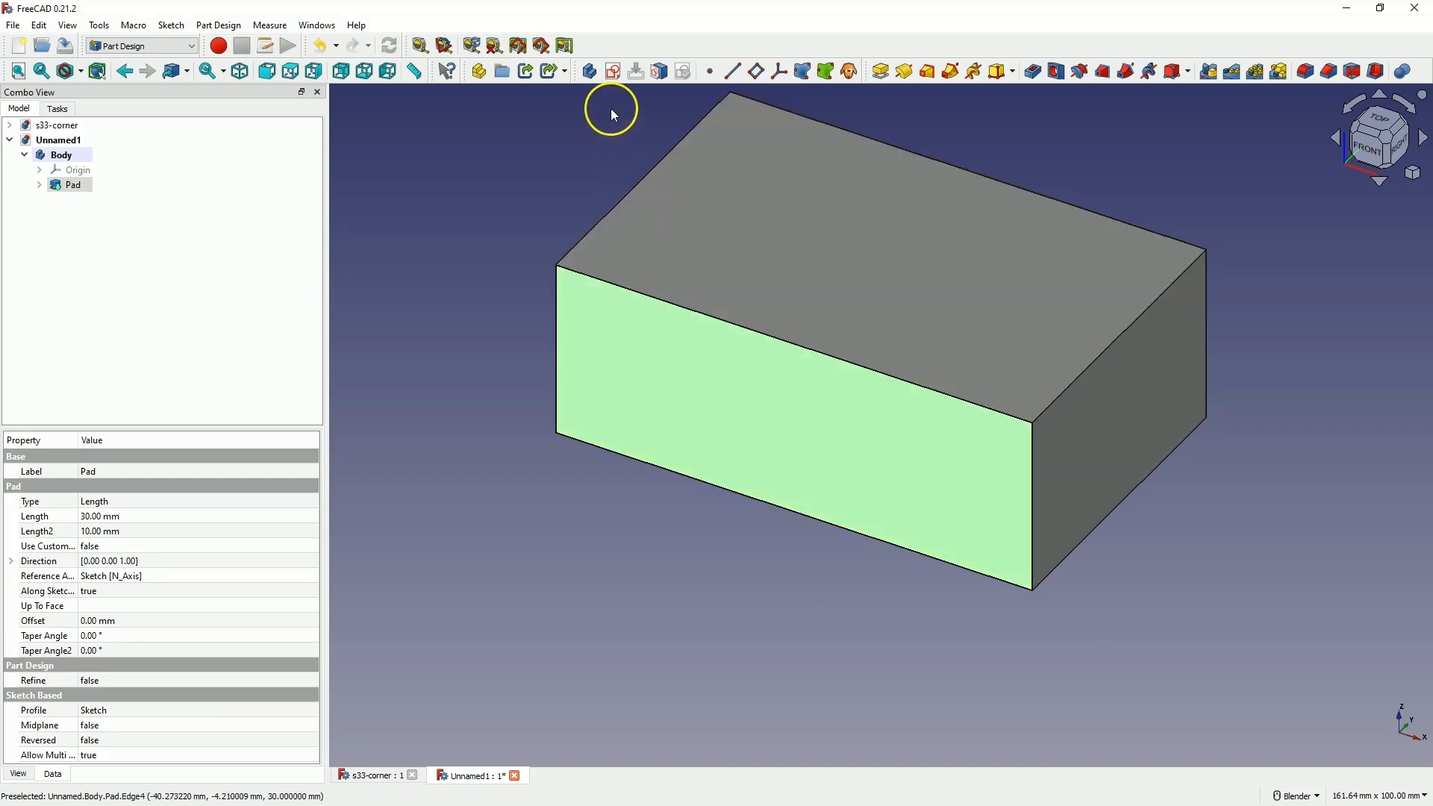
mouse_move(612, 70)
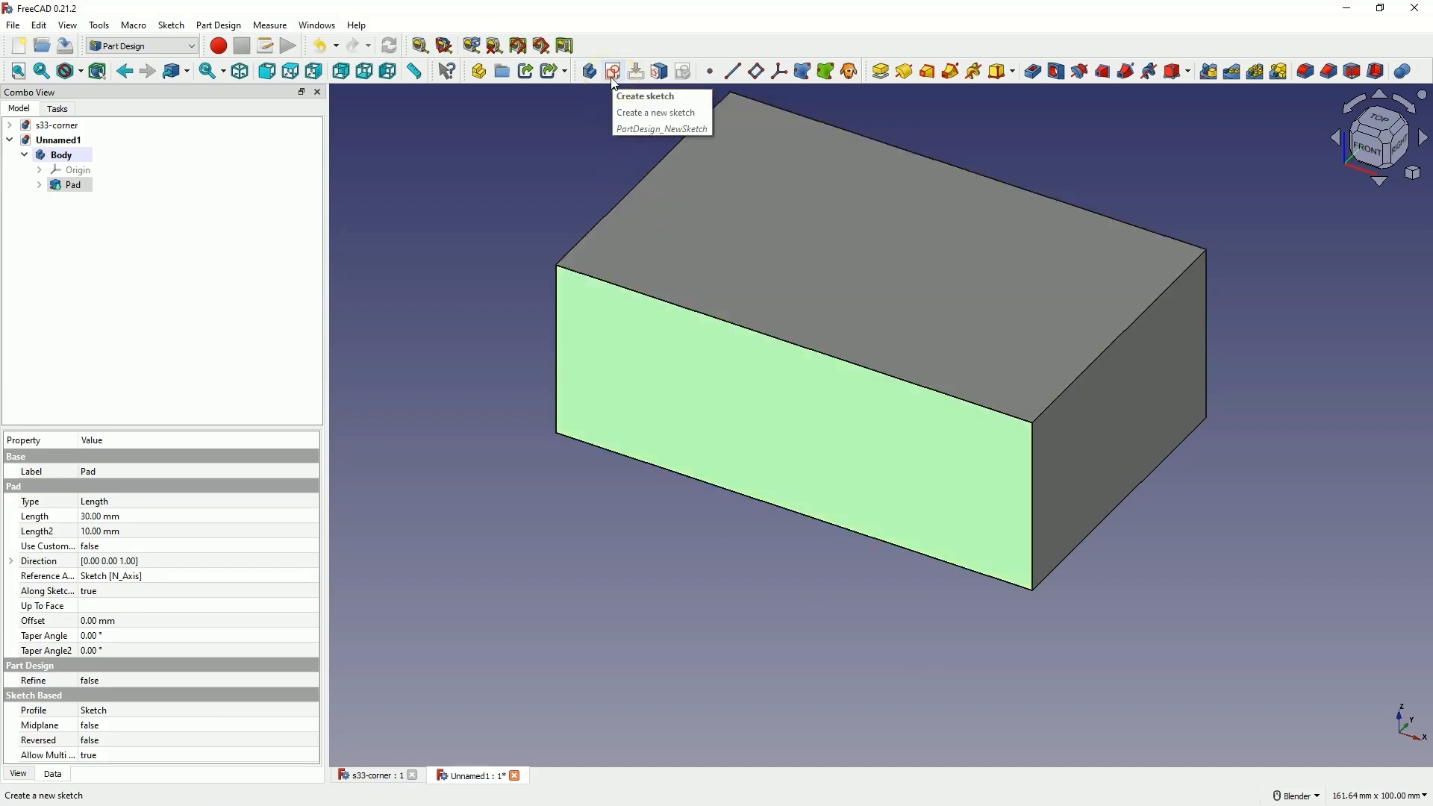
Step: Sketch on the front face a diagonal line cutting across the top-right corner
click(609, 70)
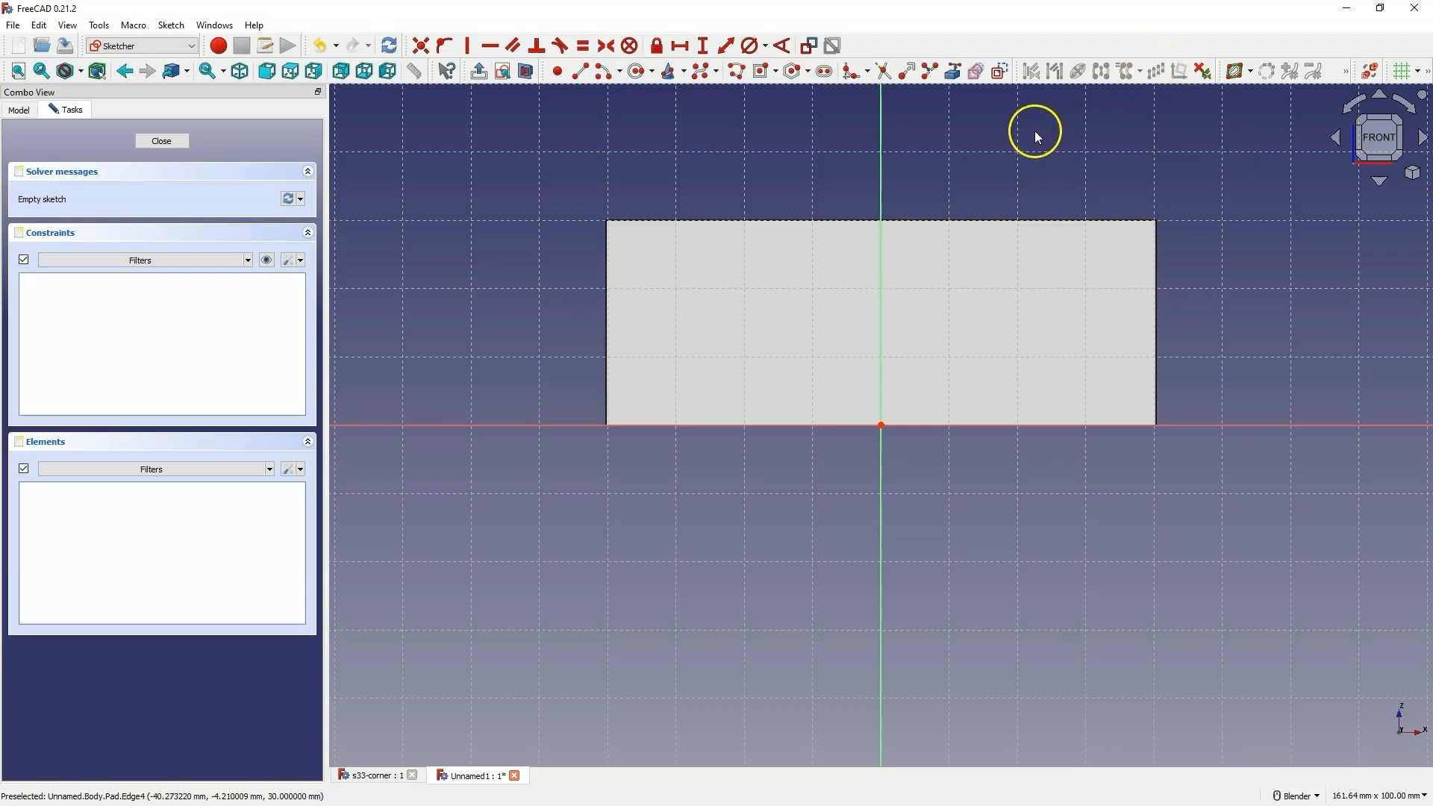
mouse_move(953, 70)
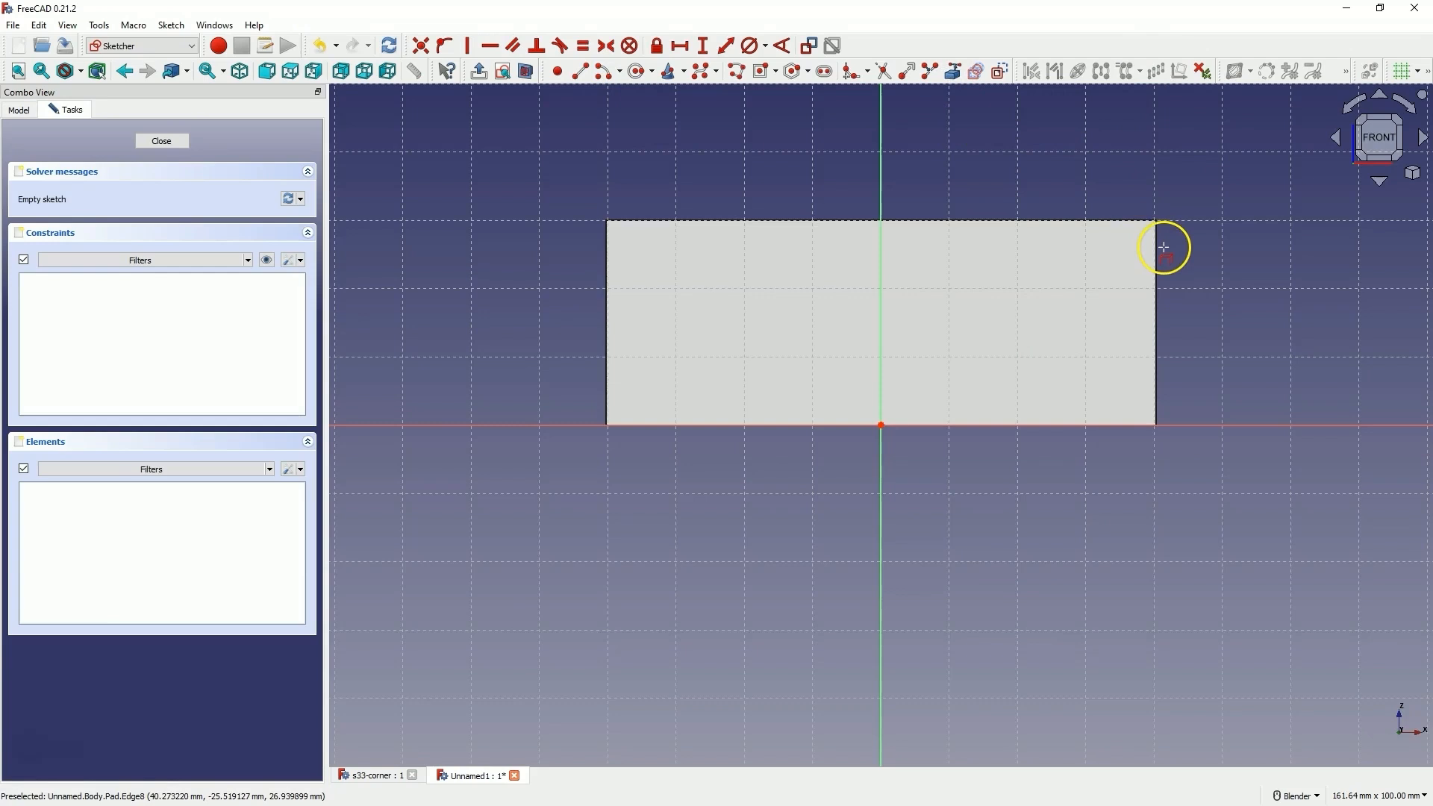
click(1157, 270)
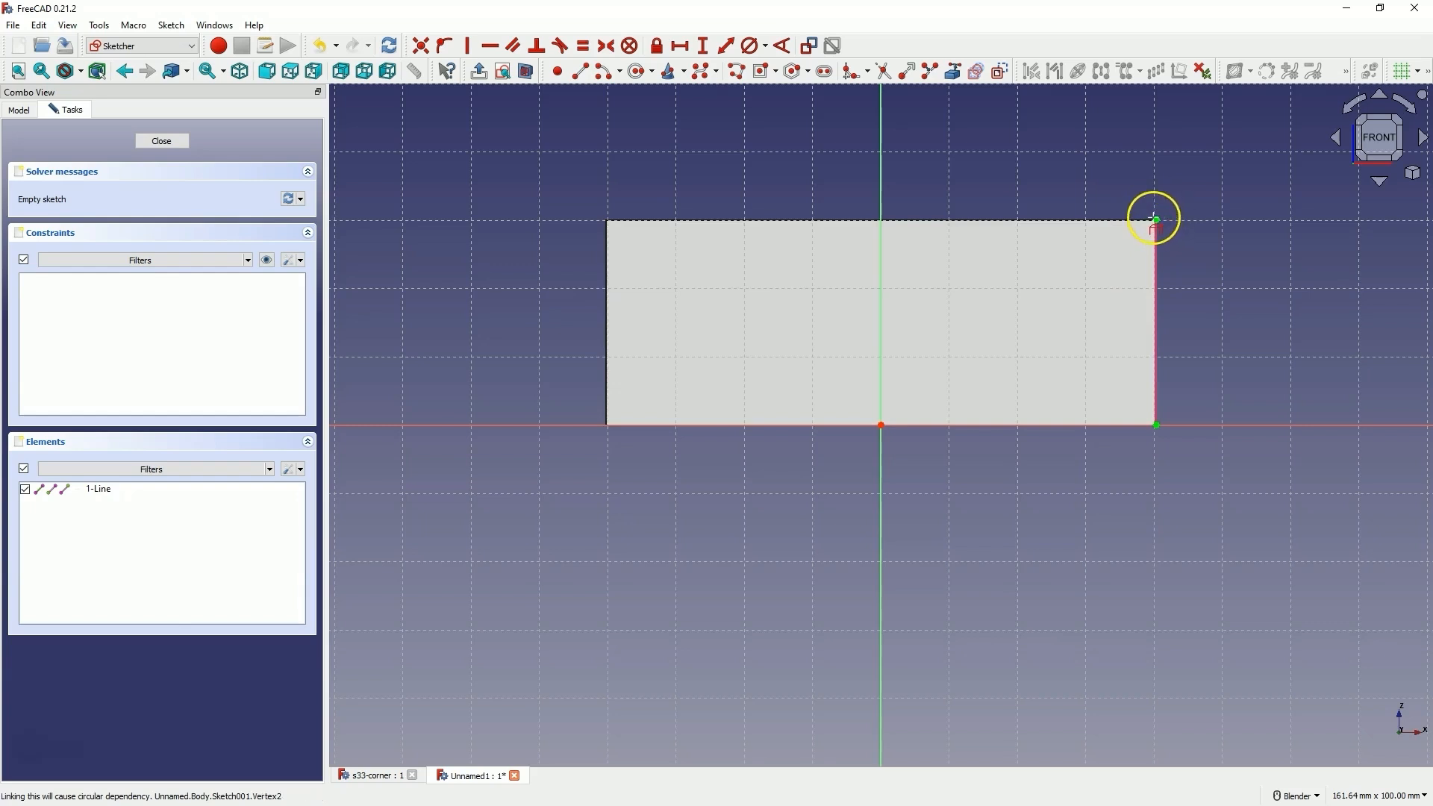
mouse_move(916, 197)
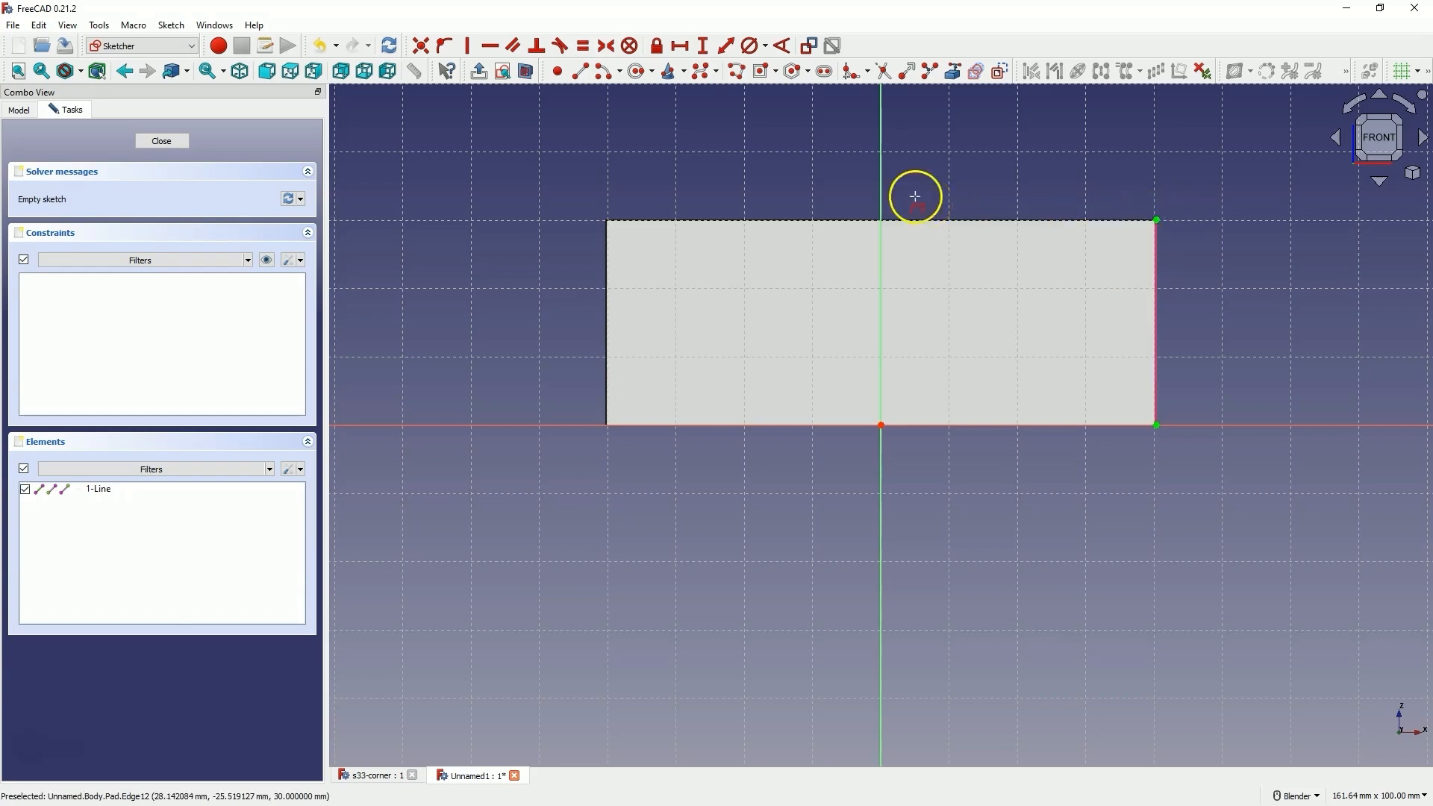
mouse_move(582, 70)
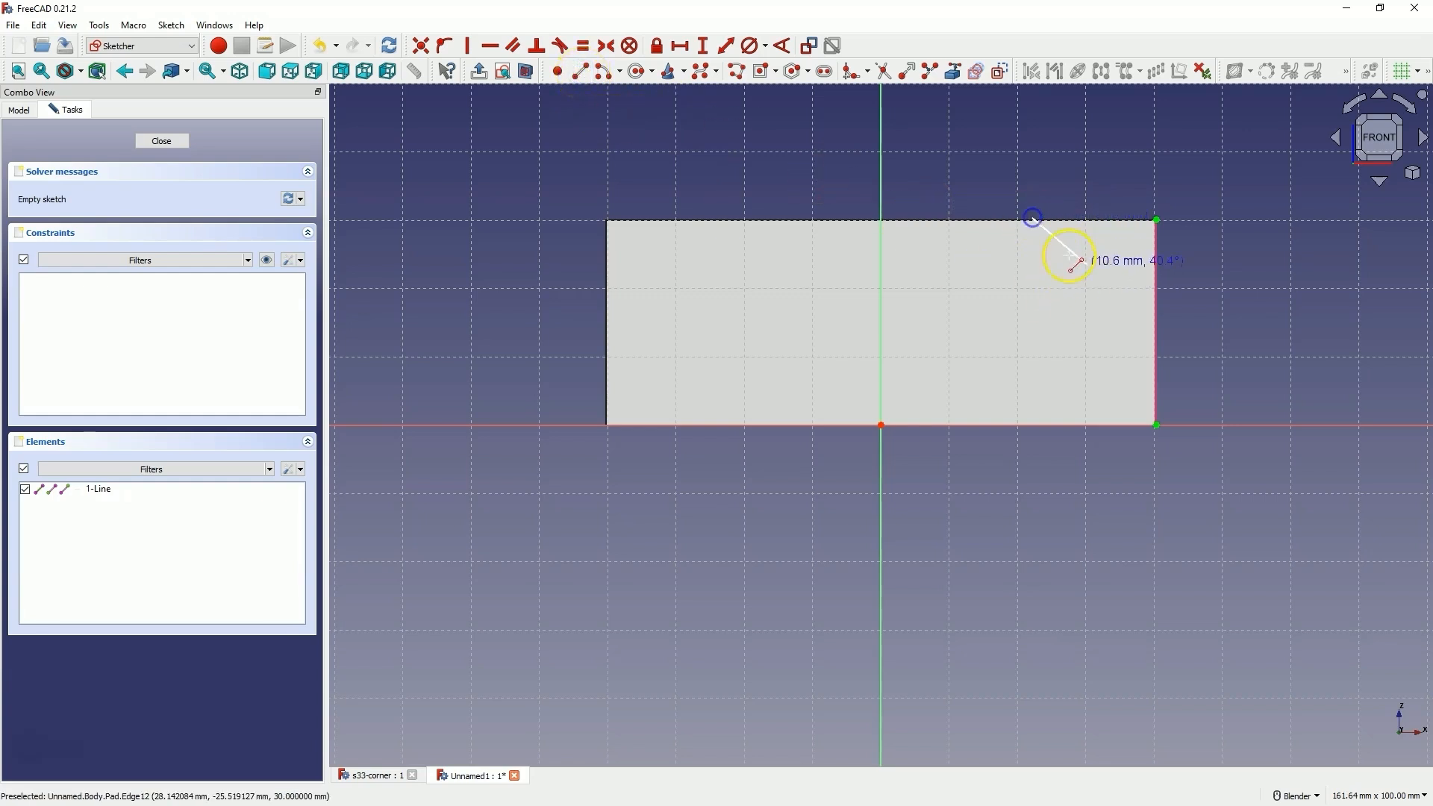
click(1033, 218)
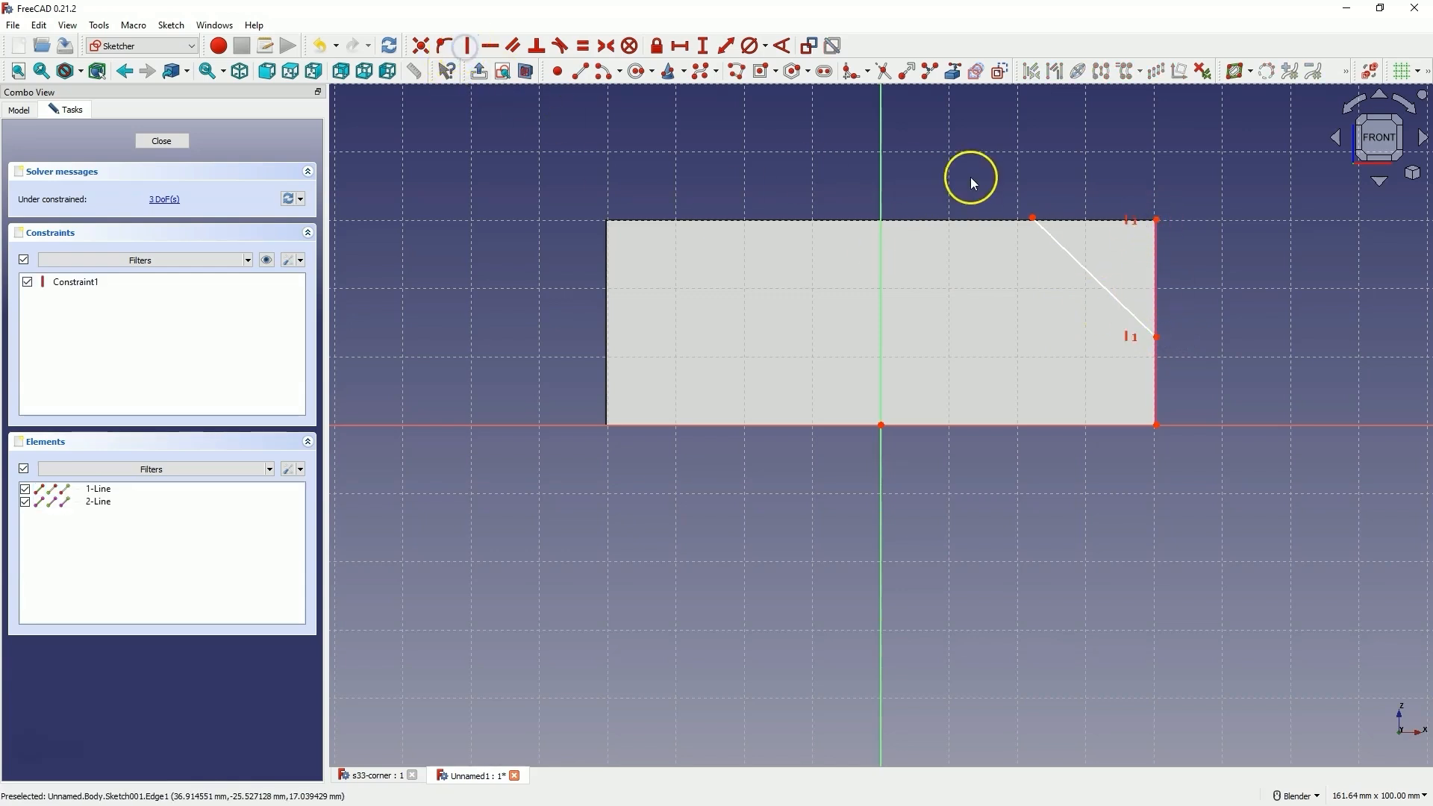
Step: Constrain the diagonal's endpoints level, 20 mm in from the side and 15 mm down
click(1155, 221)
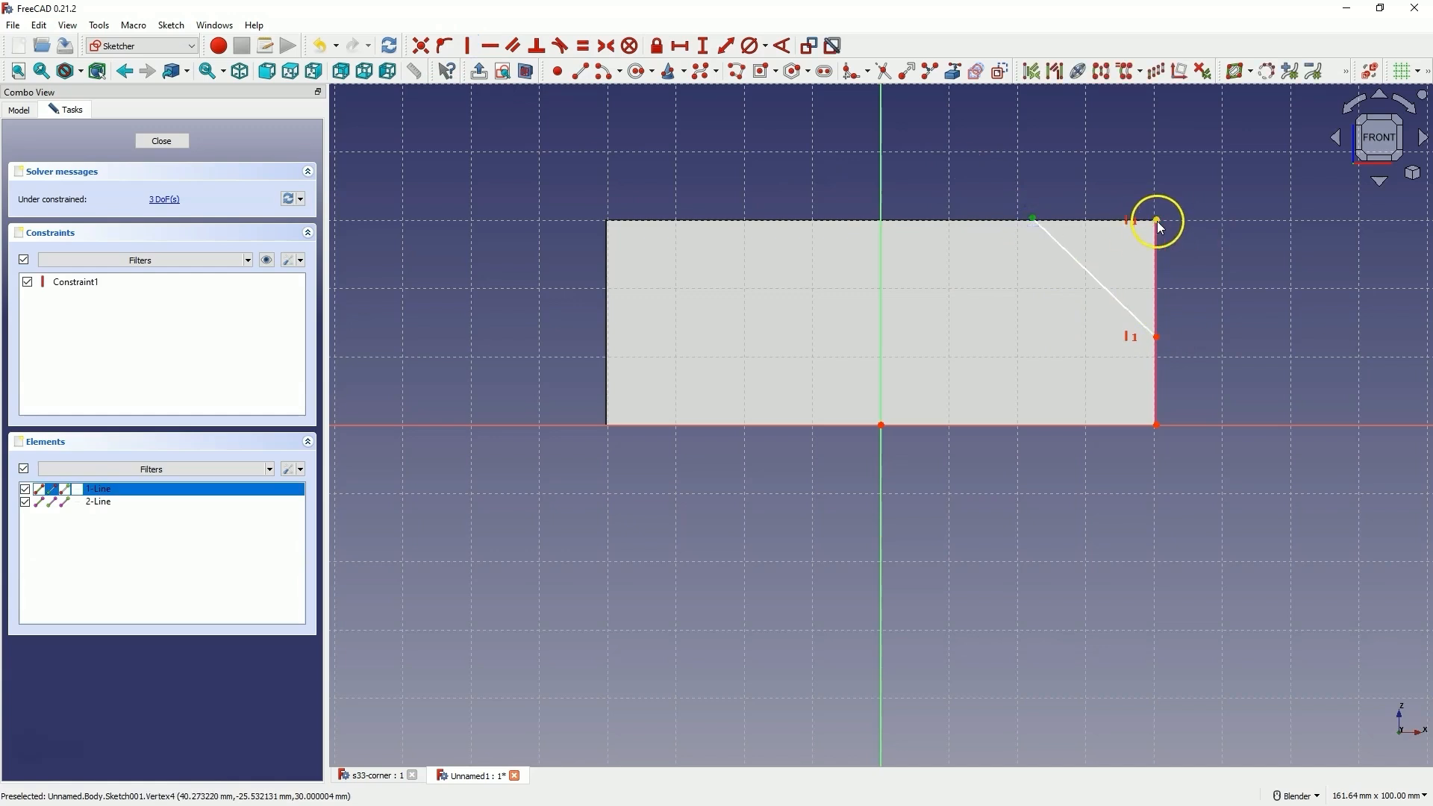
click(483, 45)
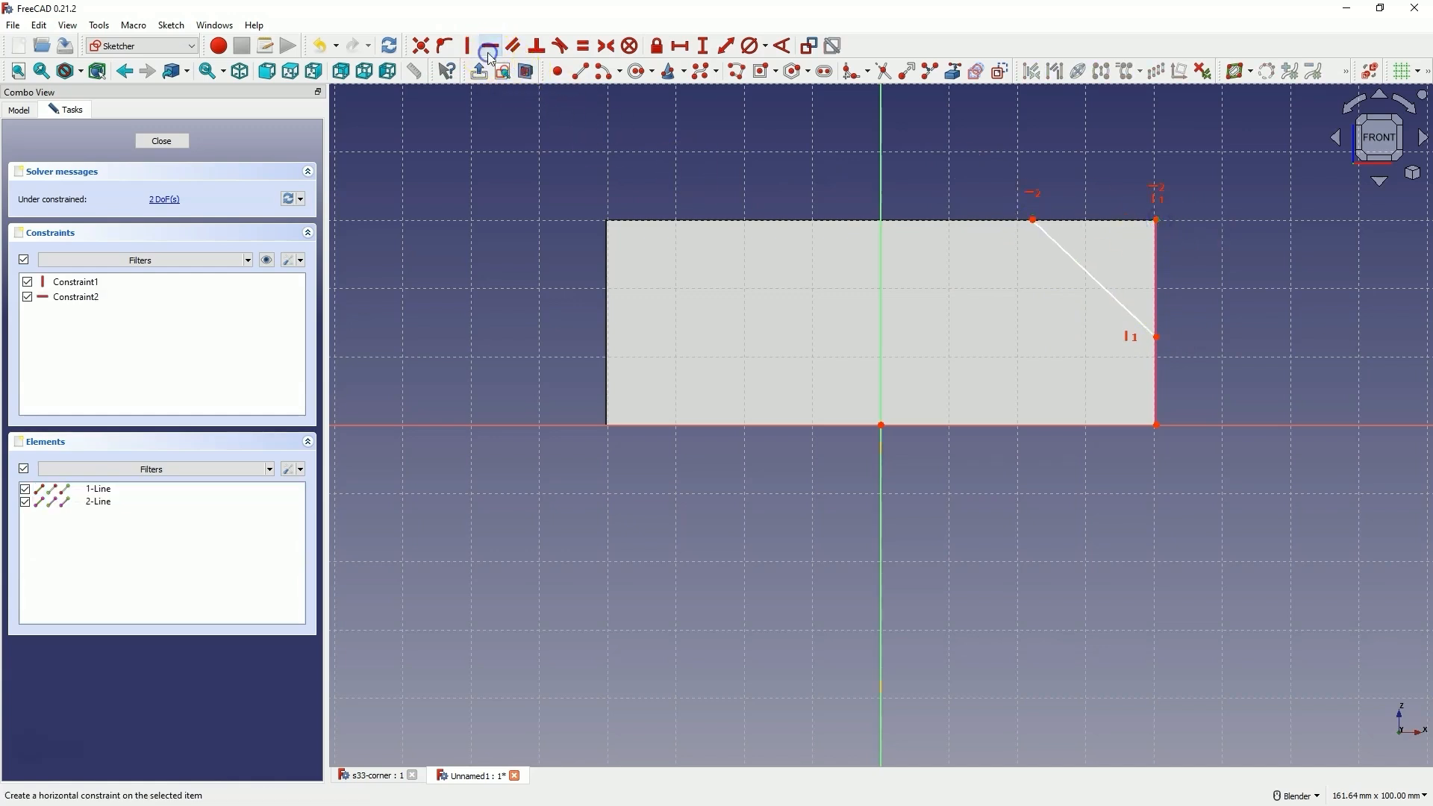
mouse_move(1030, 223)
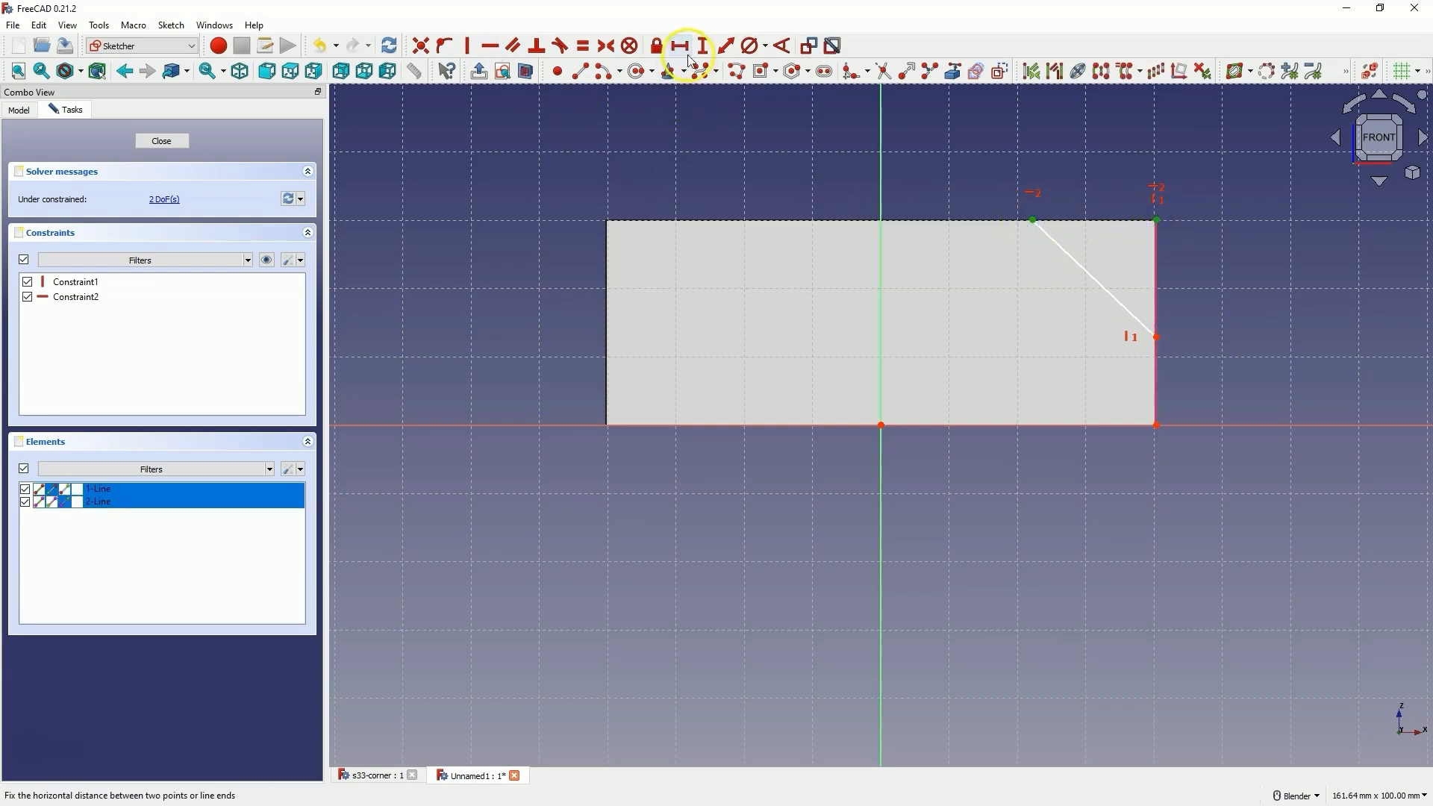
click(678, 44)
text(20)
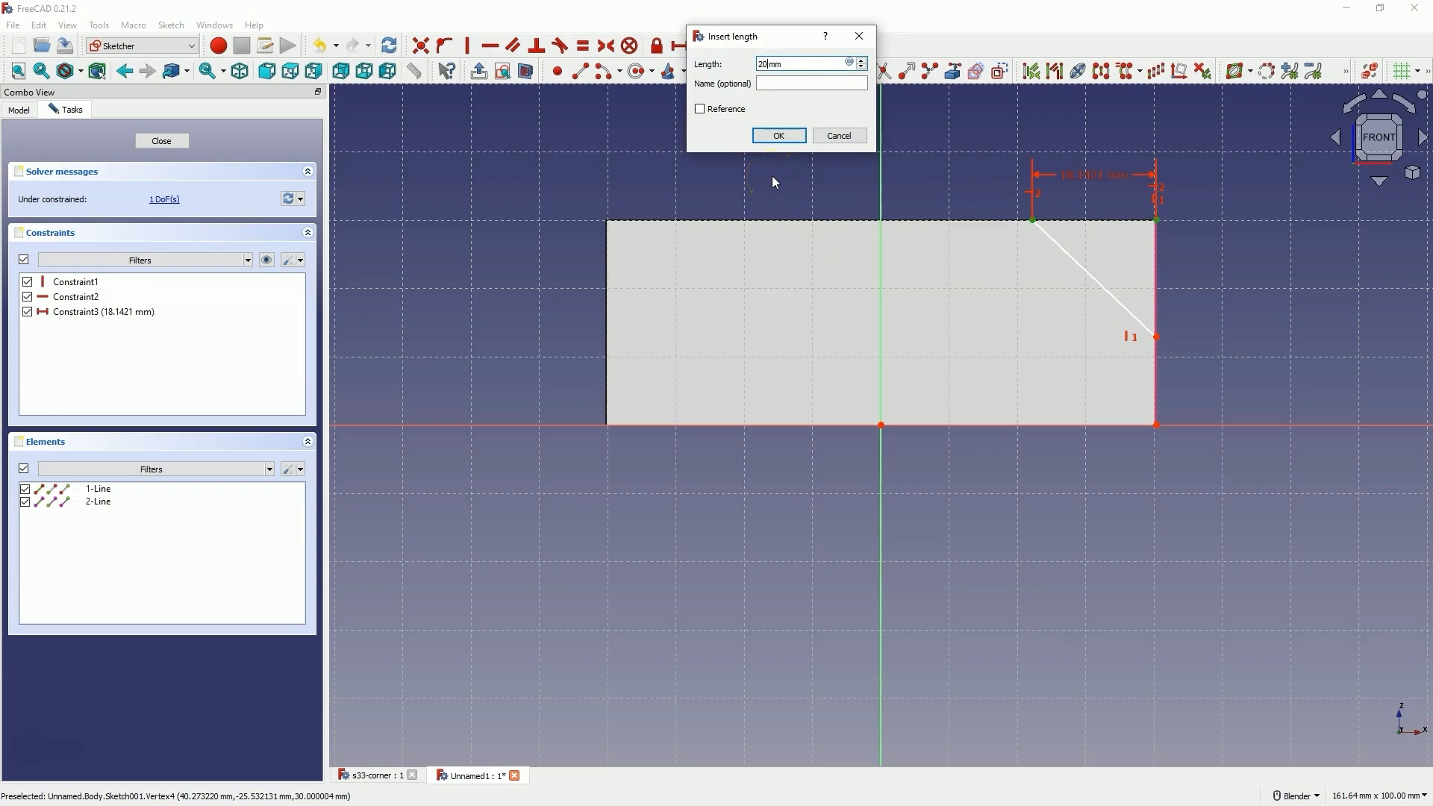
click(780, 134)
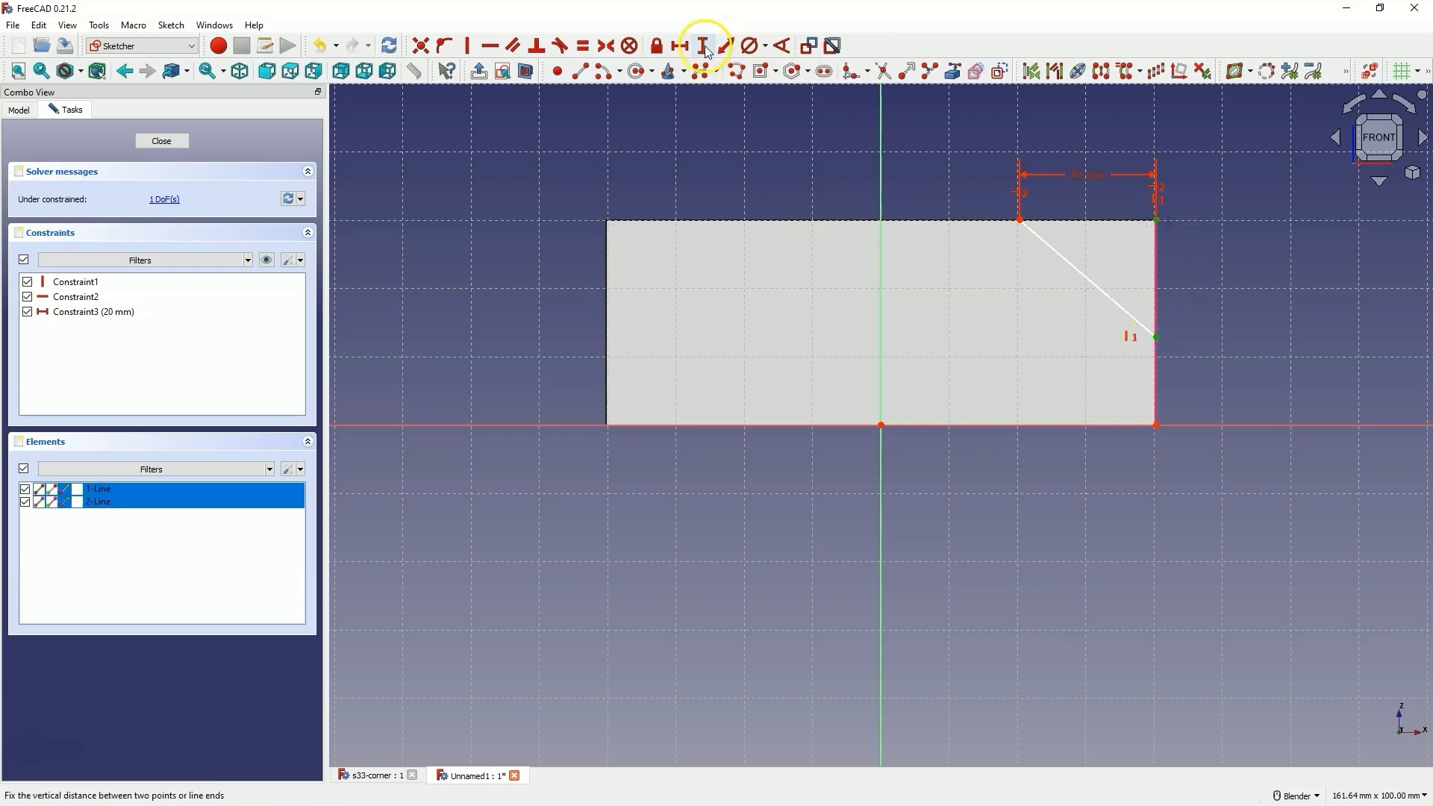
click(703, 42)
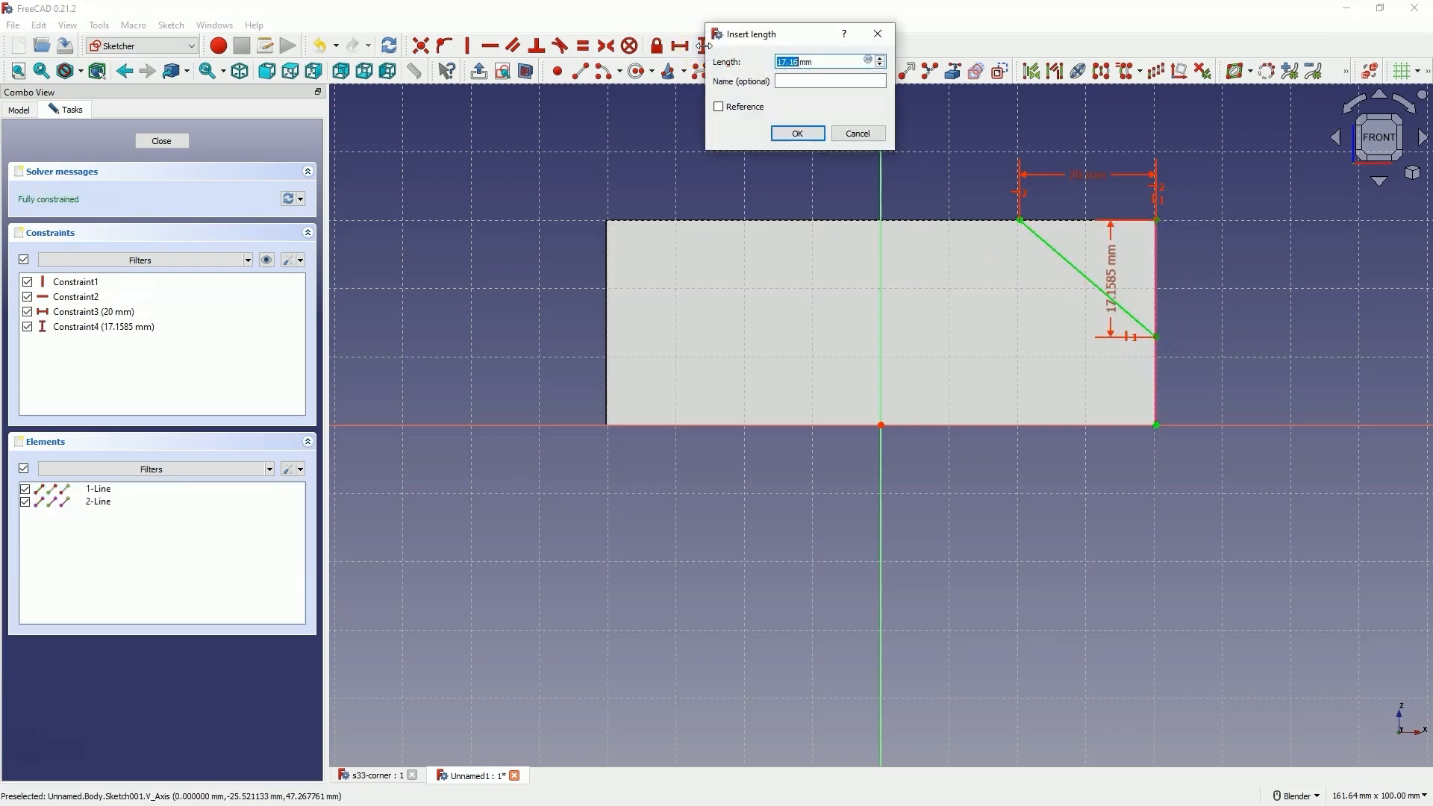
click(797, 133)
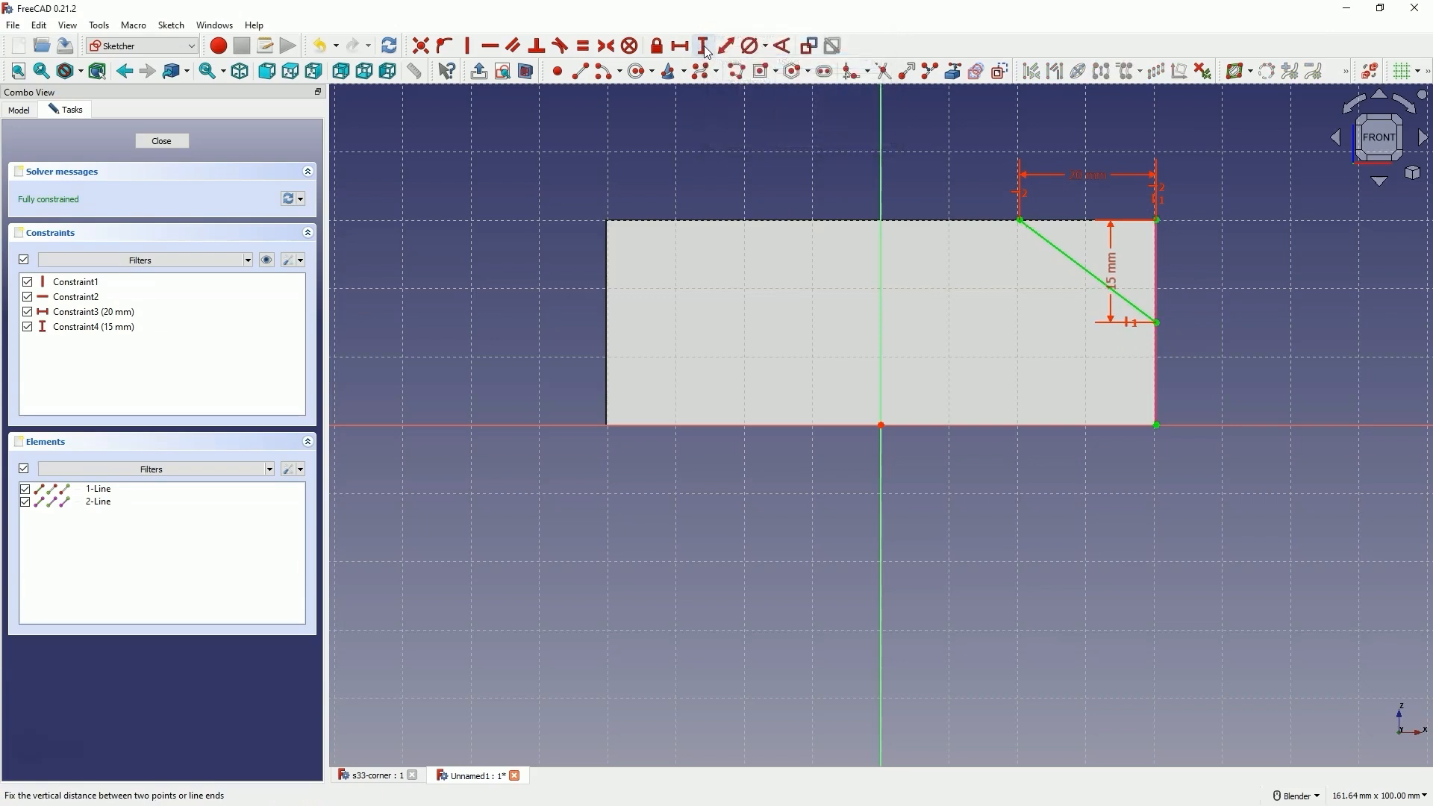
mouse_move(166, 157)
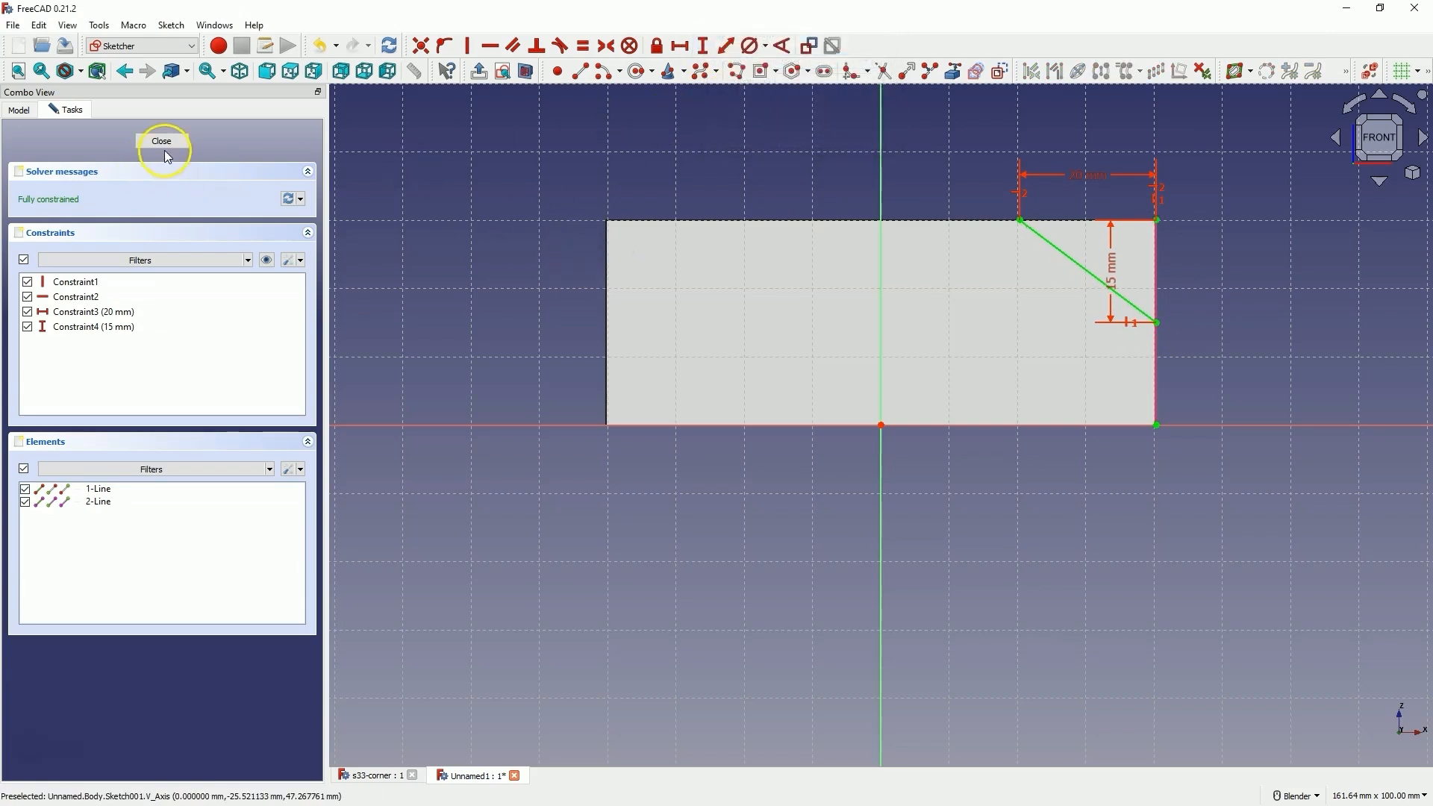
Step: Close the front-face corner-cut sketch, leaving it as Sketch001
click(162, 140)
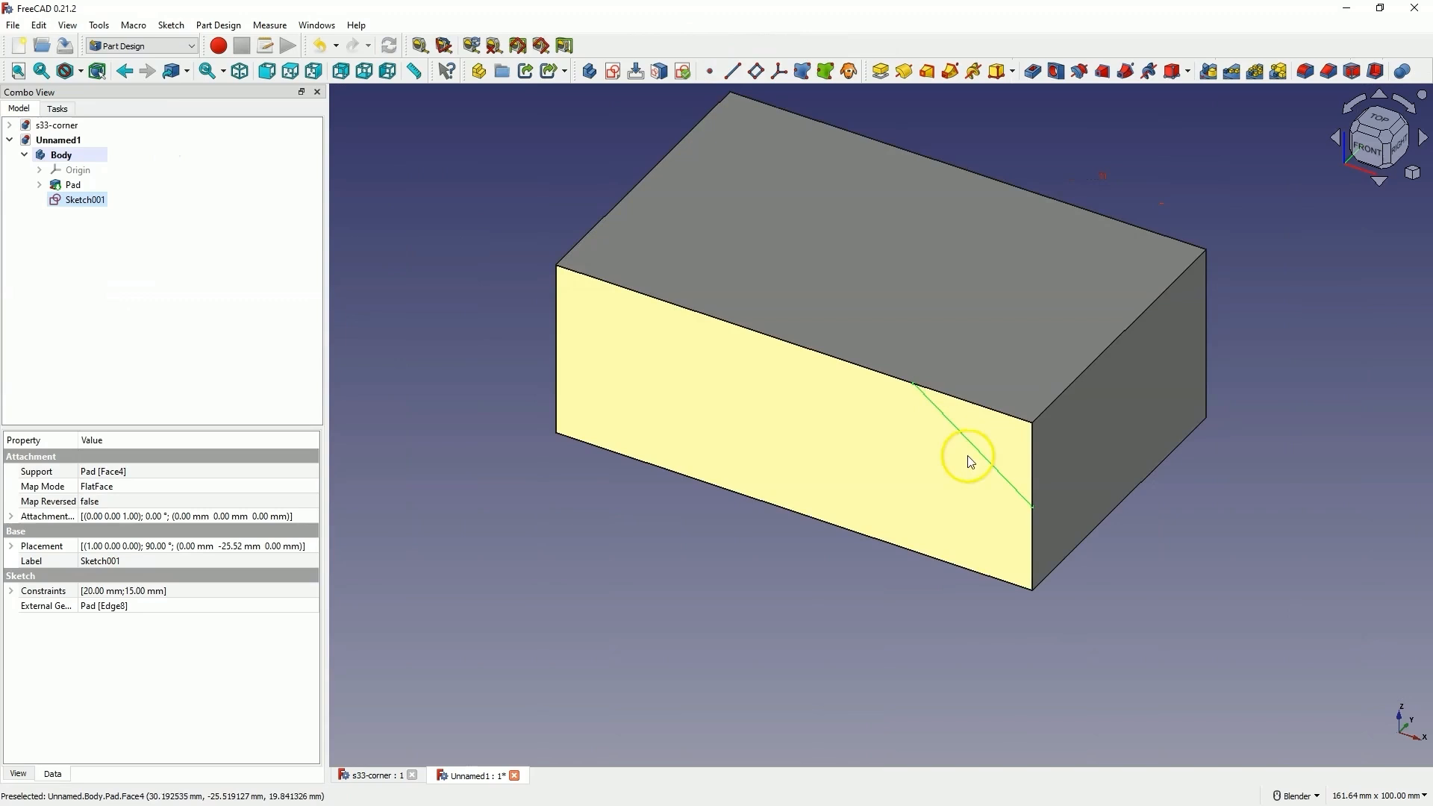
mouse_move(988, 373)
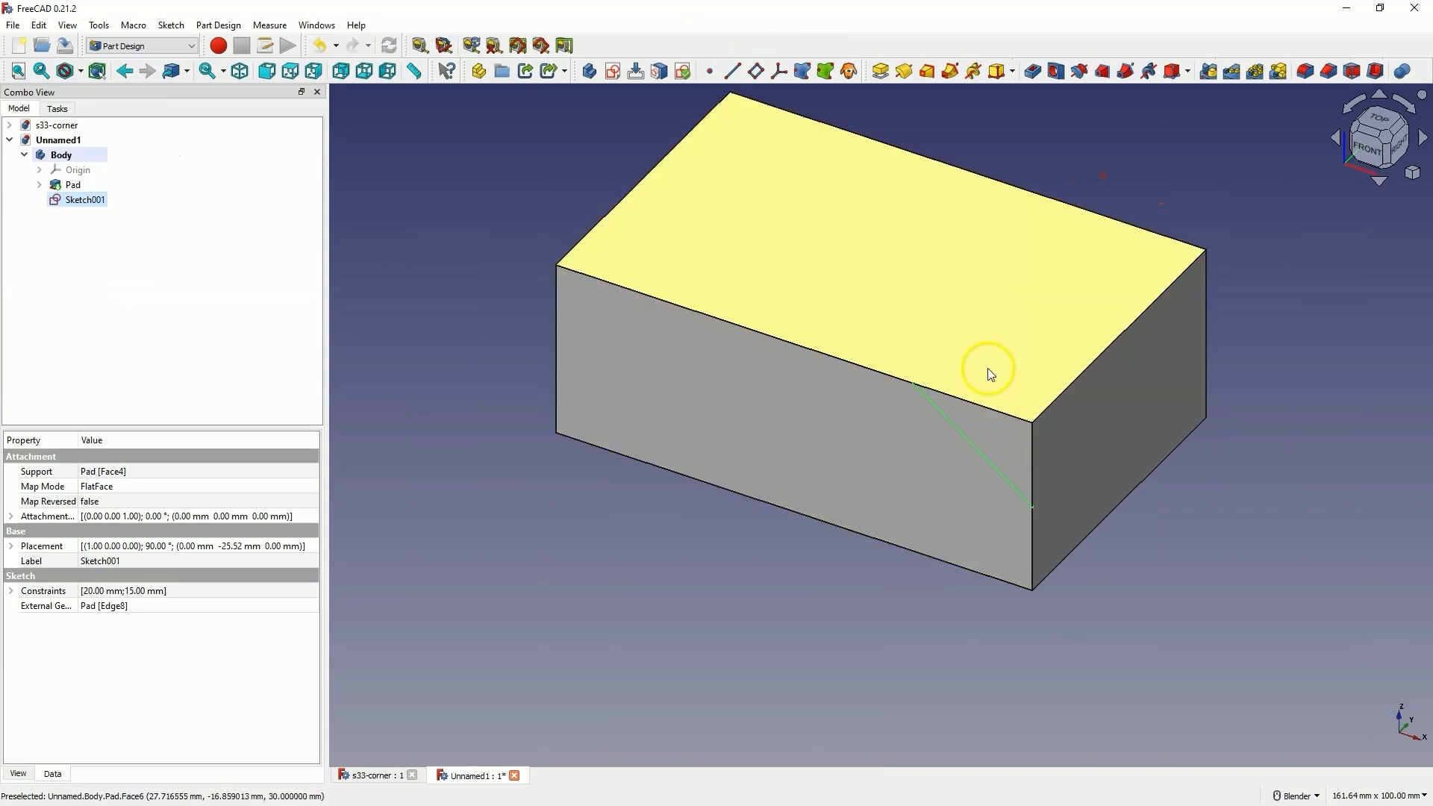
mouse_move(949, 349)
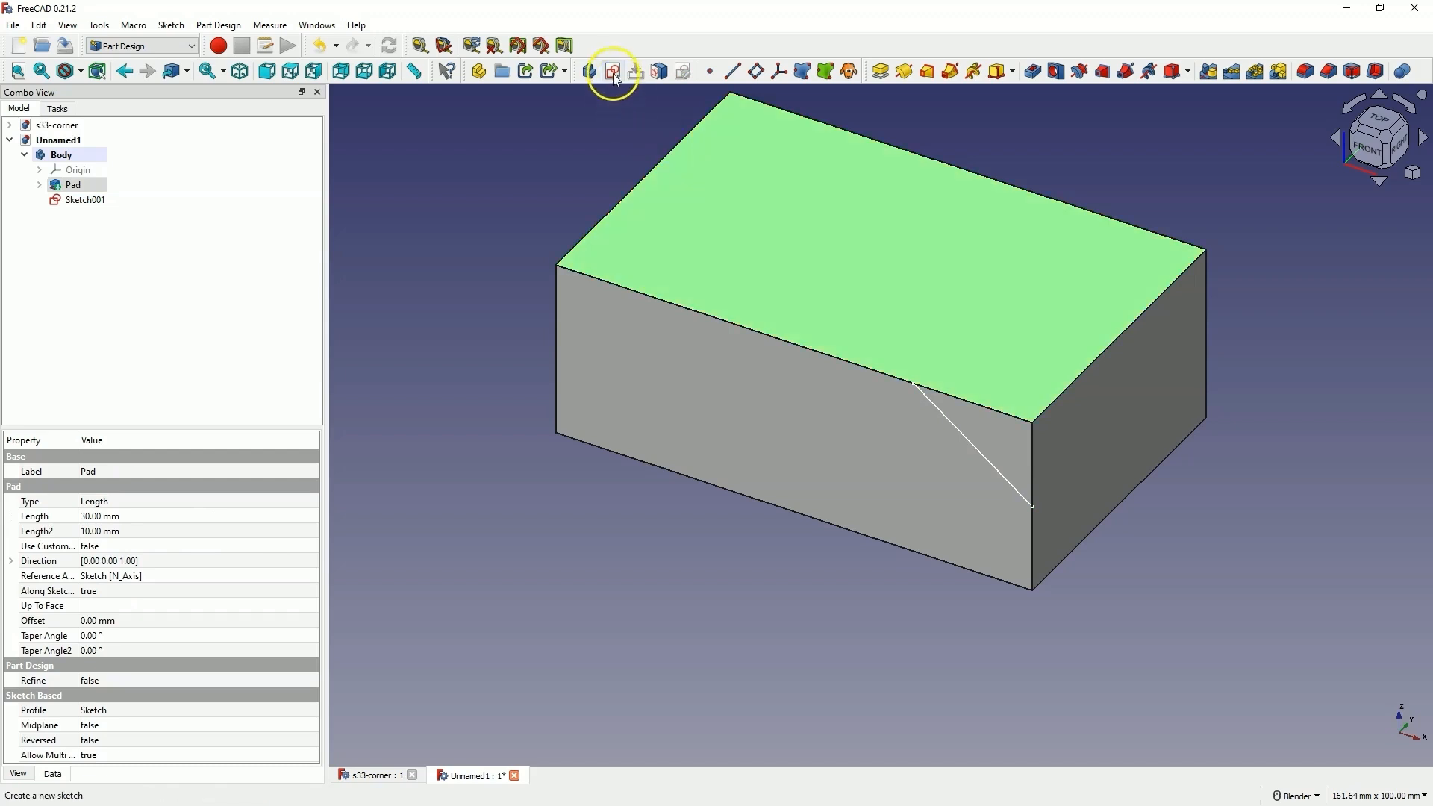
Step: Sketch on the top face a diagonal from the front line's endpoint, 20 mm from the corner
click(612, 69)
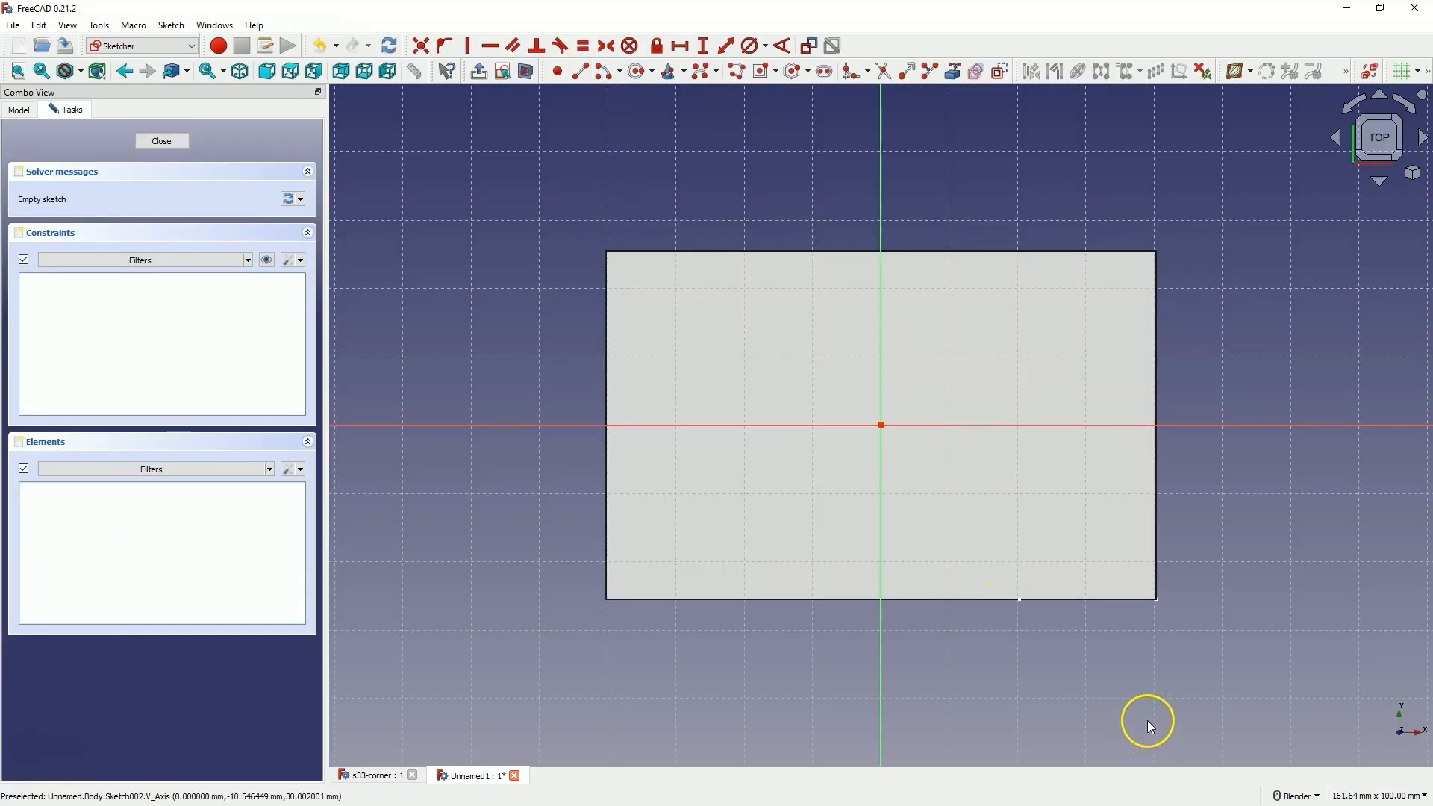
mouse_move(1027, 639)
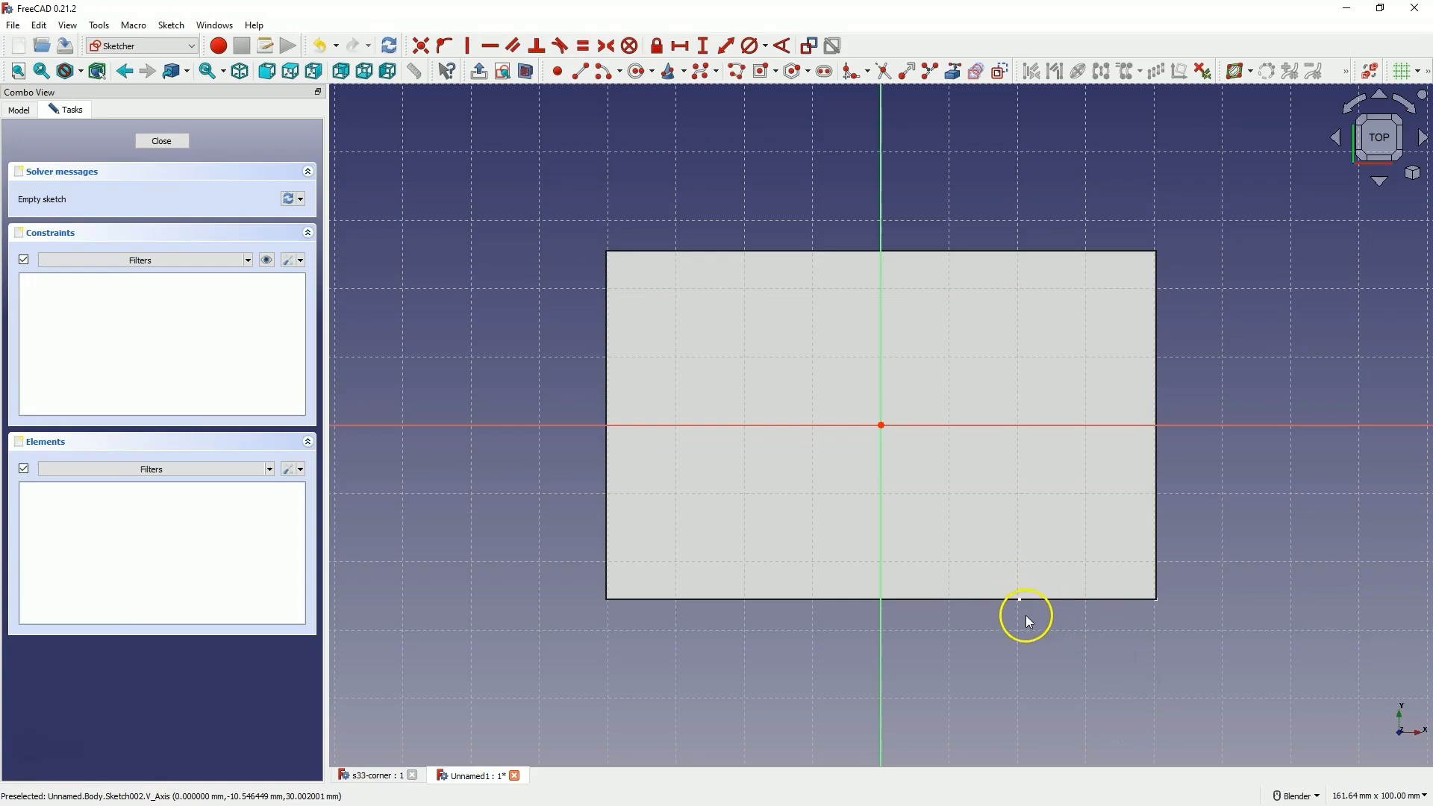
mouse_move(1166, 605)
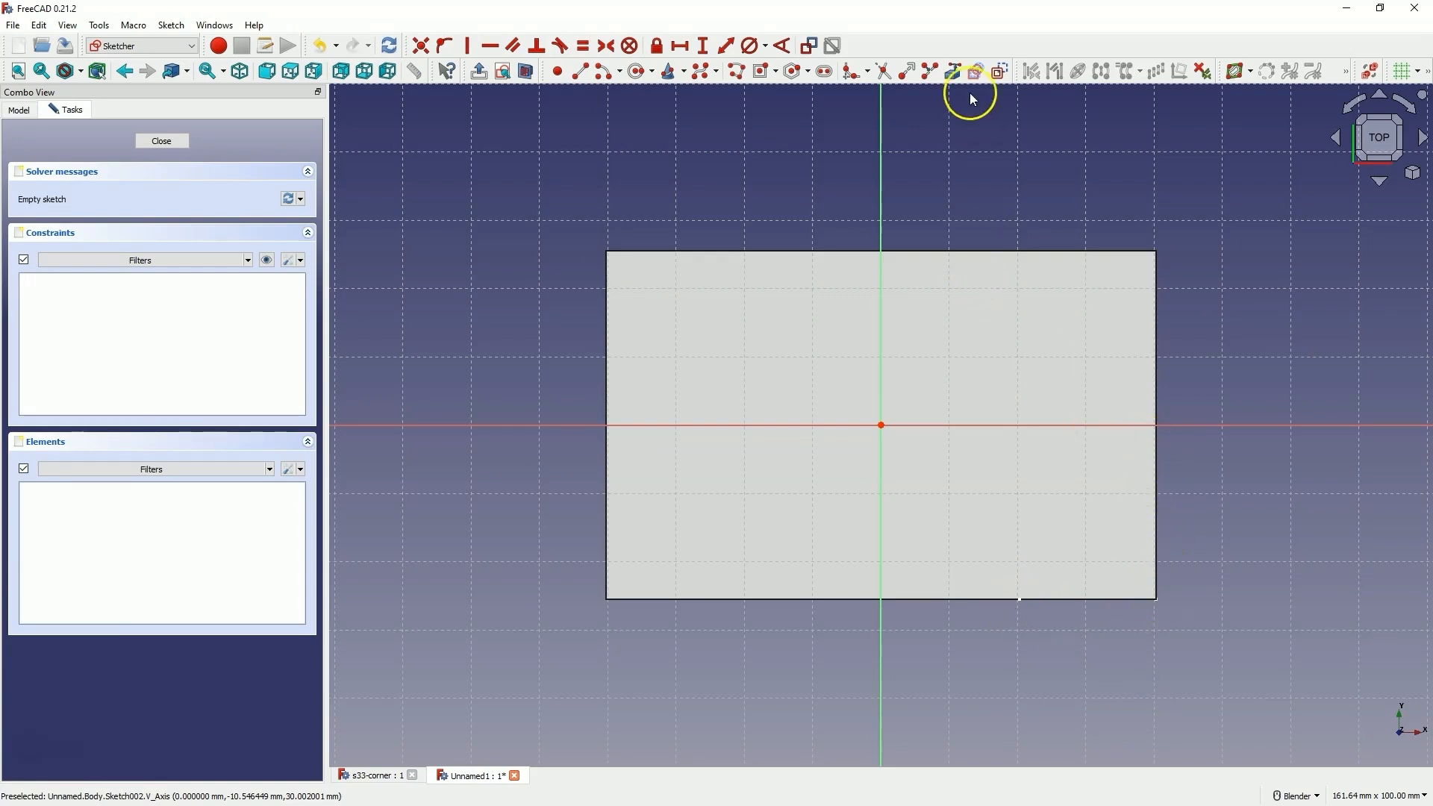
mouse_move(950, 68)
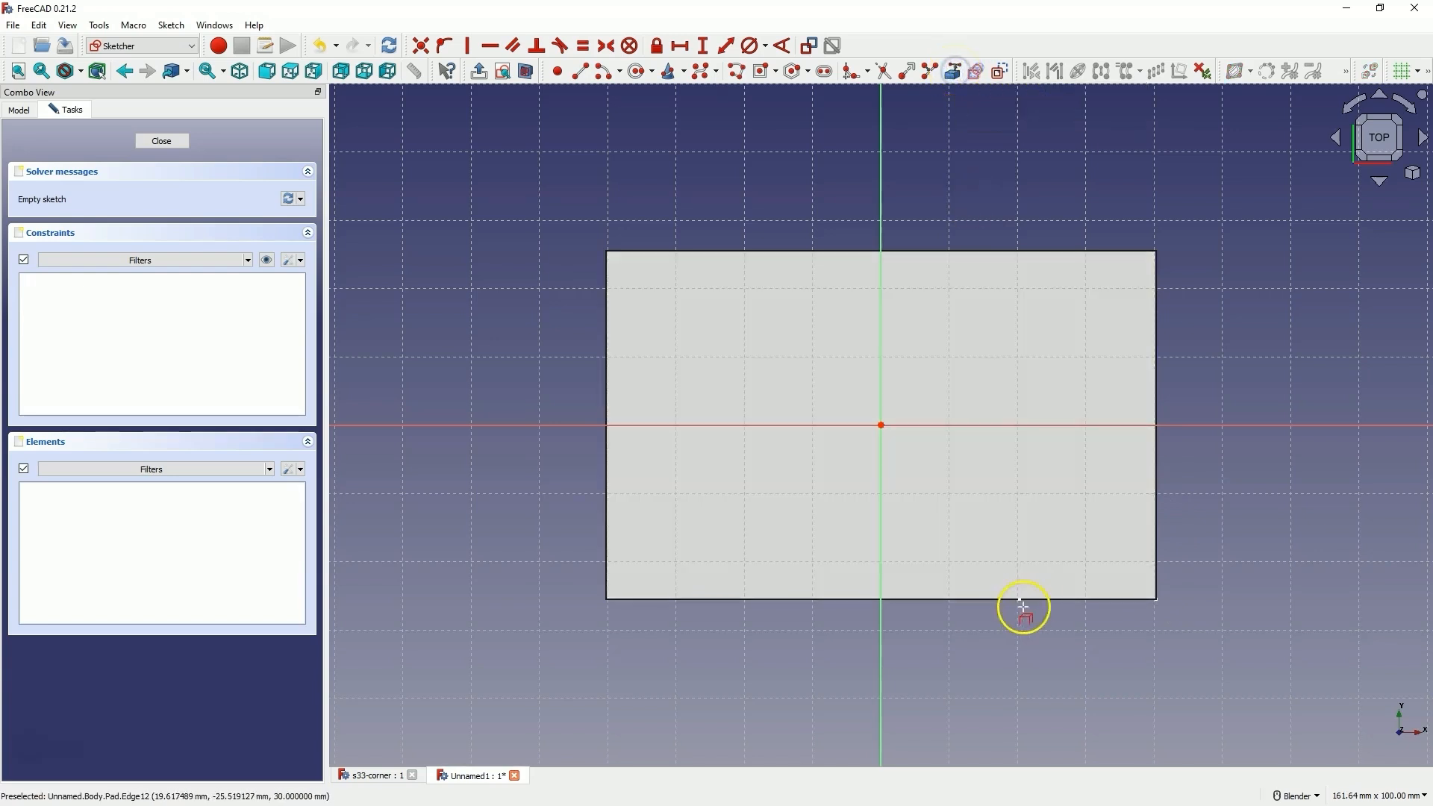
click(1017, 614)
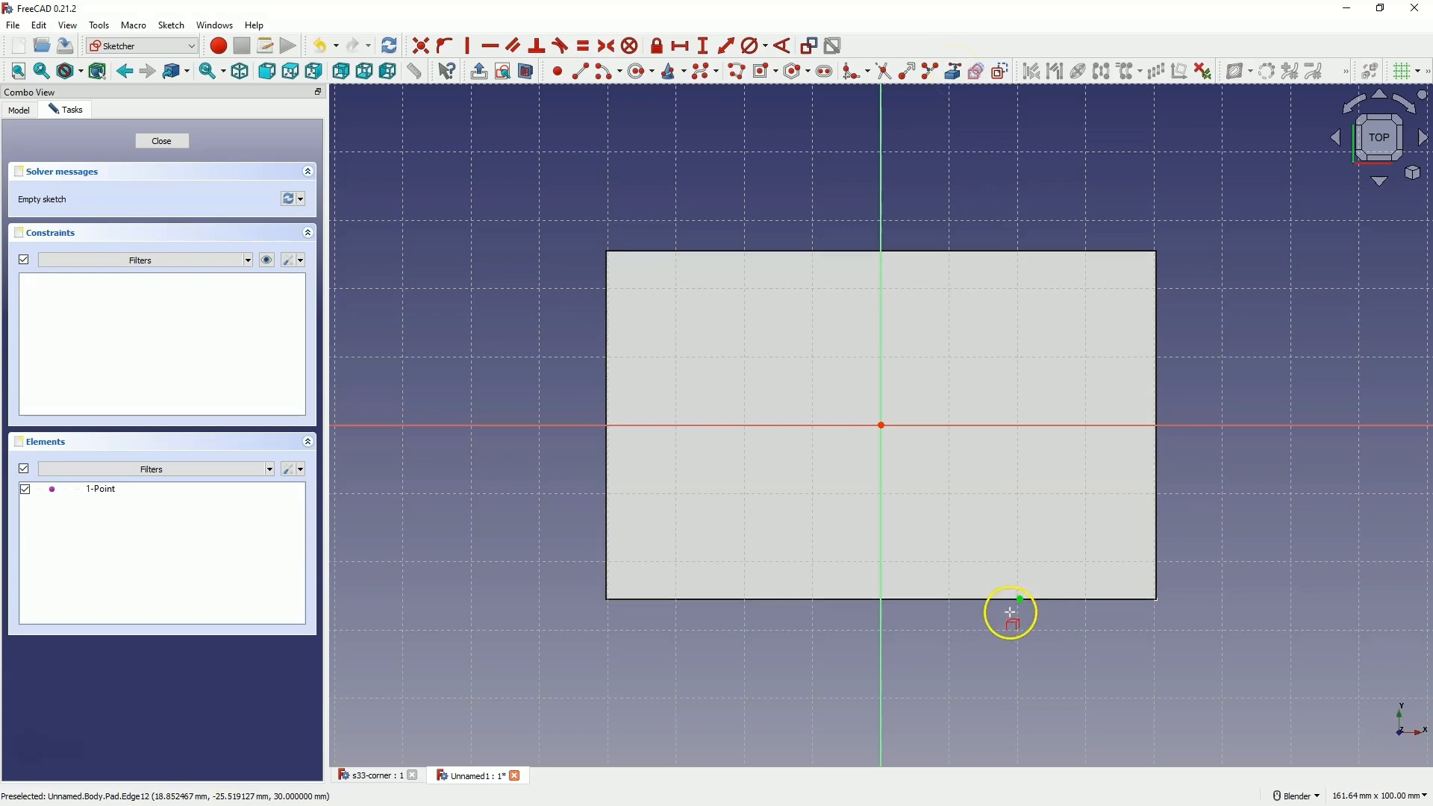
mouse_move(1084, 605)
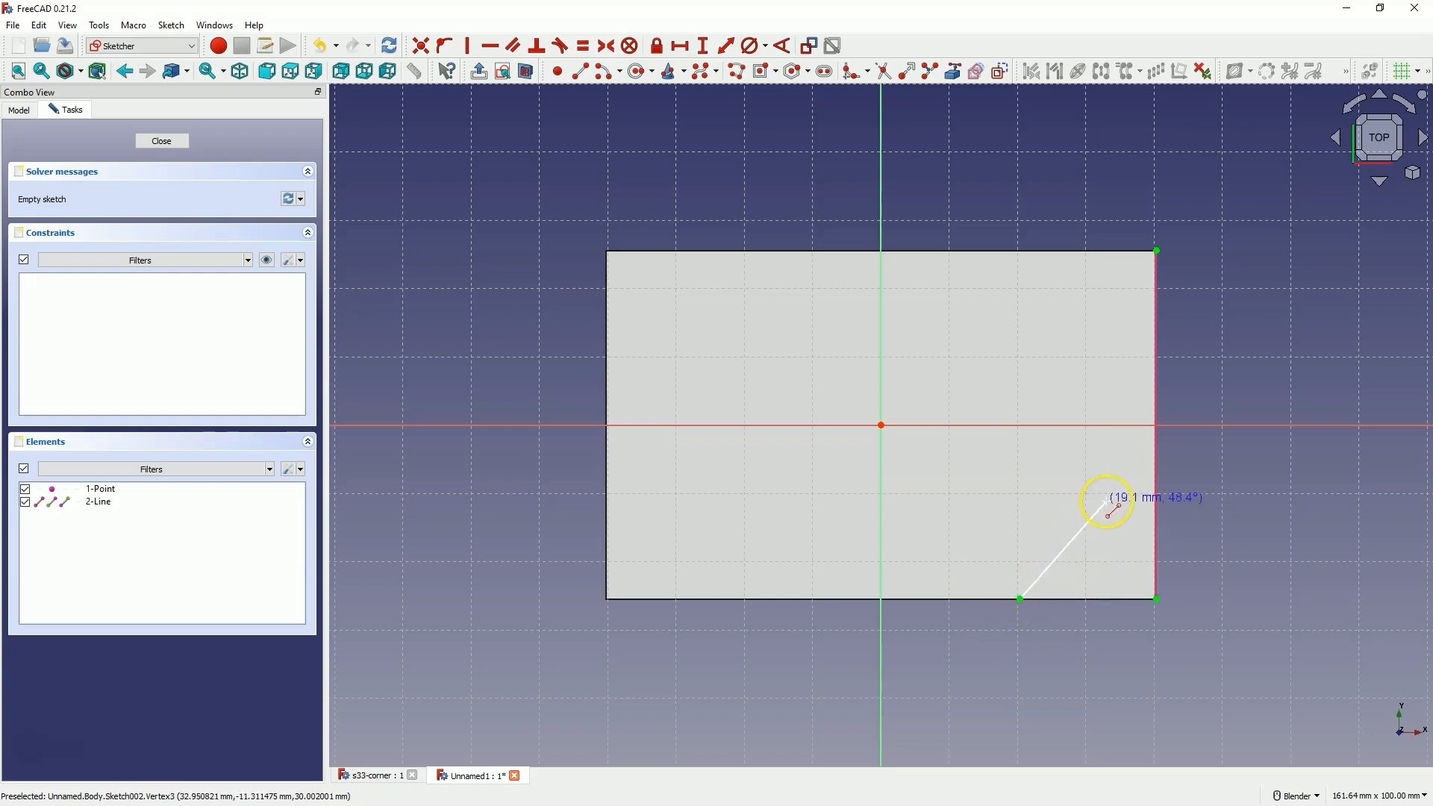
mouse_move(1148, 433)
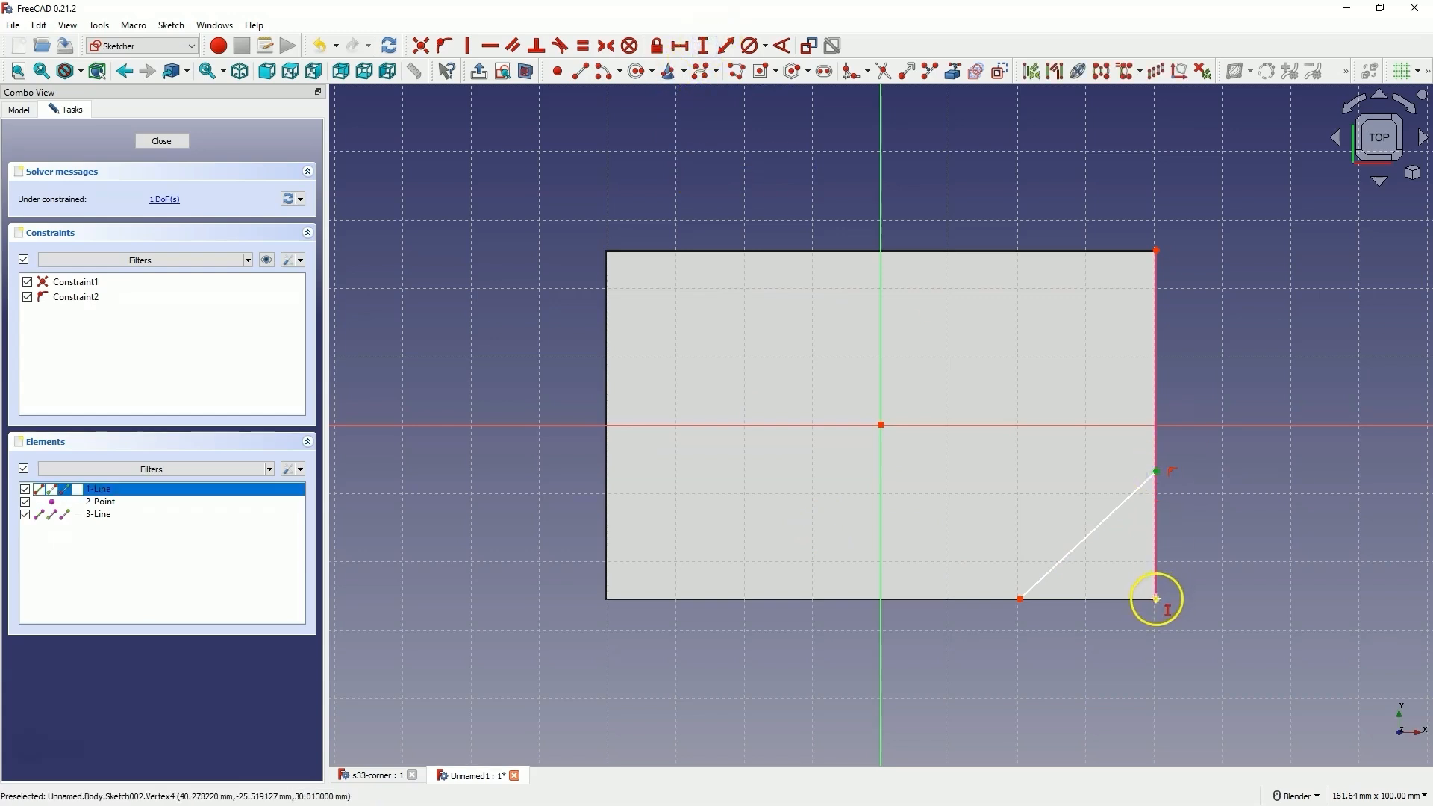
click(701, 42)
text(20)
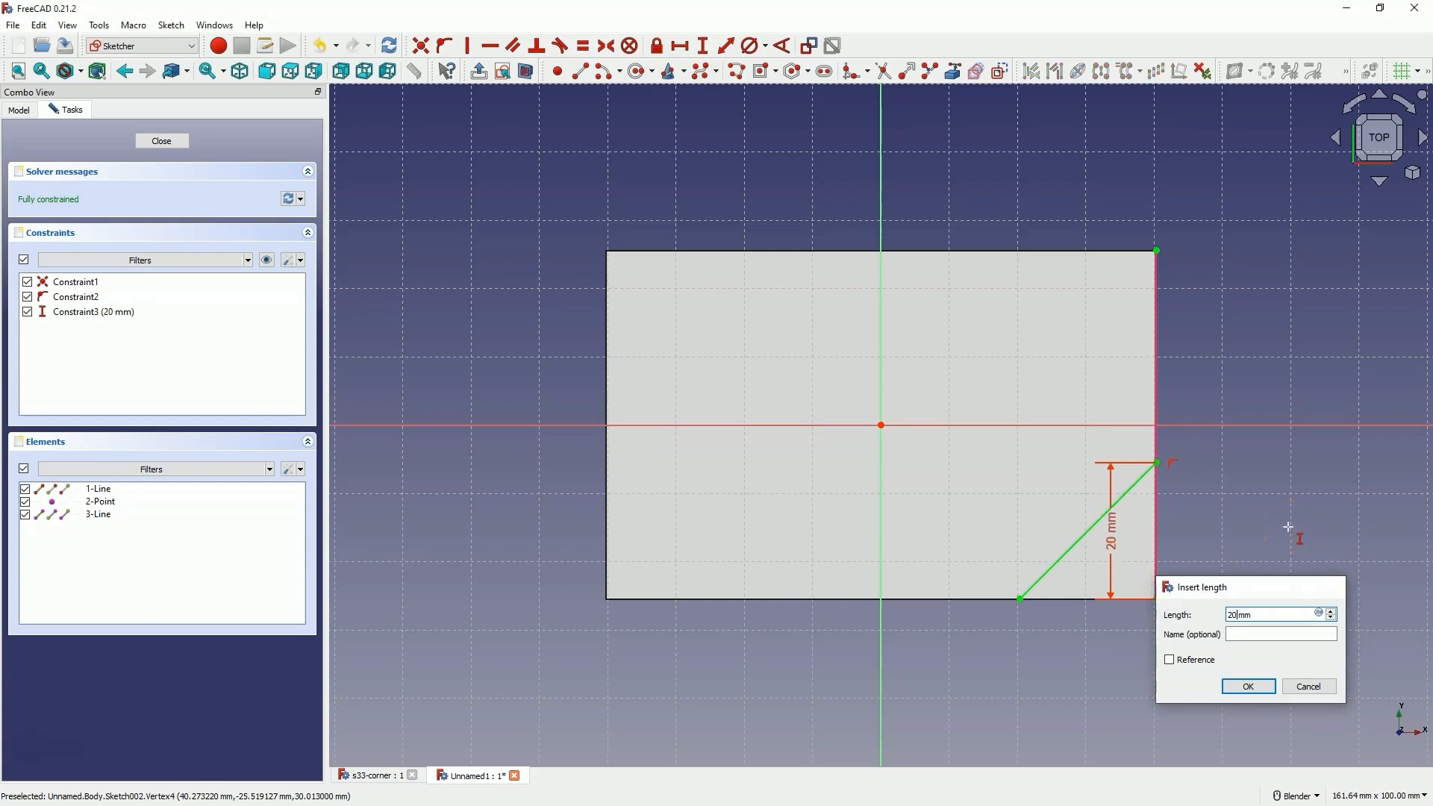
click(1248, 686)
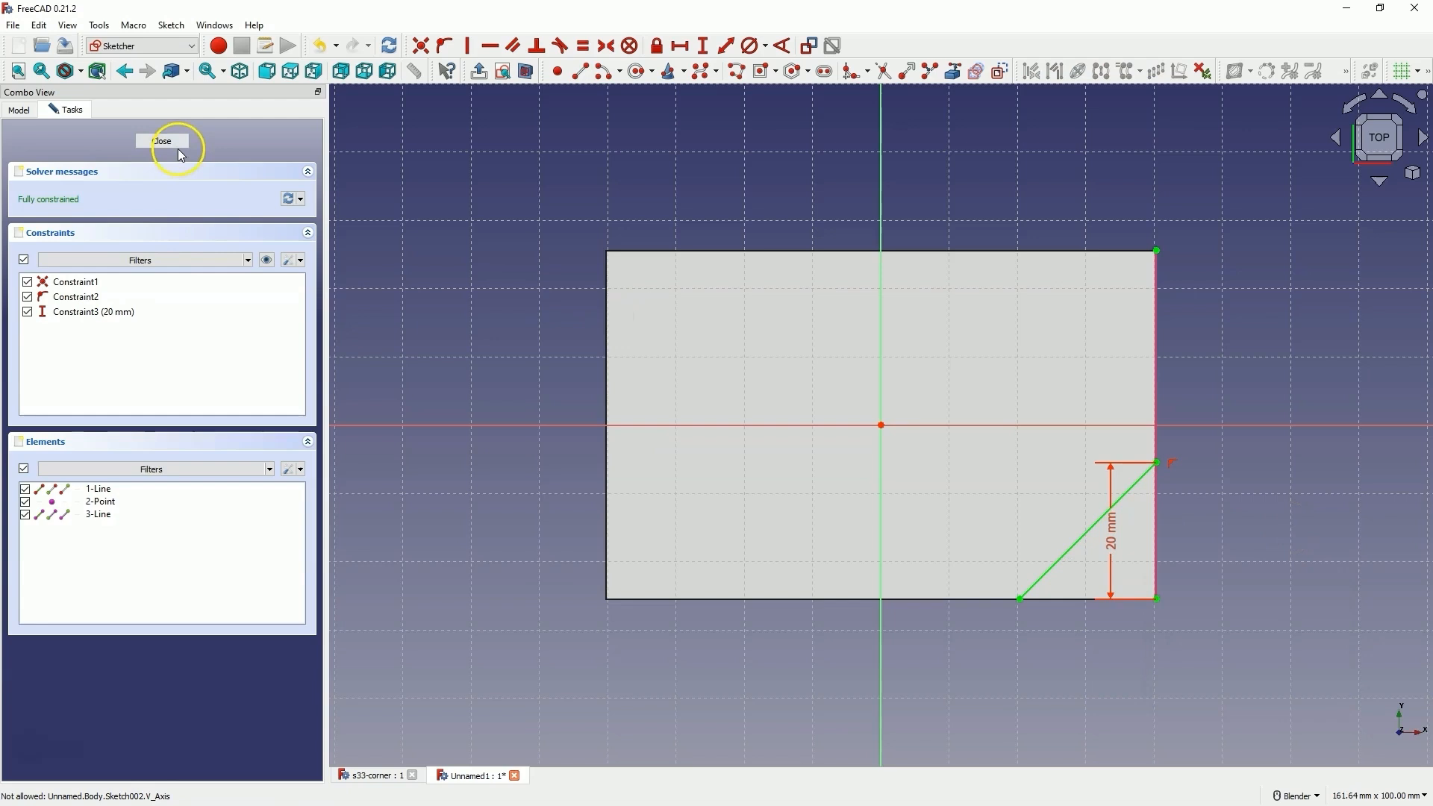
Step: Close the sketch and create a datum plane through both diagonal corner lines
click(162, 141)
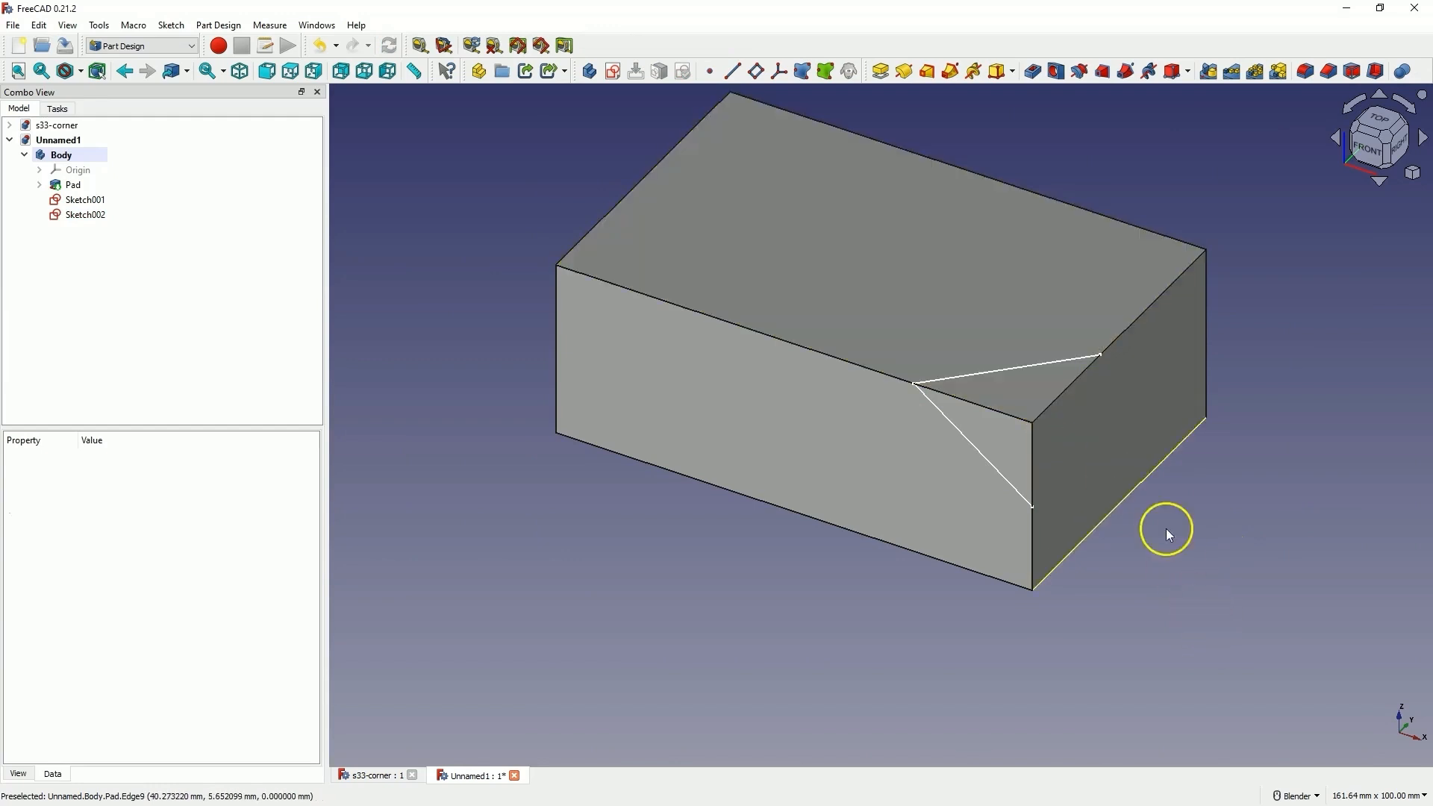
click(82, 215)
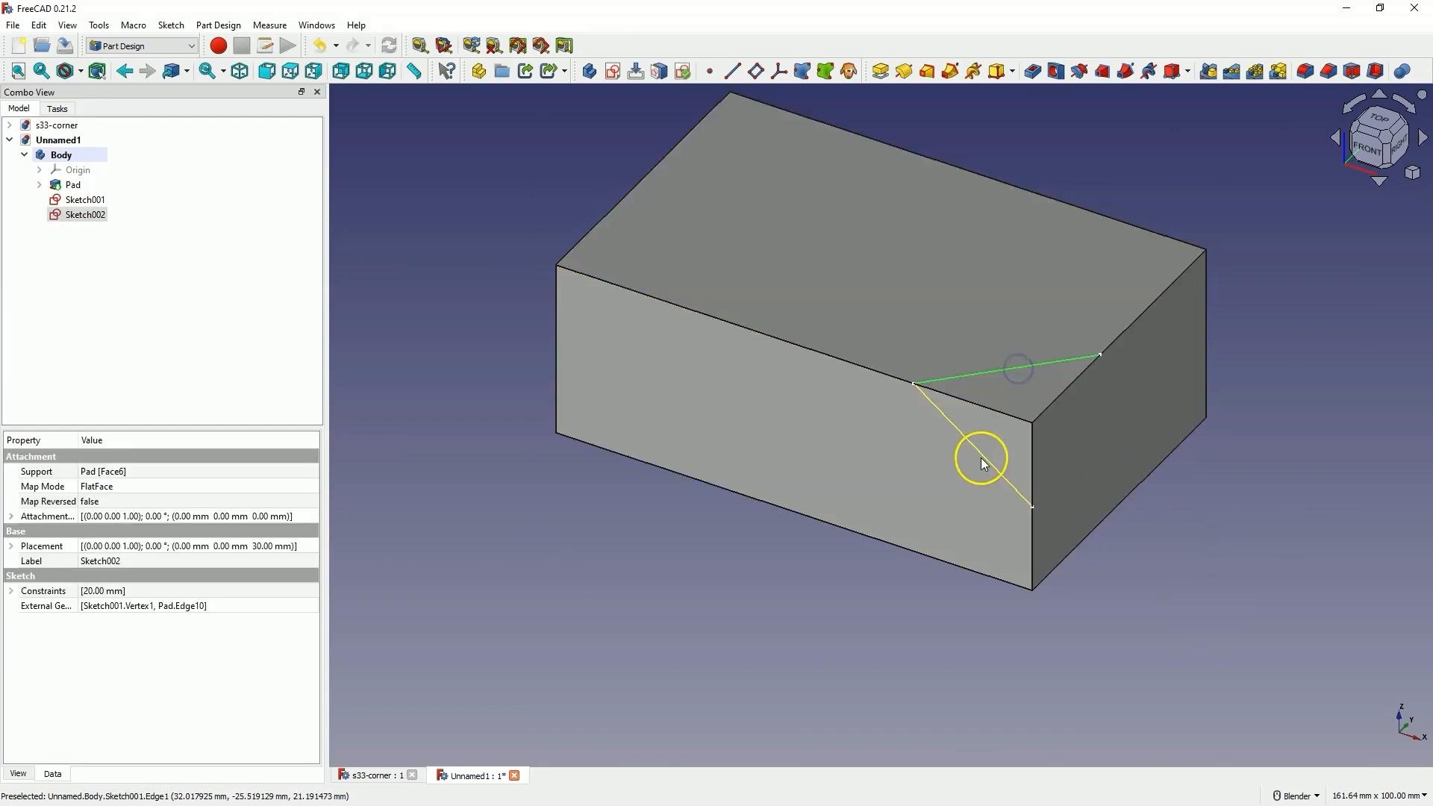
mouse_move(827, 443)
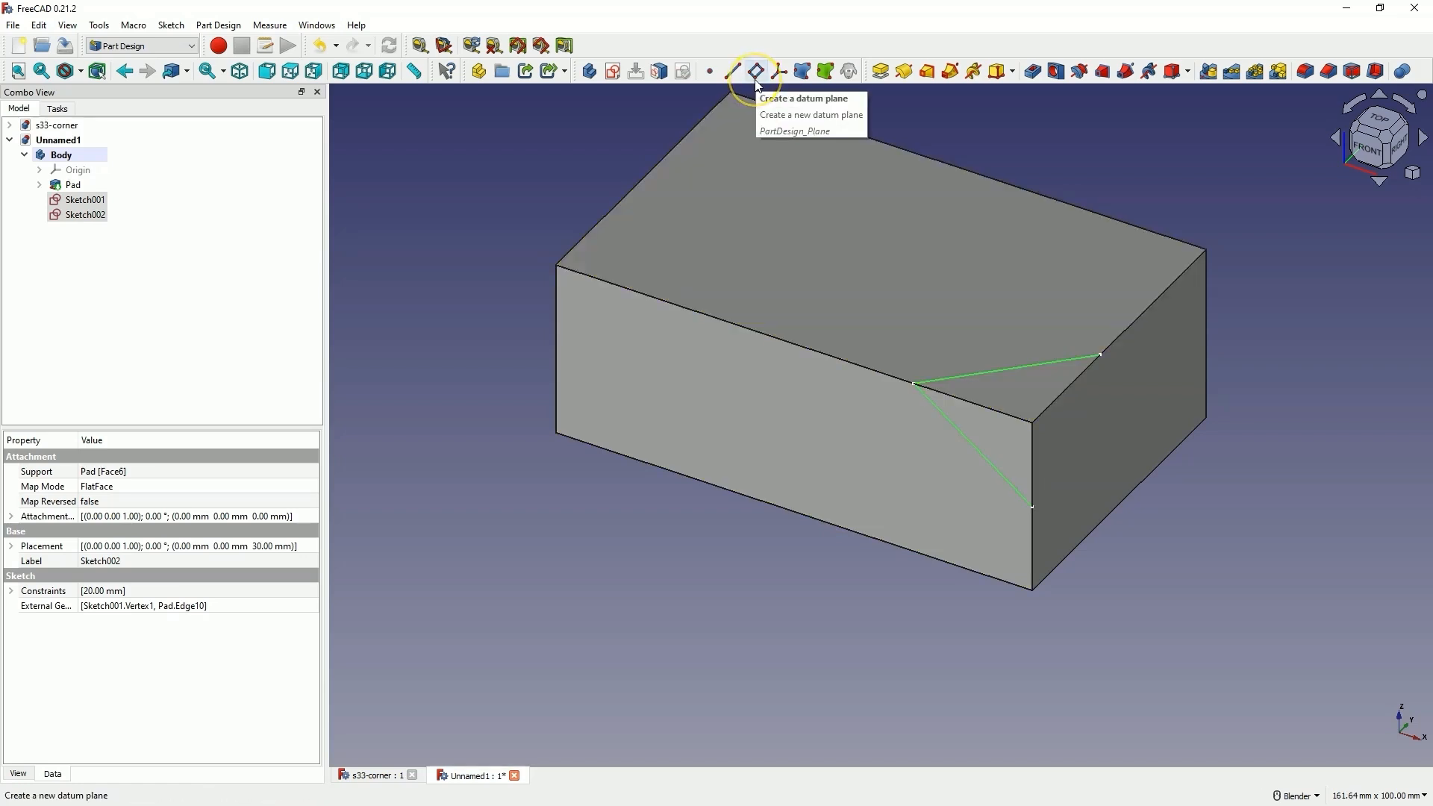
click(749, 69)
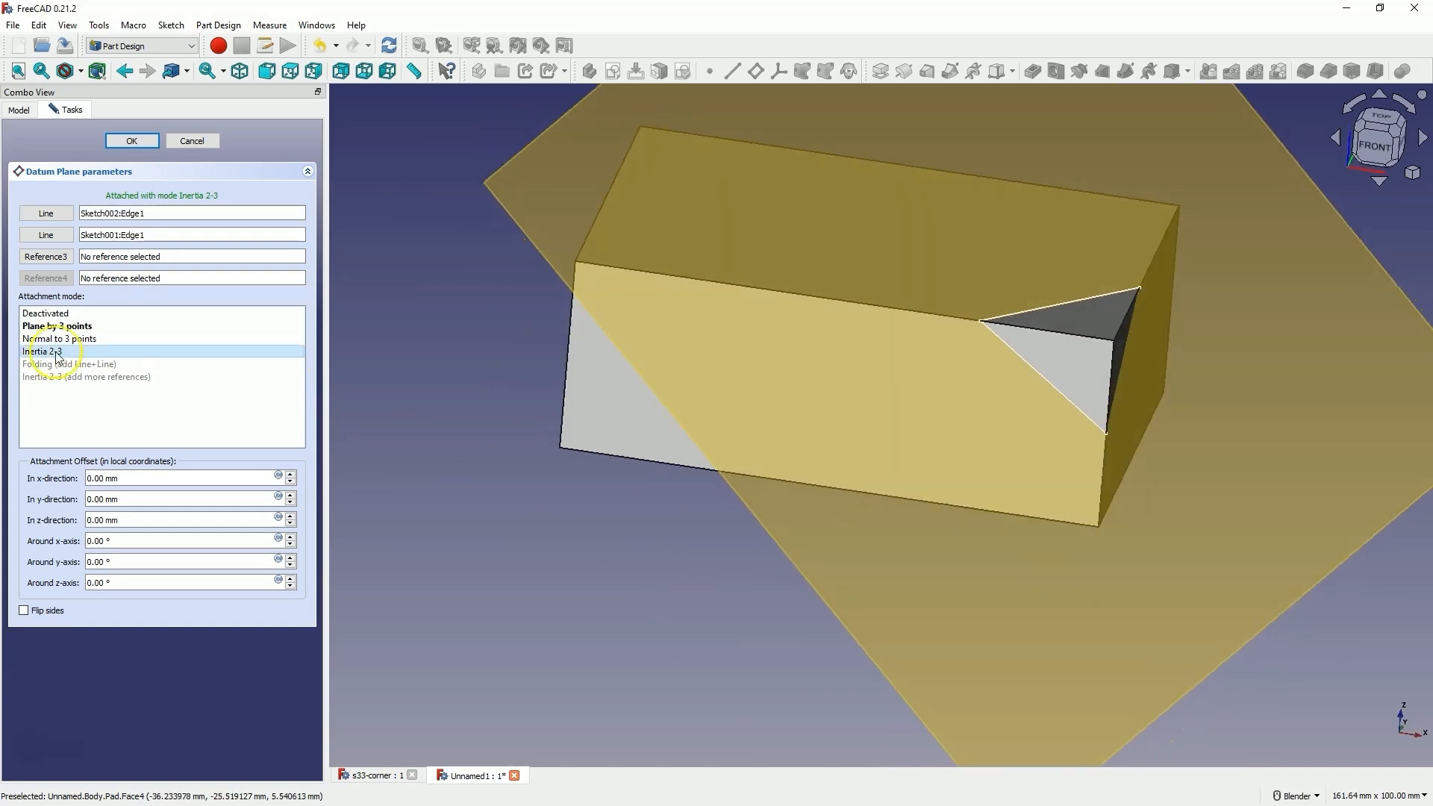
click(131, 141)
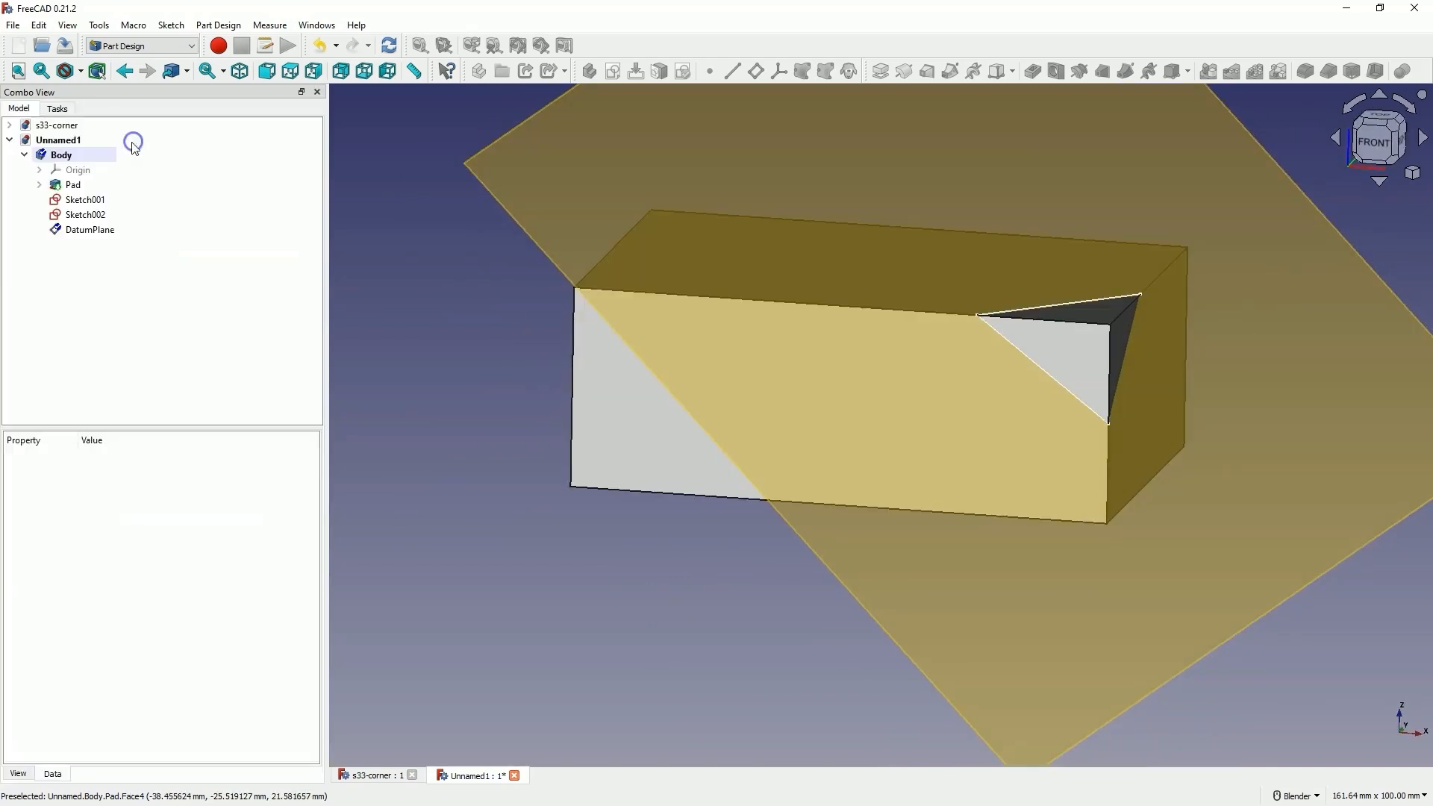
click(90, 230)
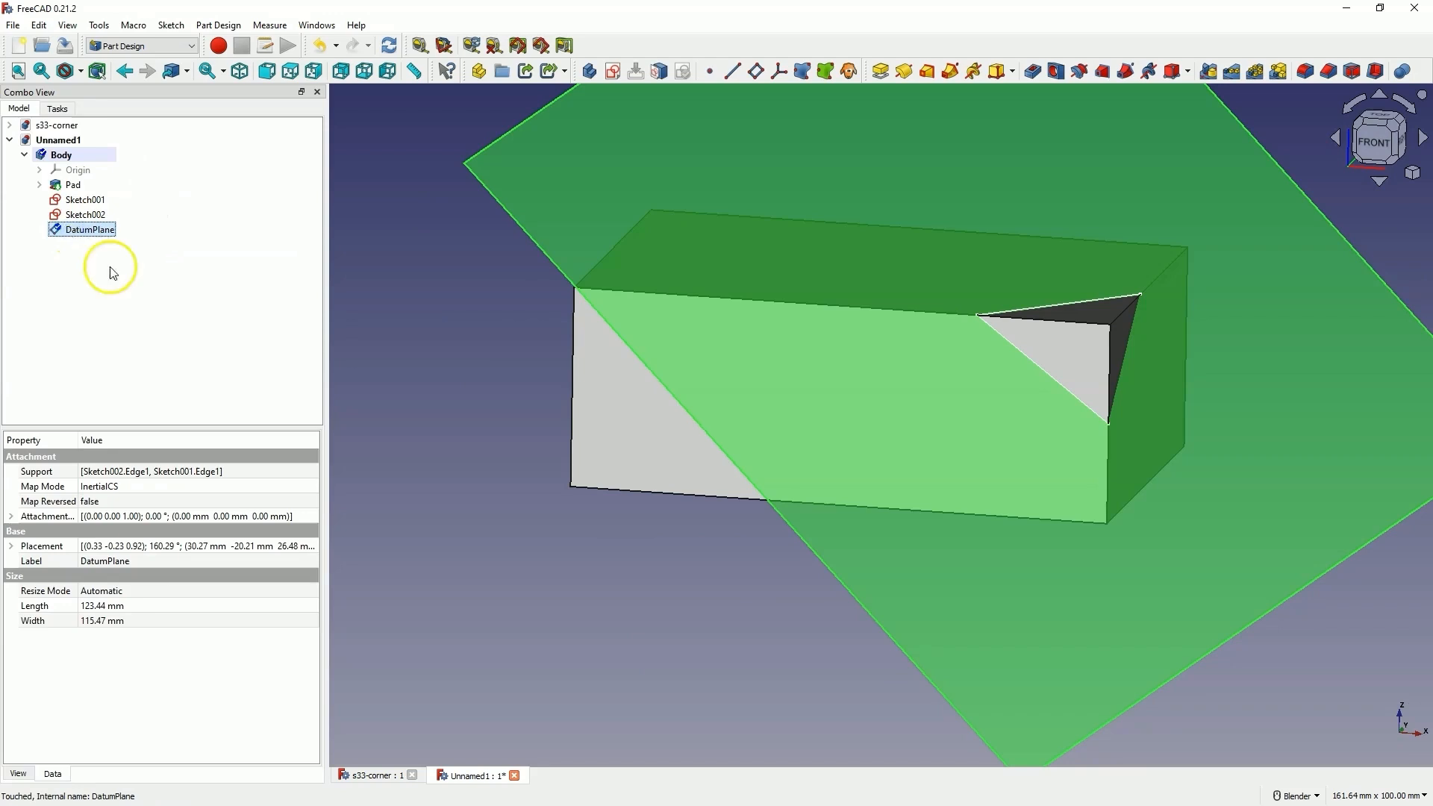
Step: Create DatumPlane001 through three corner vertices of Sketch001 and Sketch002
click(87, 230)
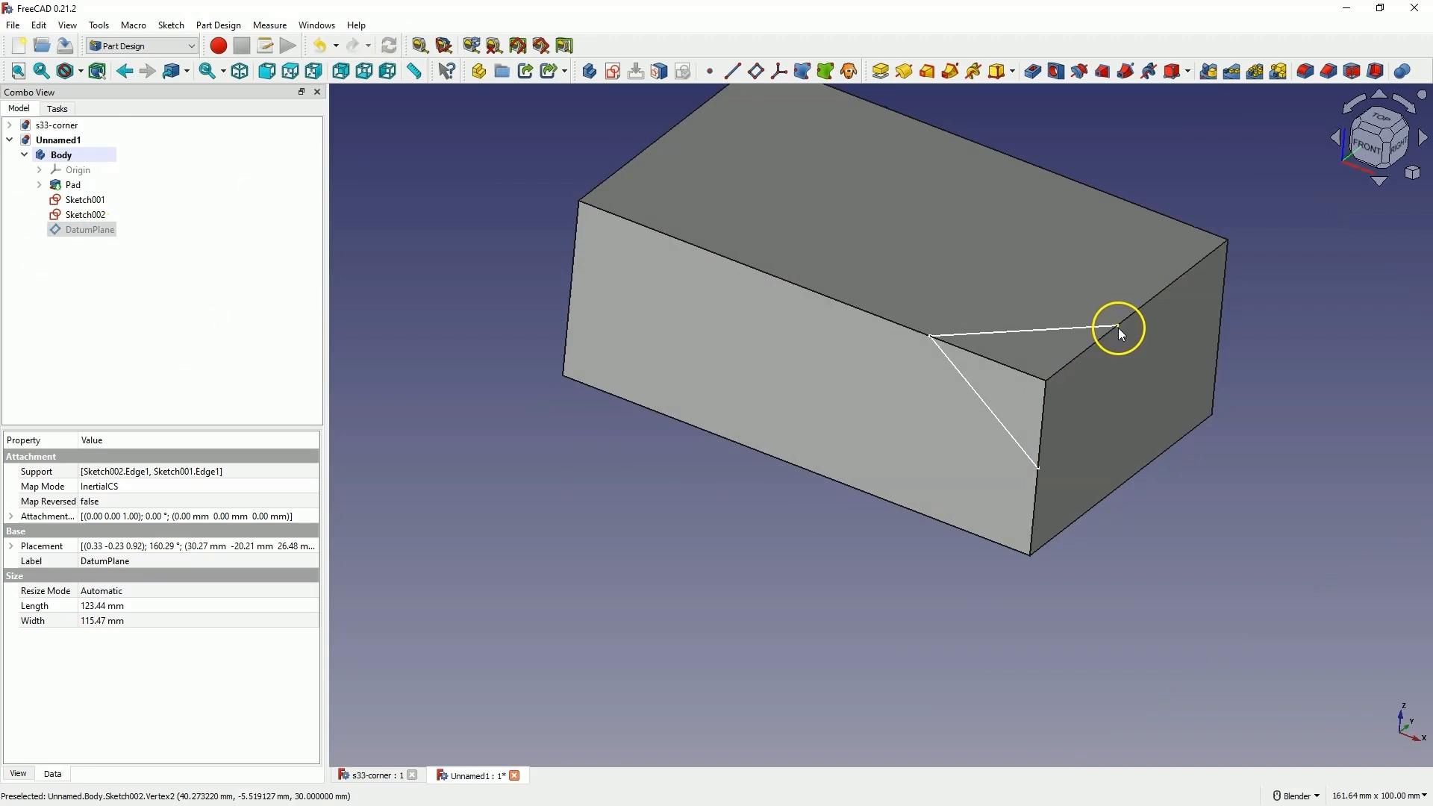
click(83, 215)
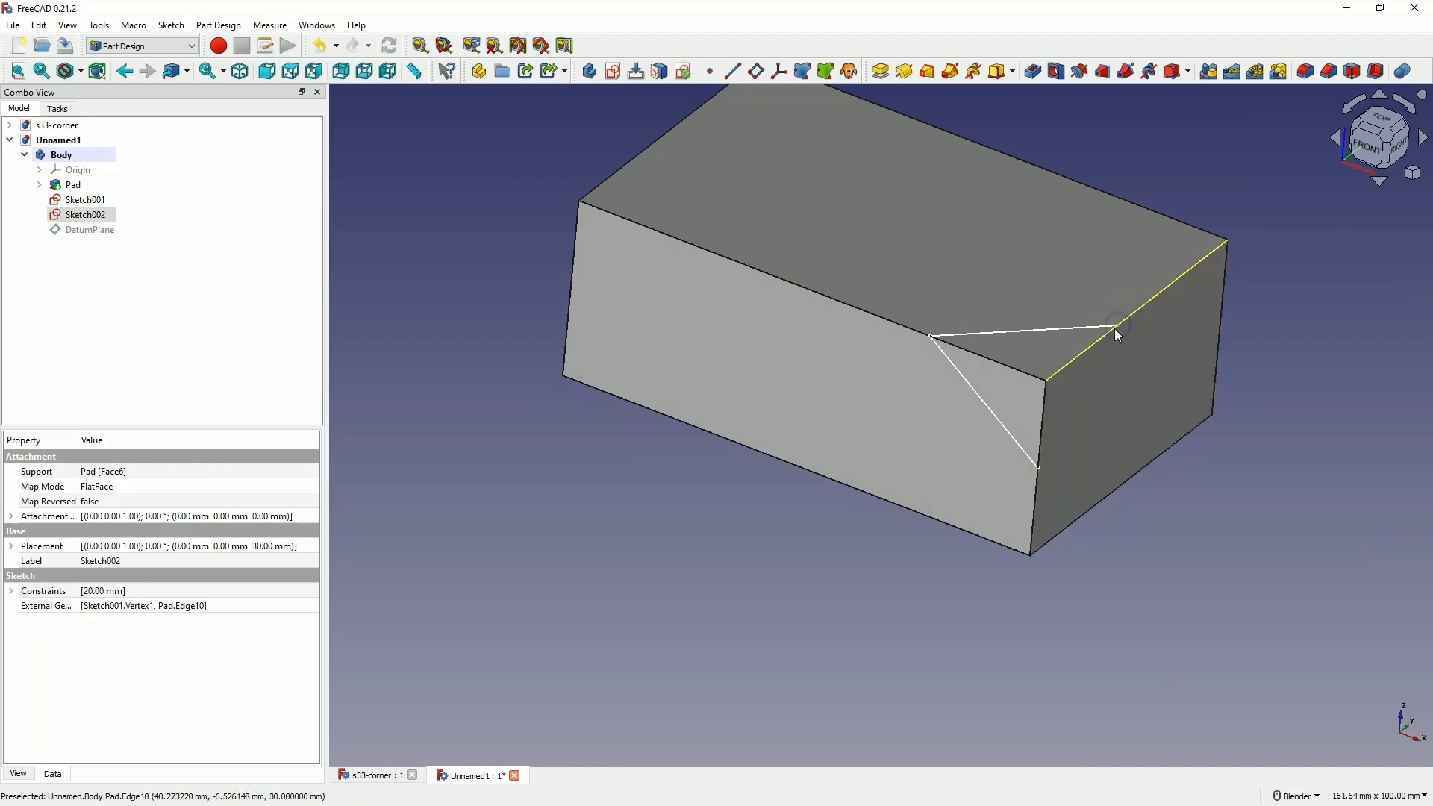
mouse_move(1104, 334)
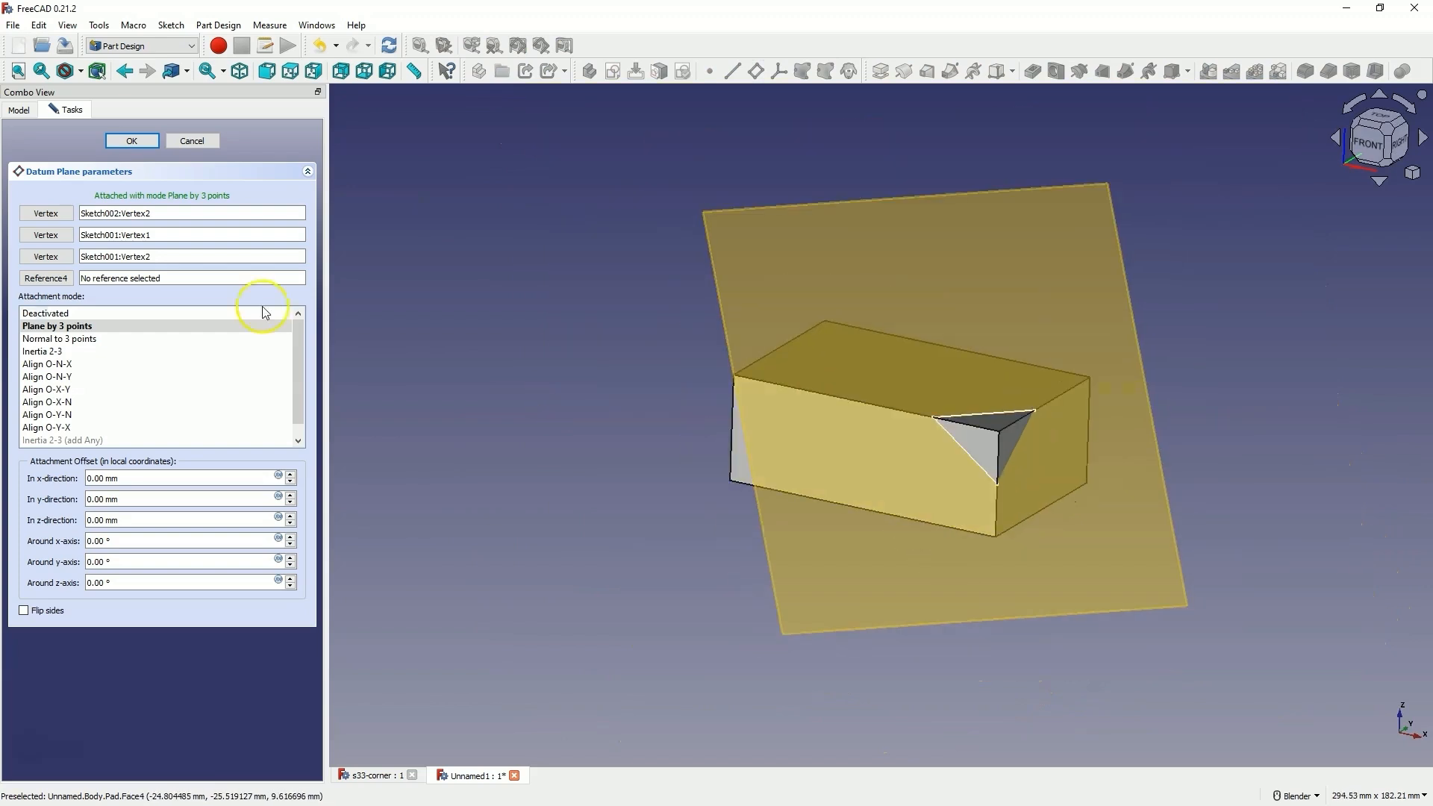
click(131, 140)
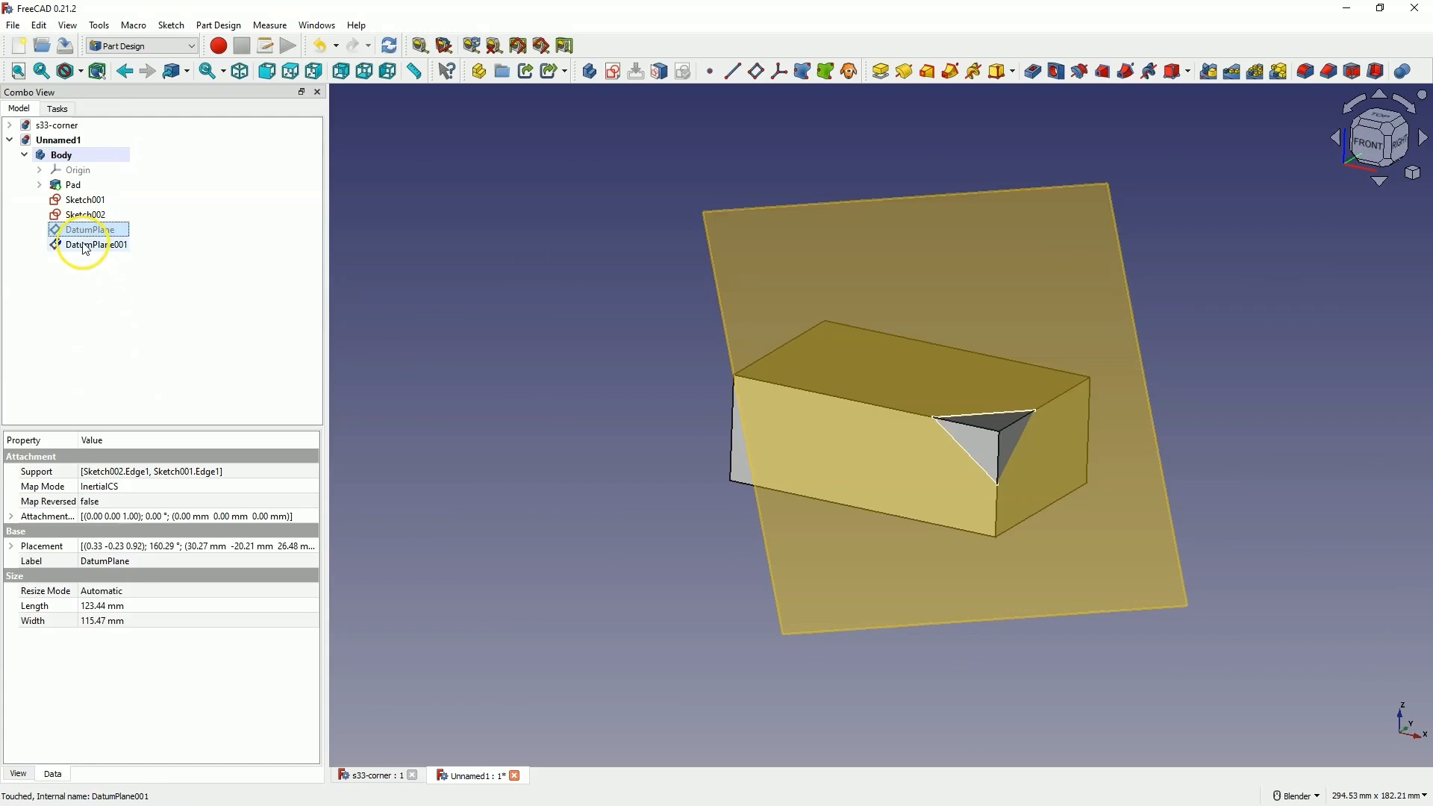
Step: Start a new empty sketch on the three-point datum plane DatumPlane001
click(89, 244)
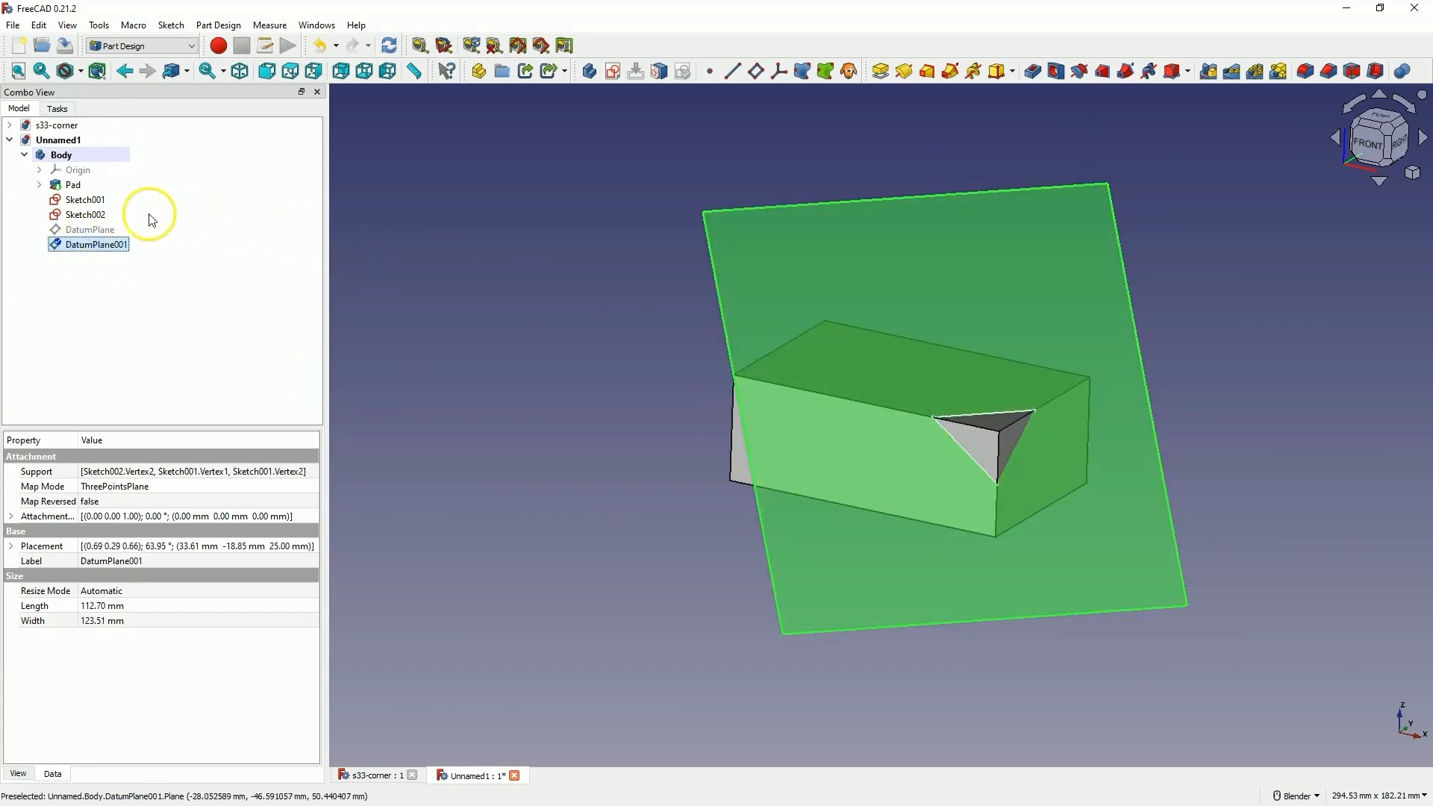
click(83, 200)
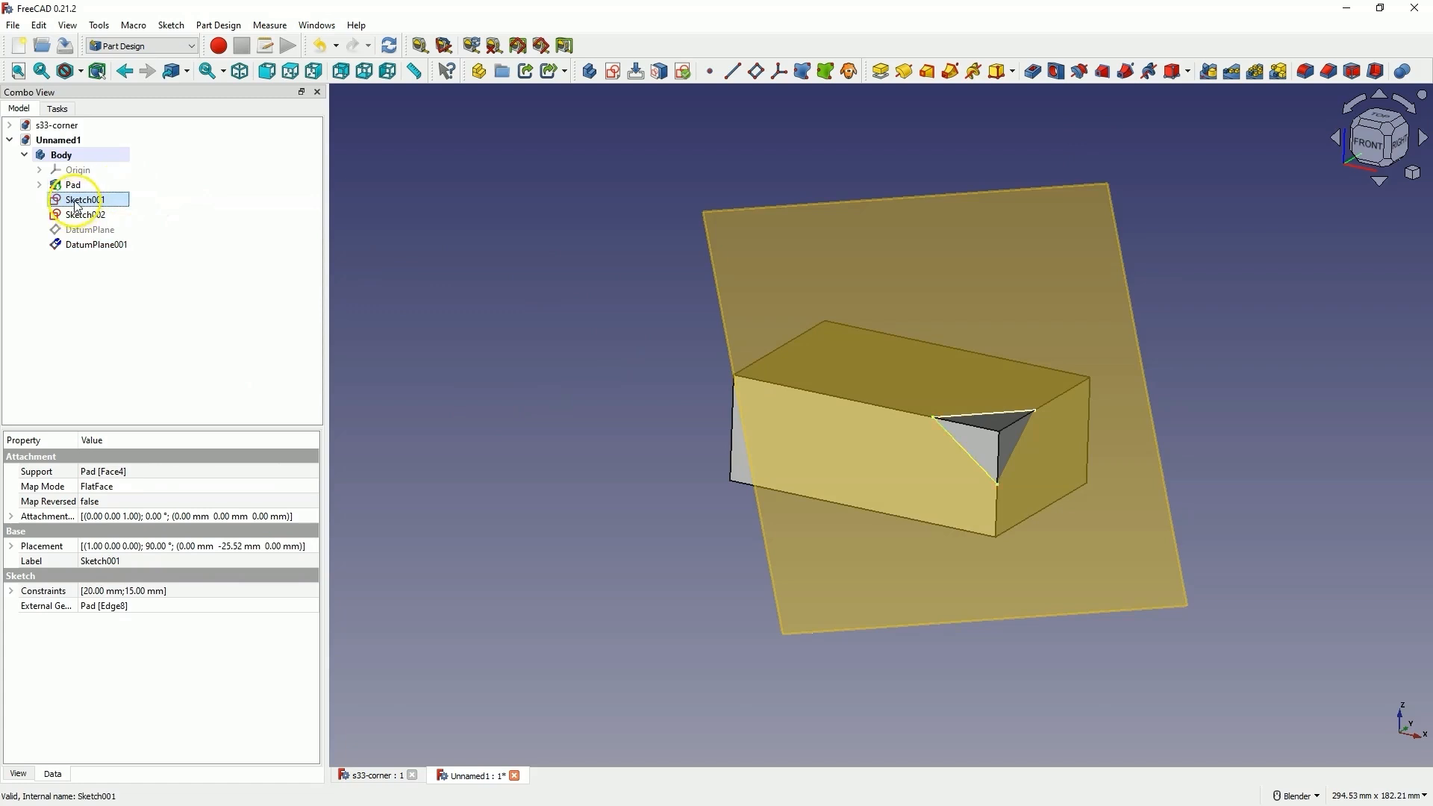
click(87, 215)
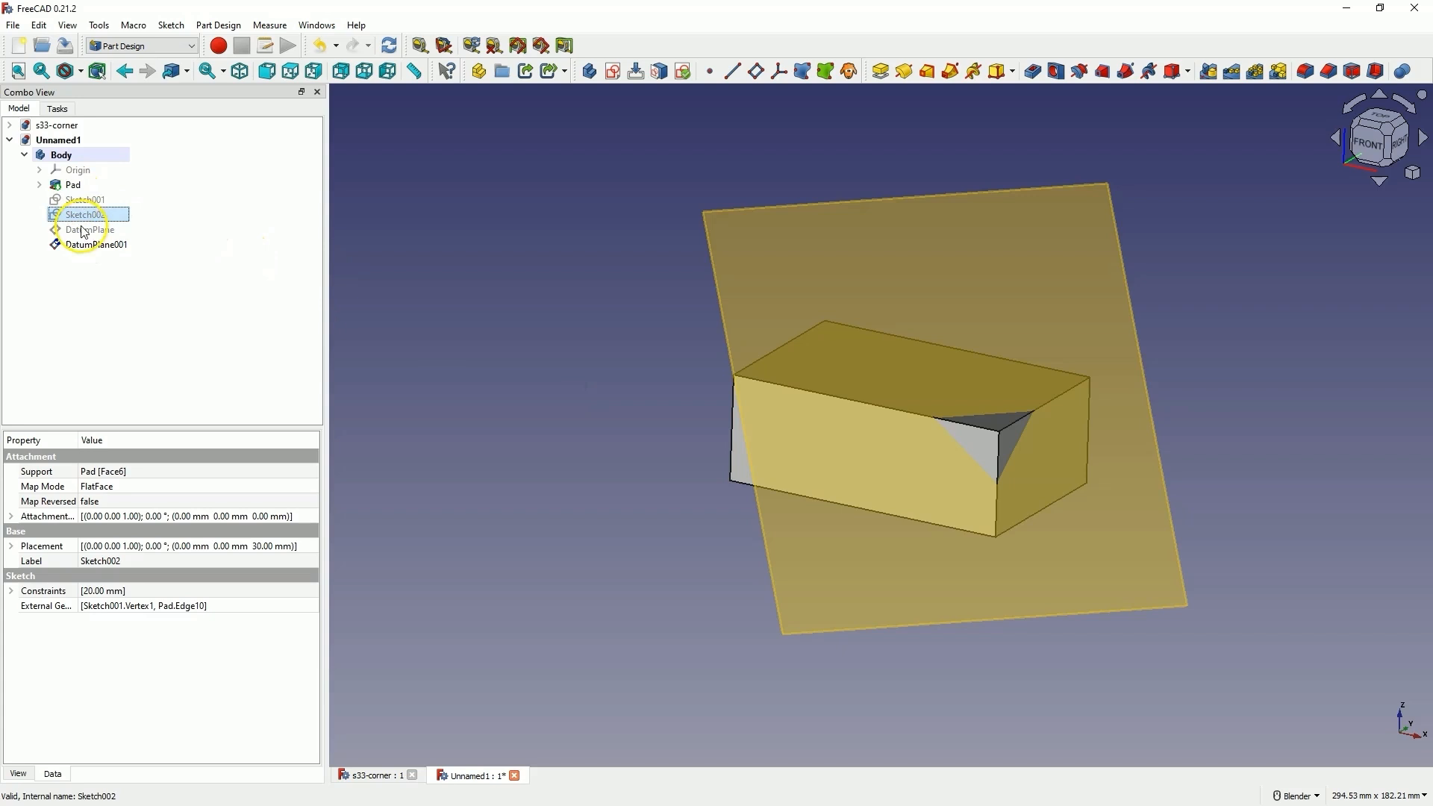
click(90, 245)
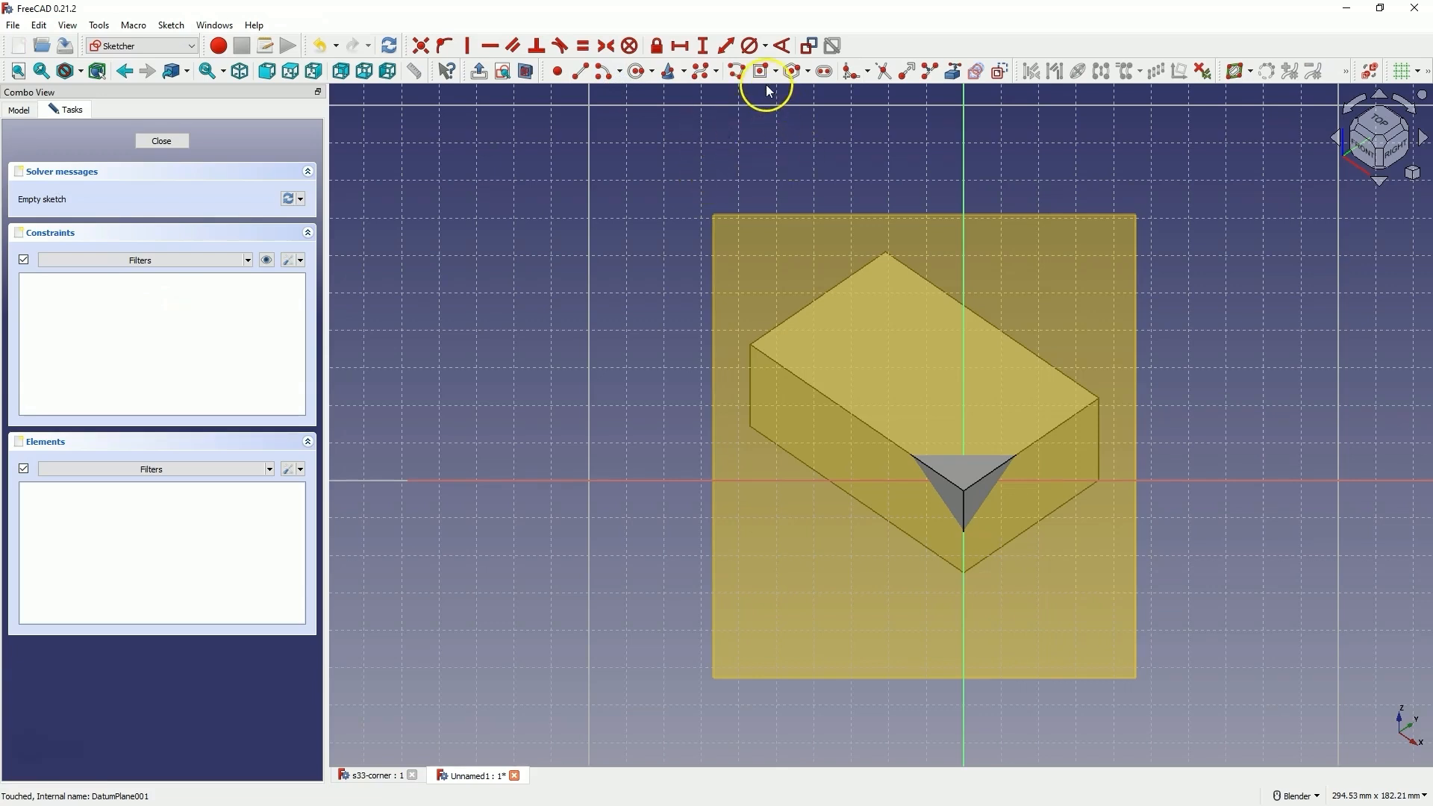
Step: Sketch a rectangle over the cut-corner region on the datum plane and close Sketch003
click(758, 69)
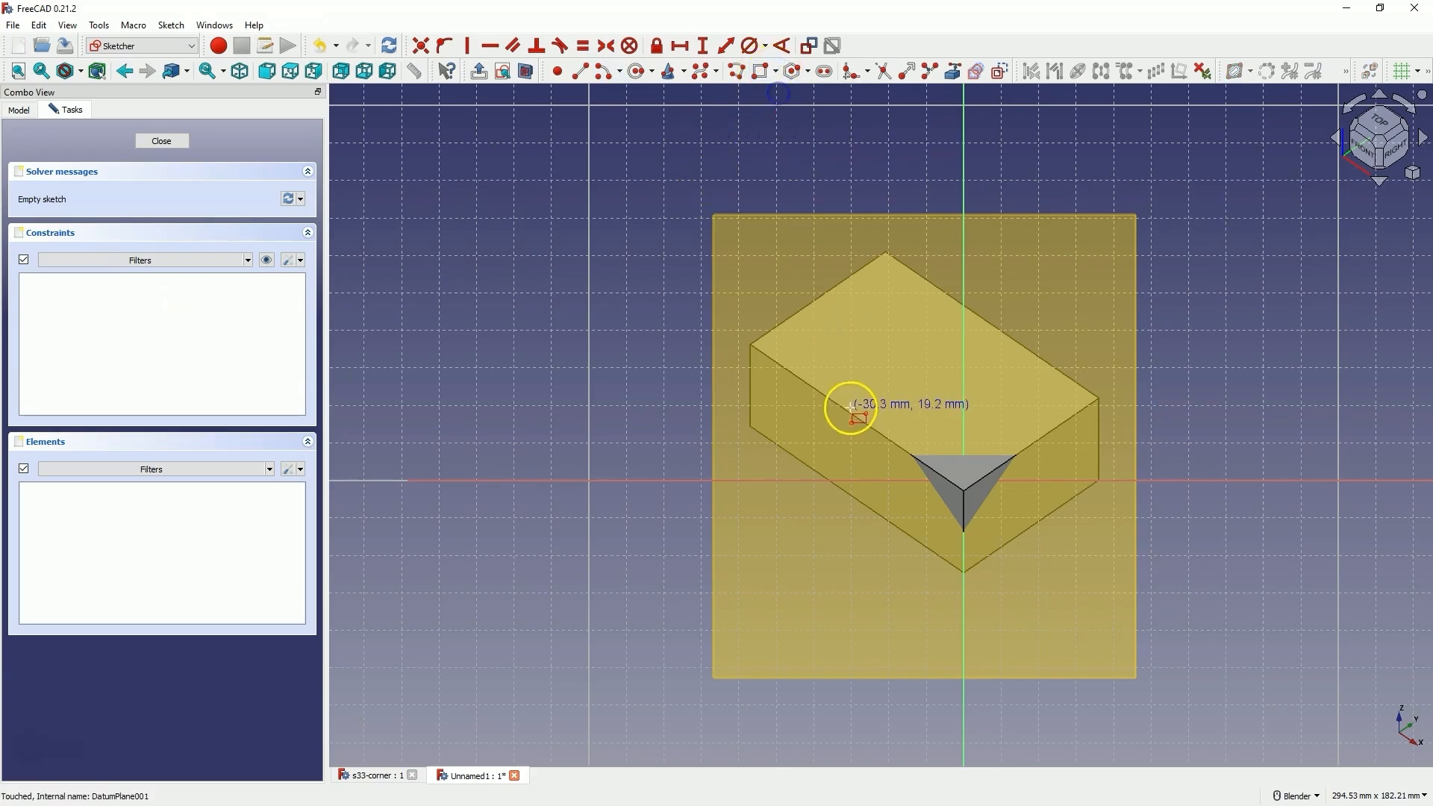
drag(849, 408, 1142, 596)
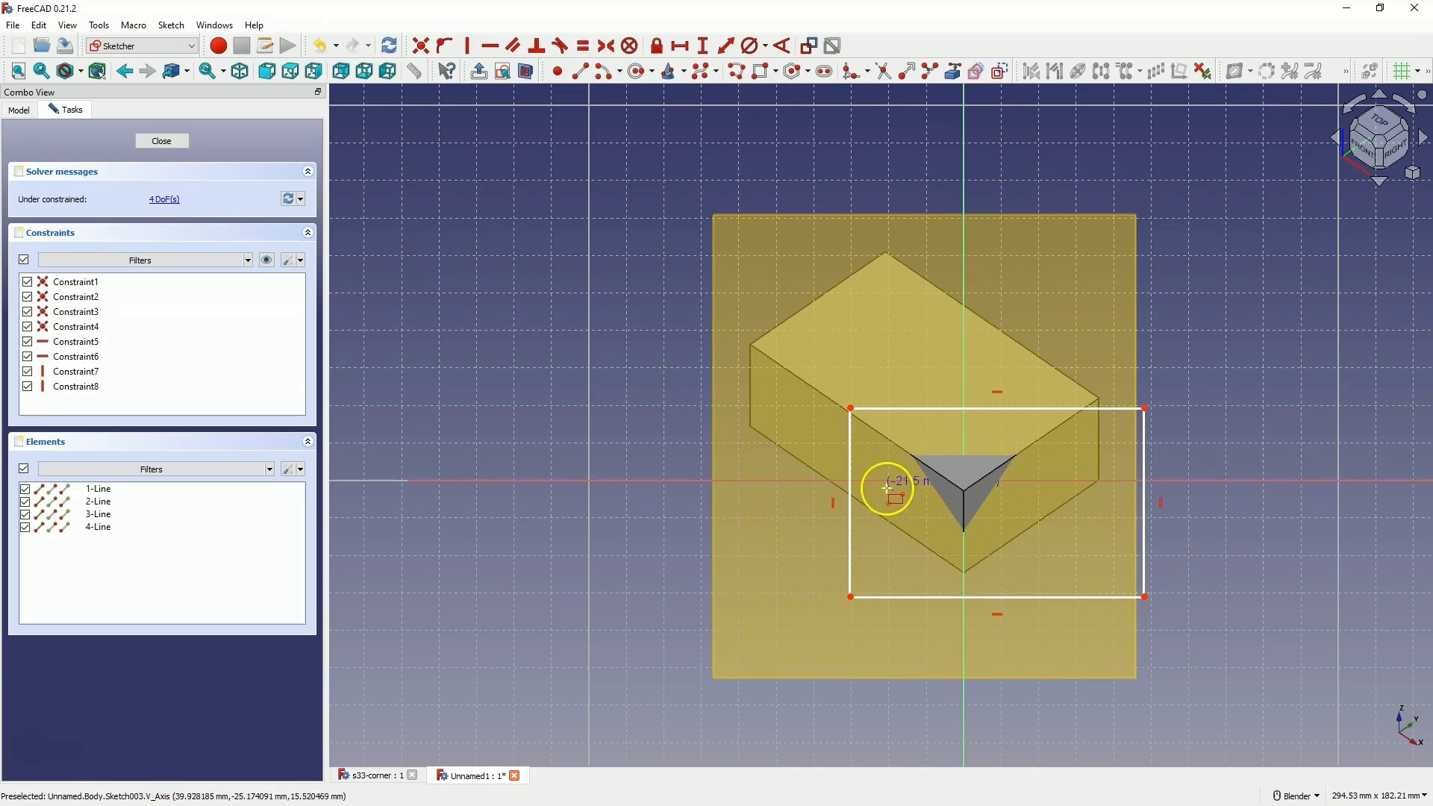
click(162, 140)
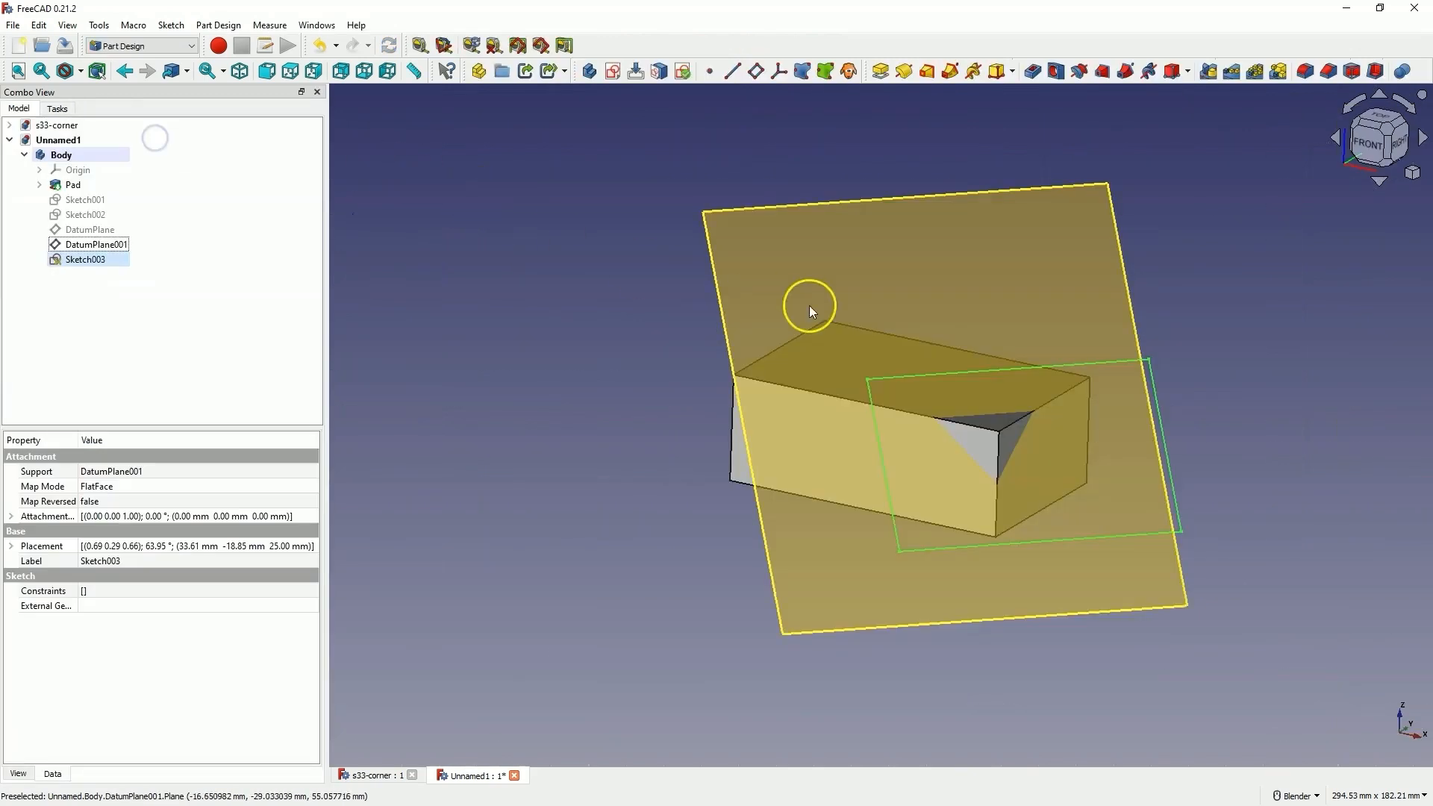
Step: Create a reversed through-all pocket from the datum-plane rectangle, then hide the datum plane
click(1041, 68)
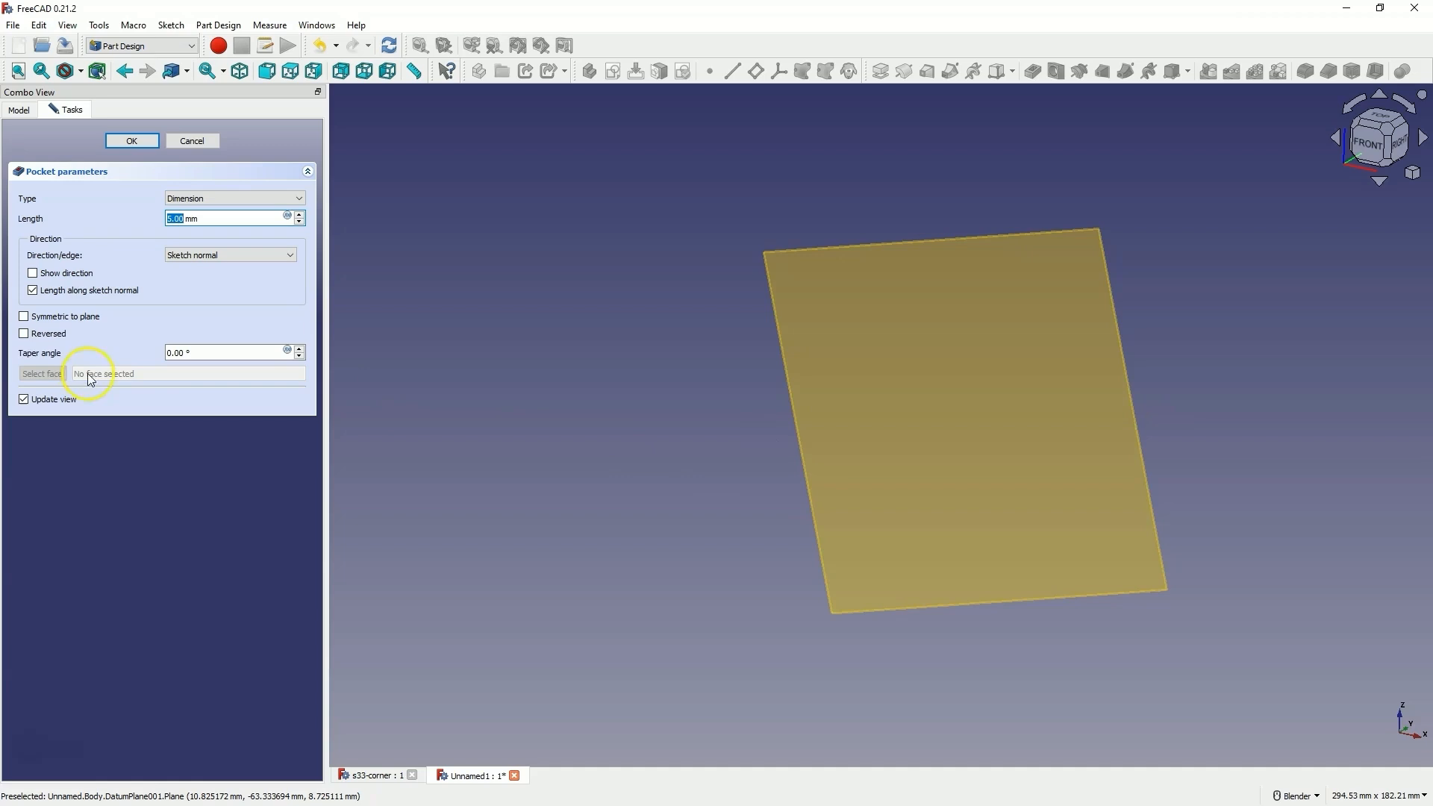
click(24, 334)
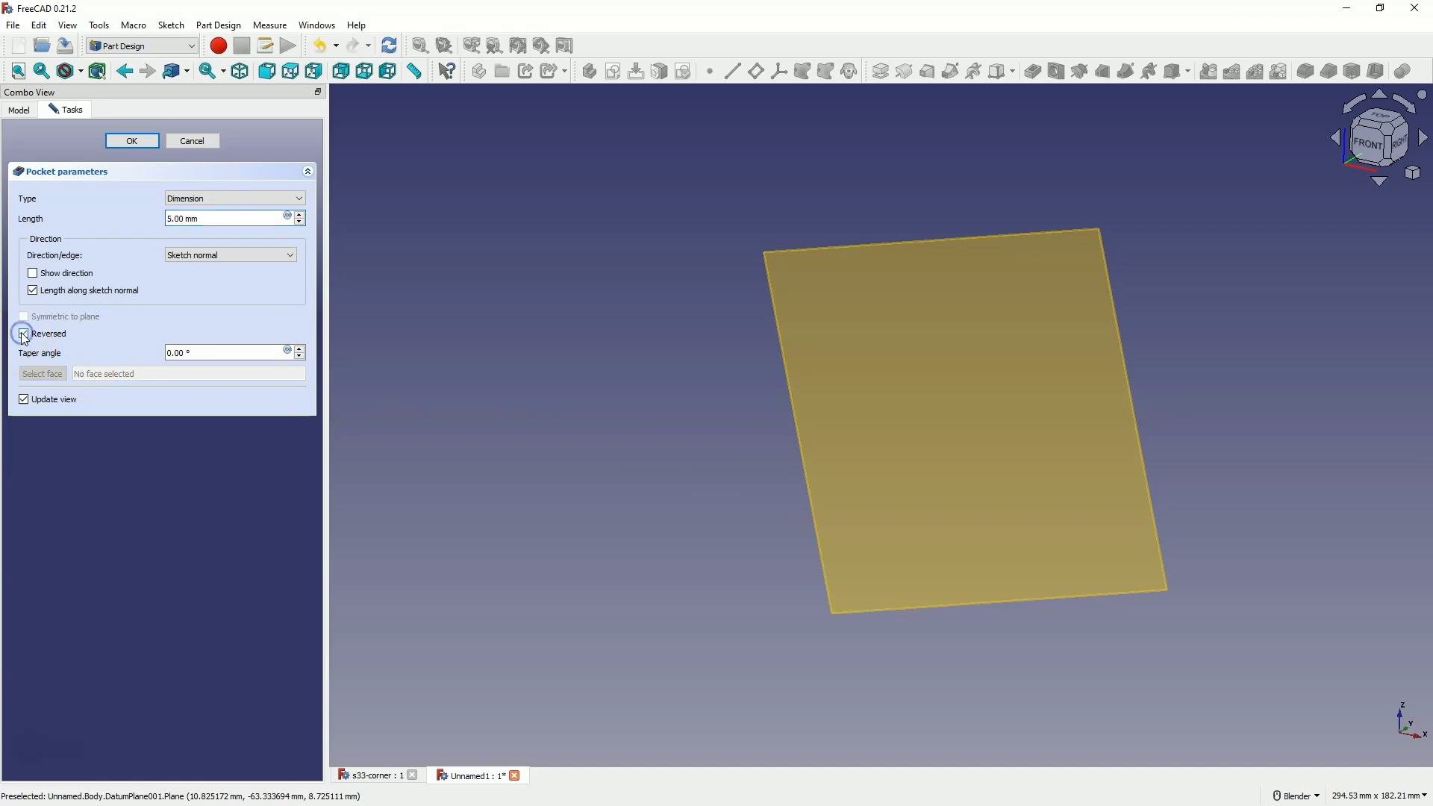
click(233, 197)
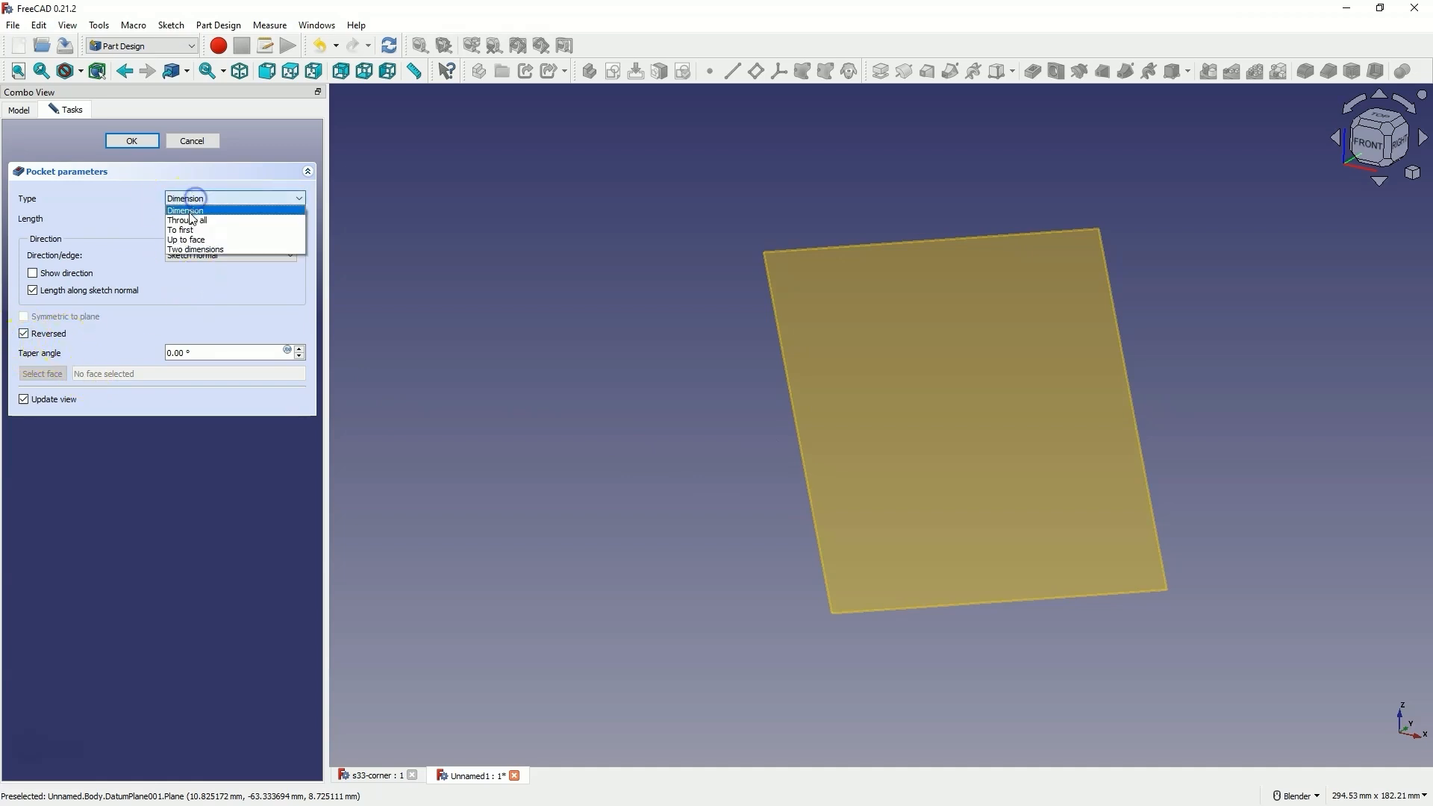
click(187, 221)
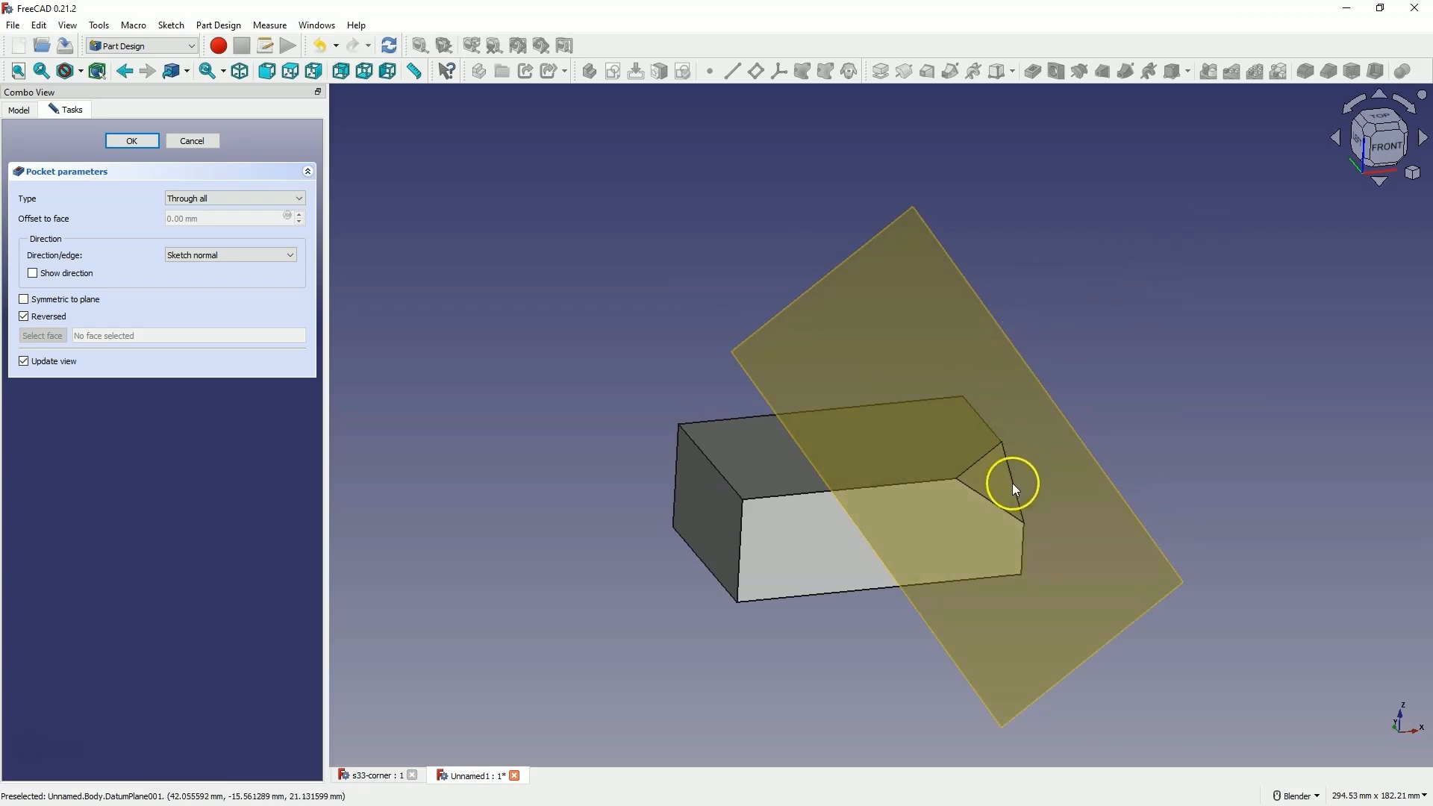
click(132, 141)
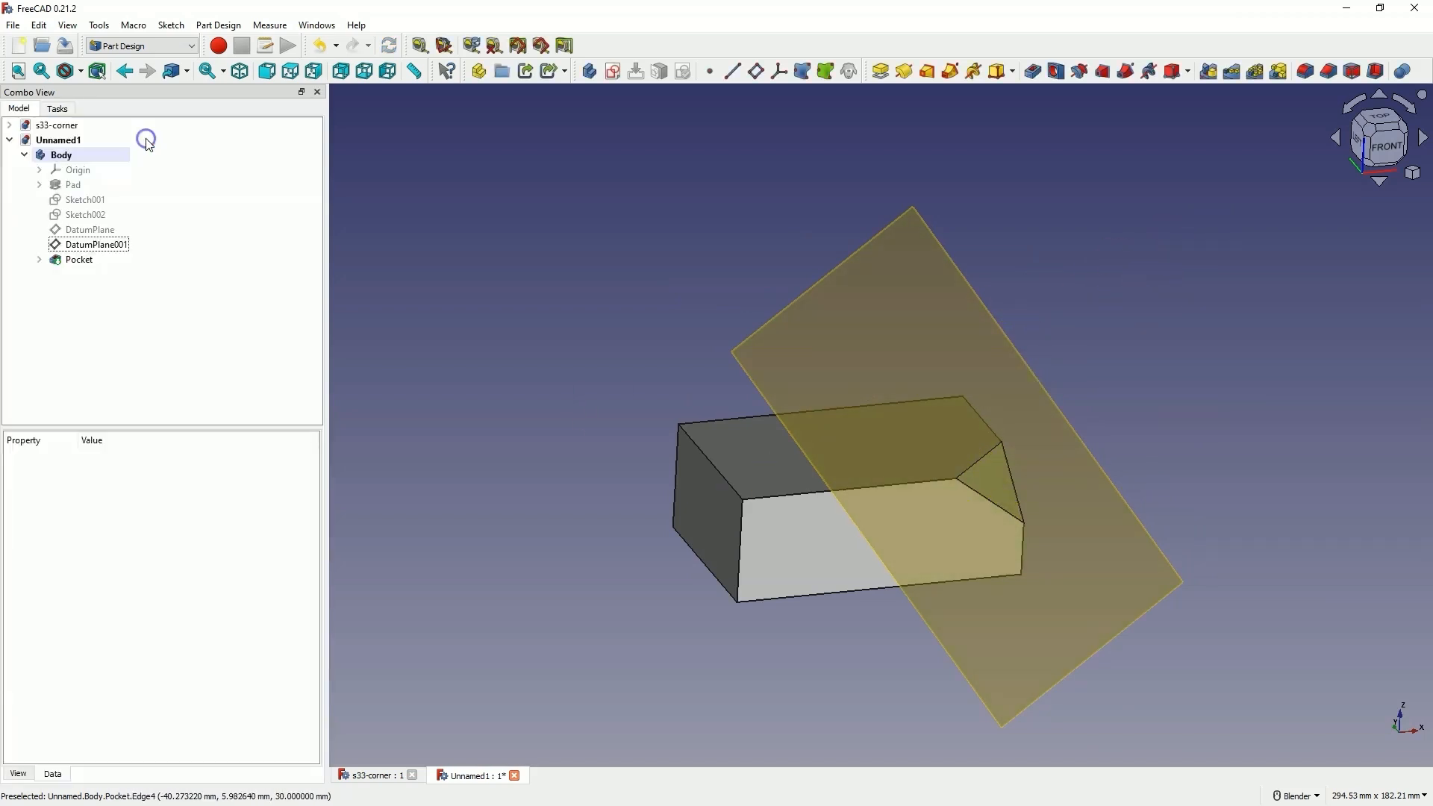
click(95, 245)
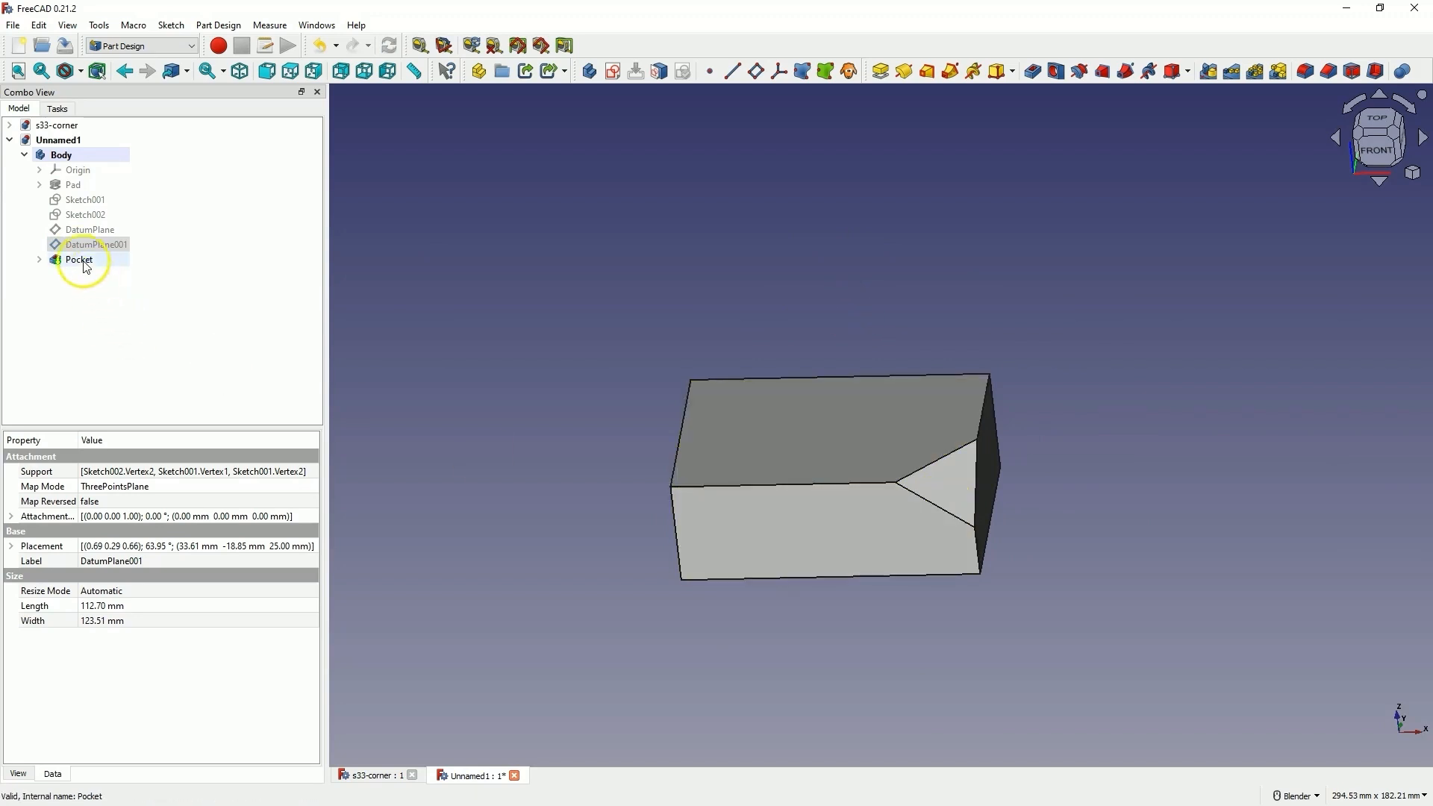
Step: Mirror the Pocket feature across the Base YZ plane so both top-front corners are cut
click(78, 260)
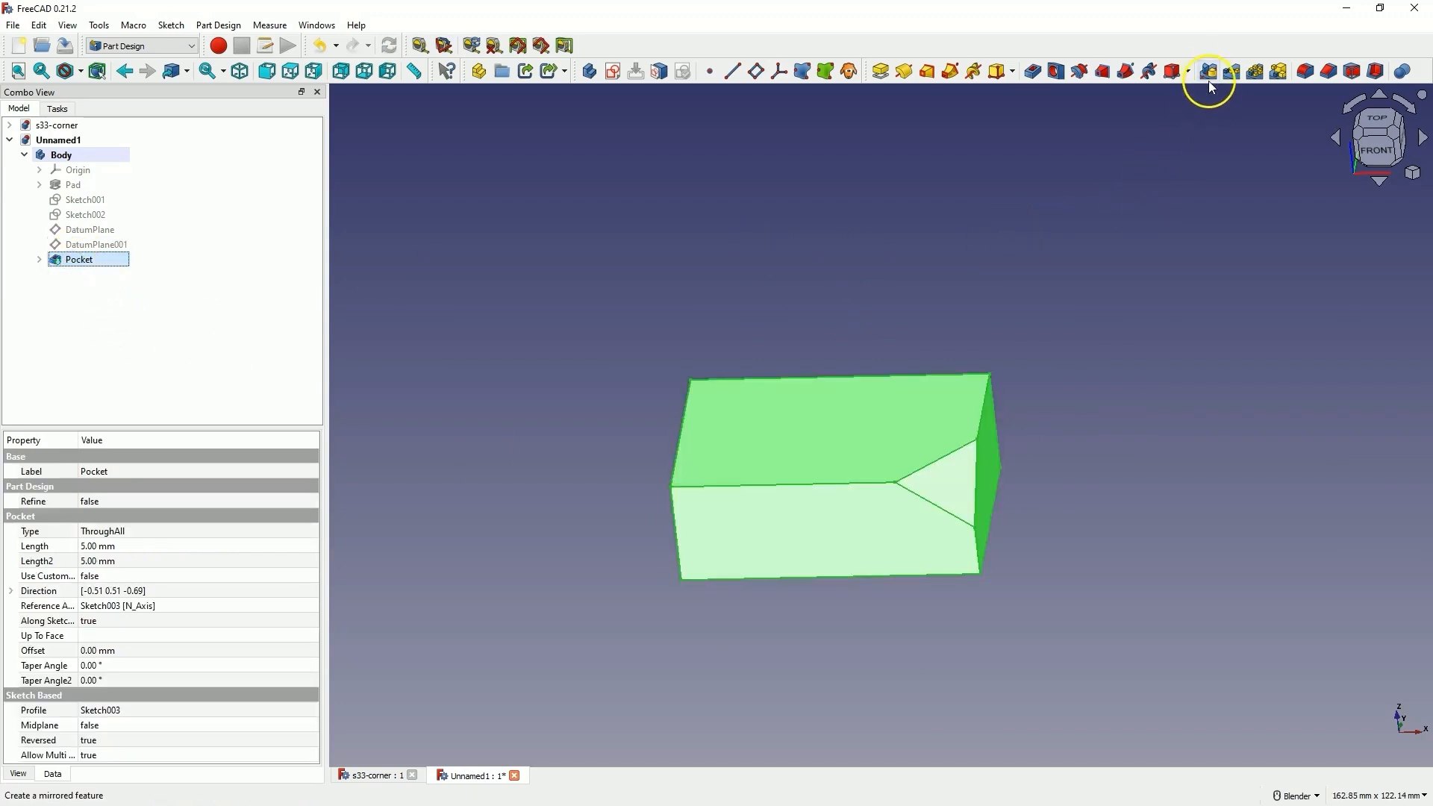
mouse_move(1209, 70)
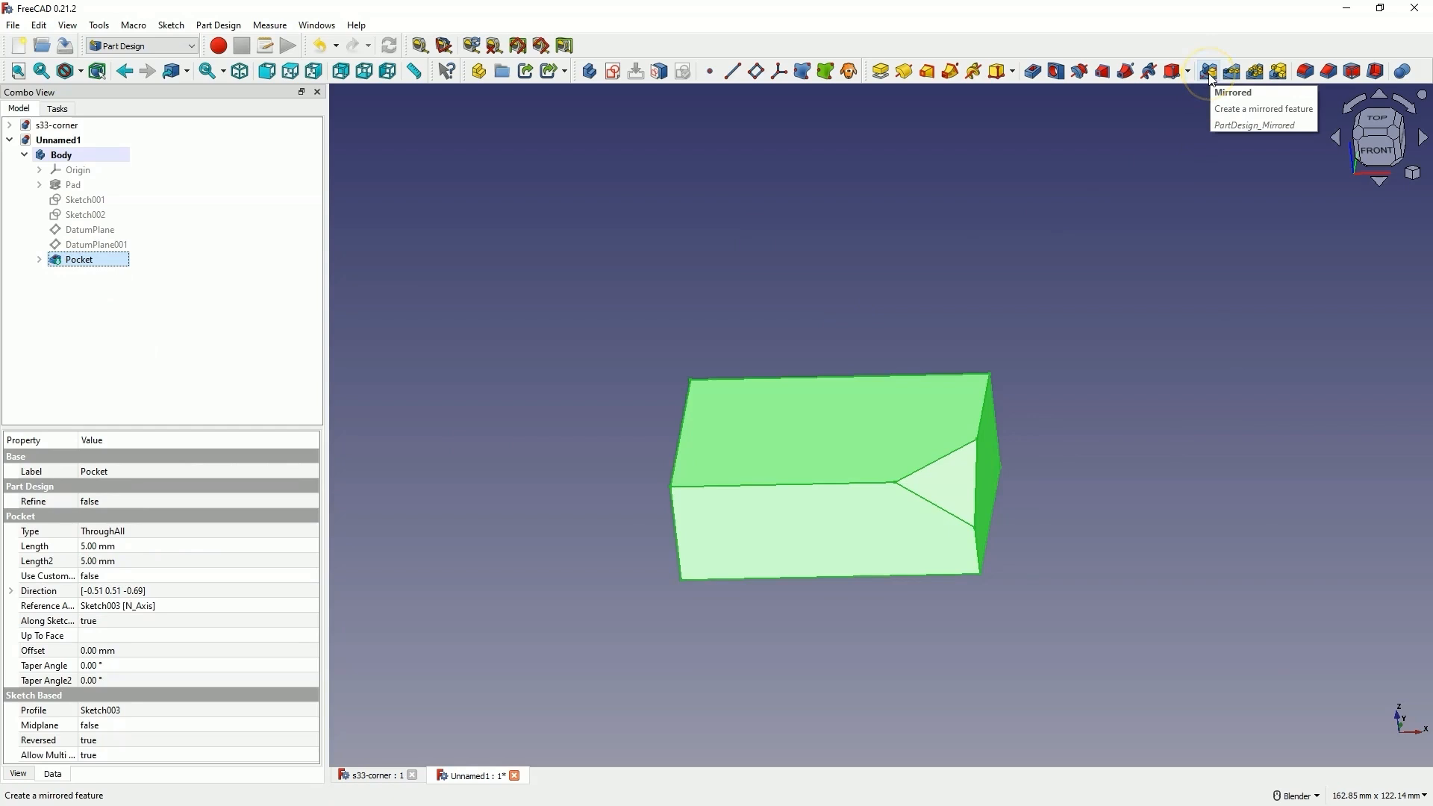
click(1206, 71)
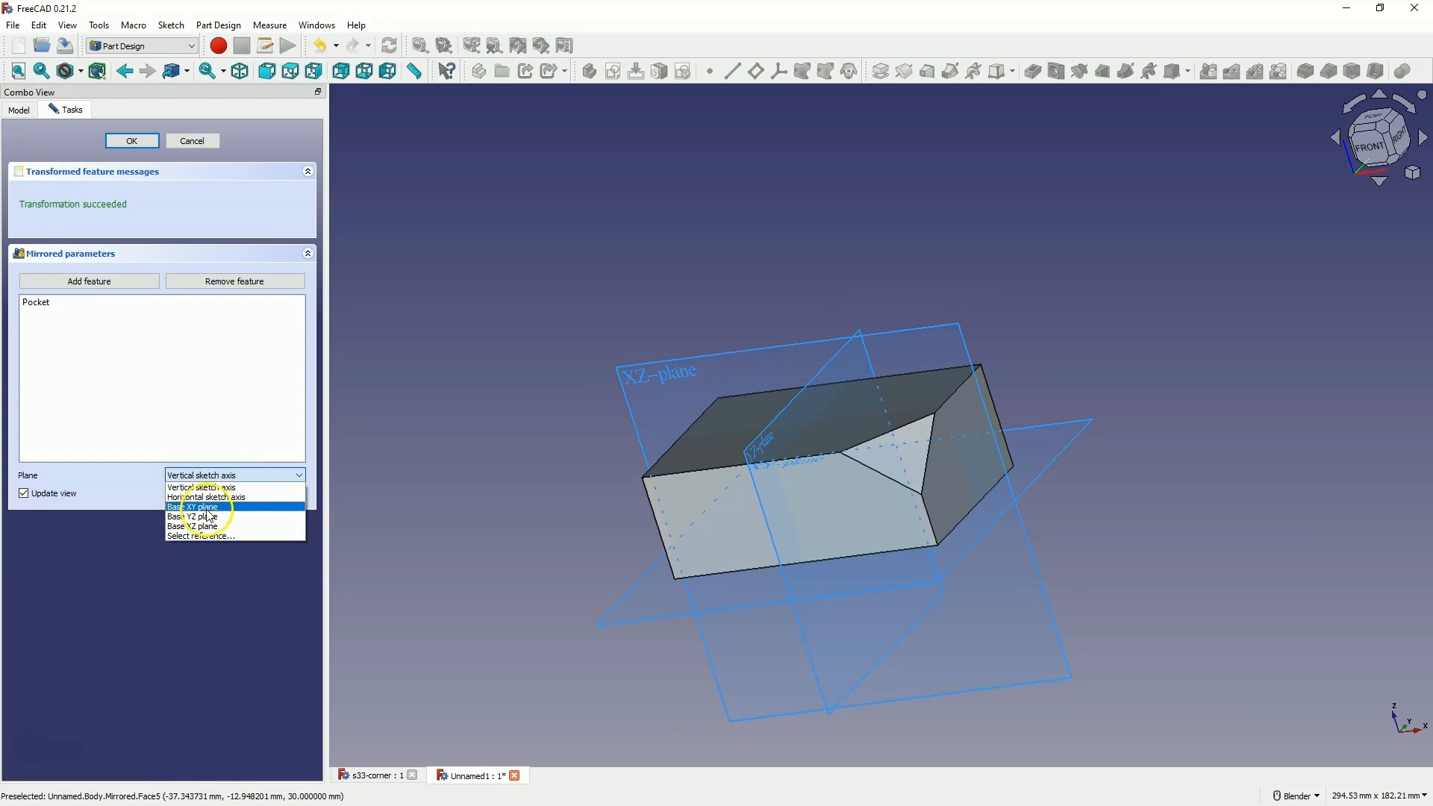
click(195, 526)
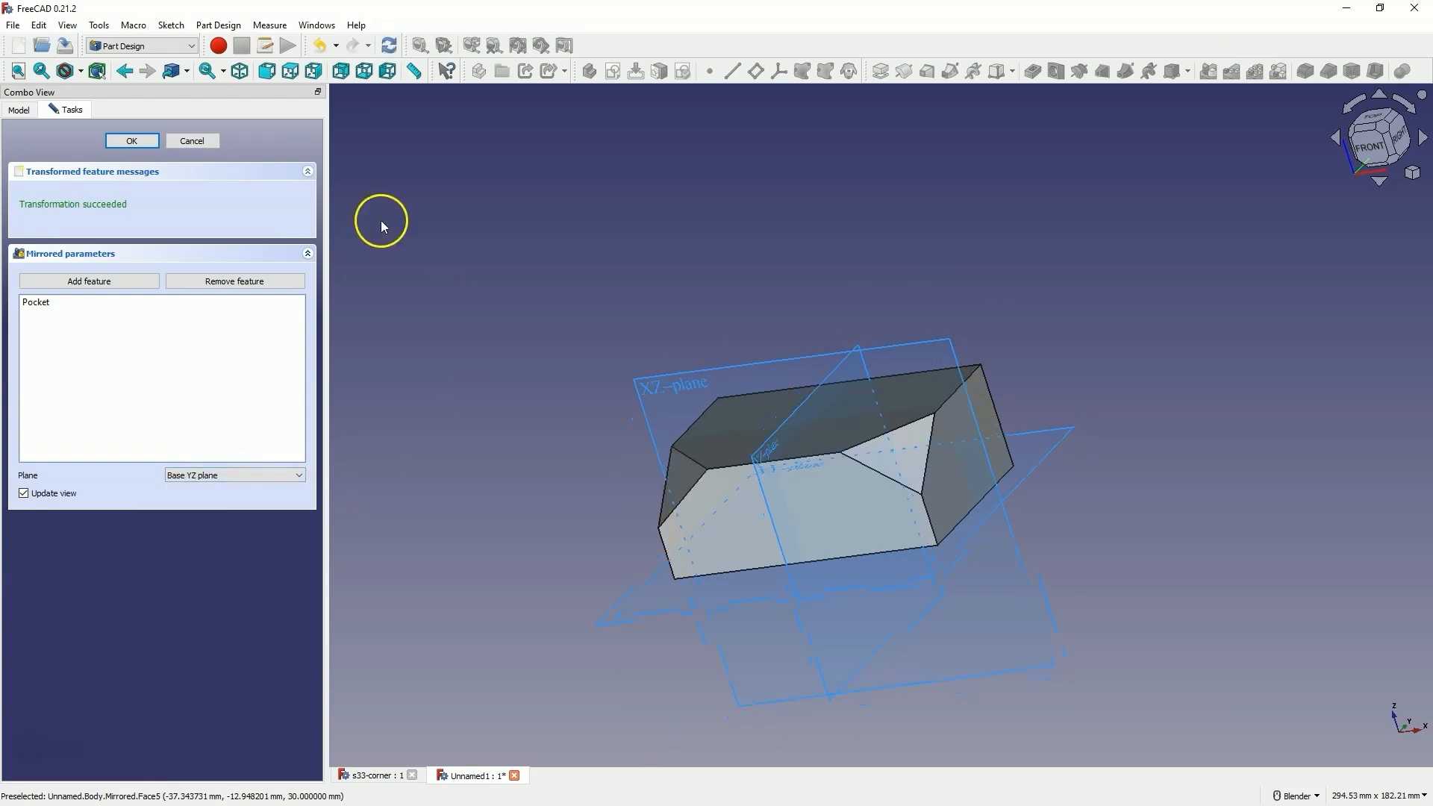
click(132, 140)
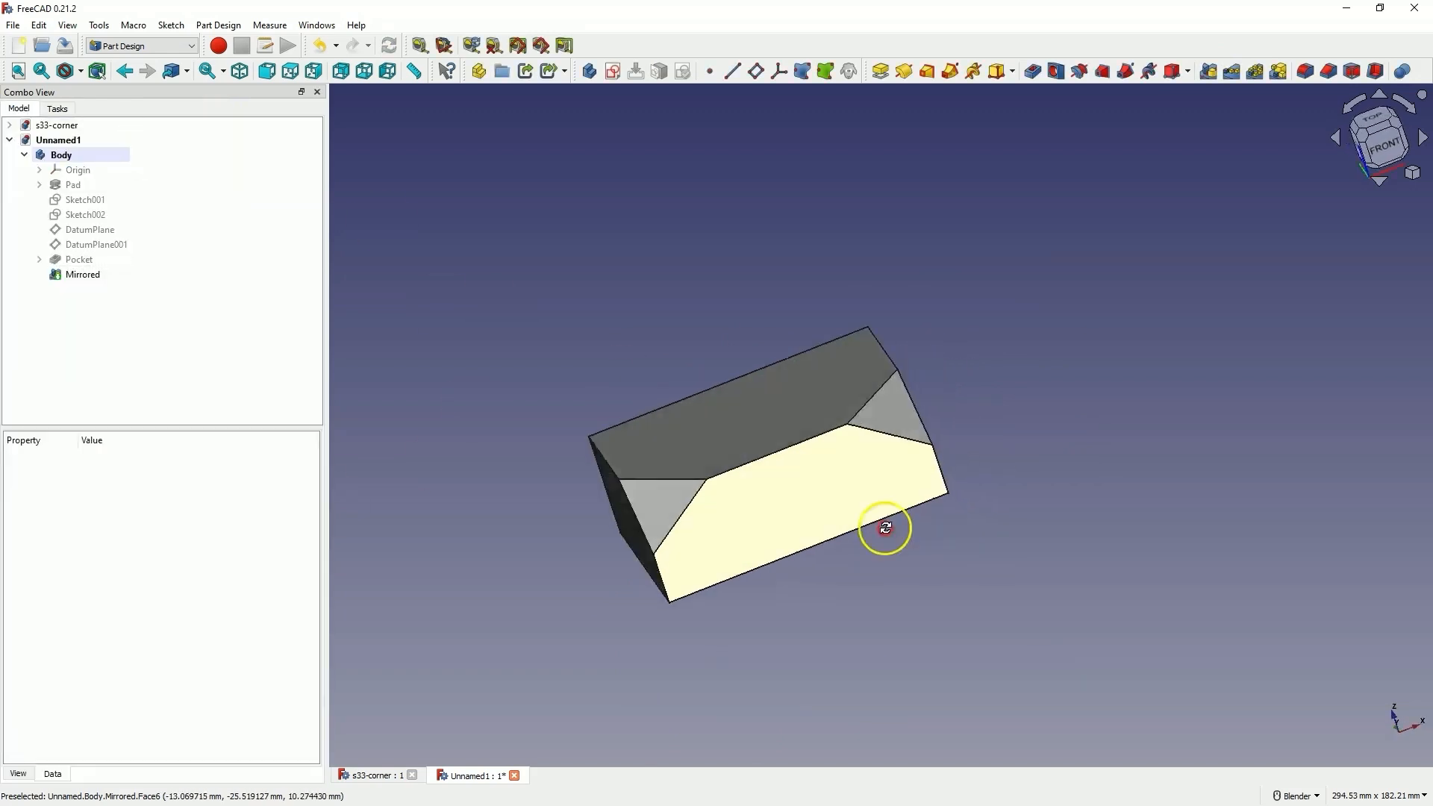
drag(885, 527, 663, 306)
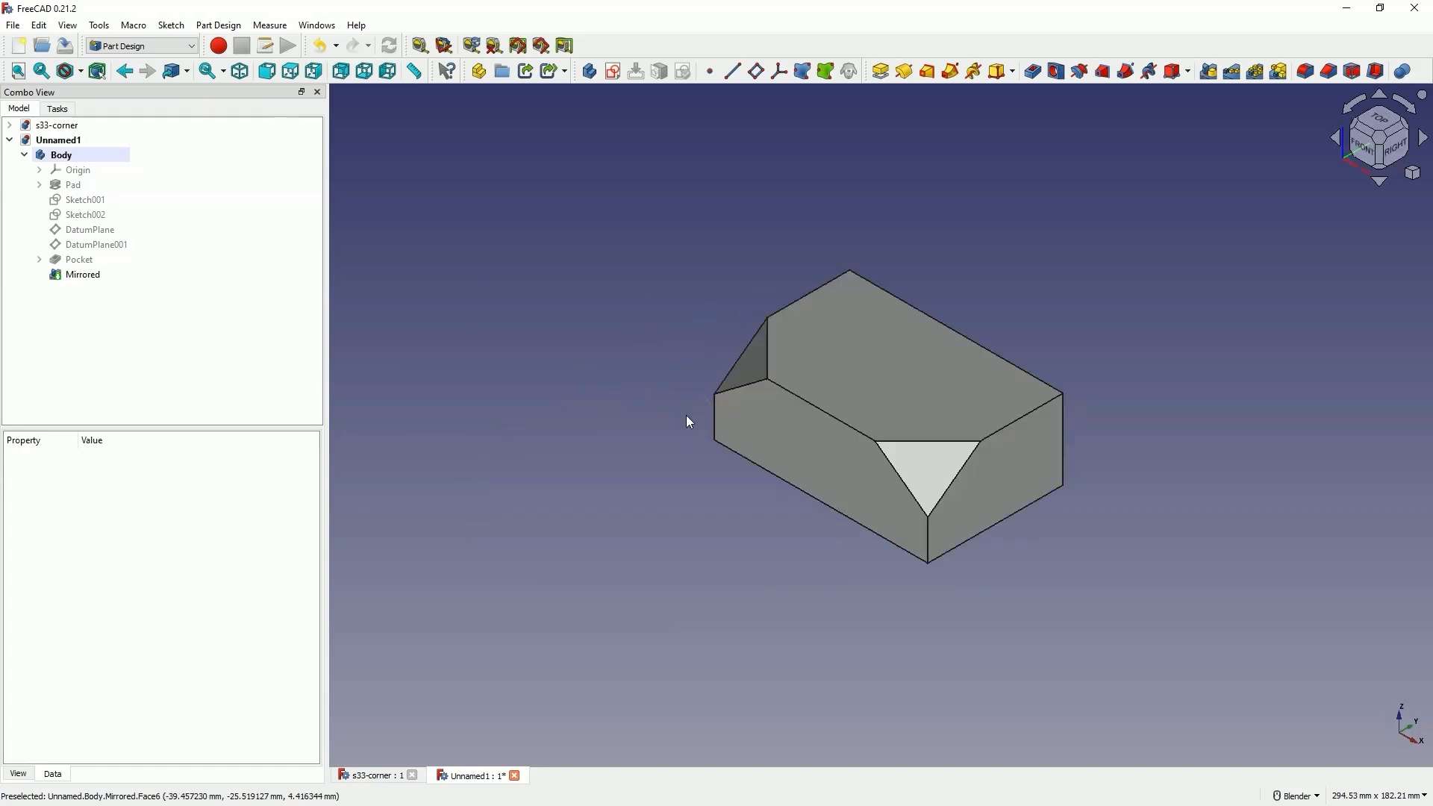
mouse_move(791, 466)
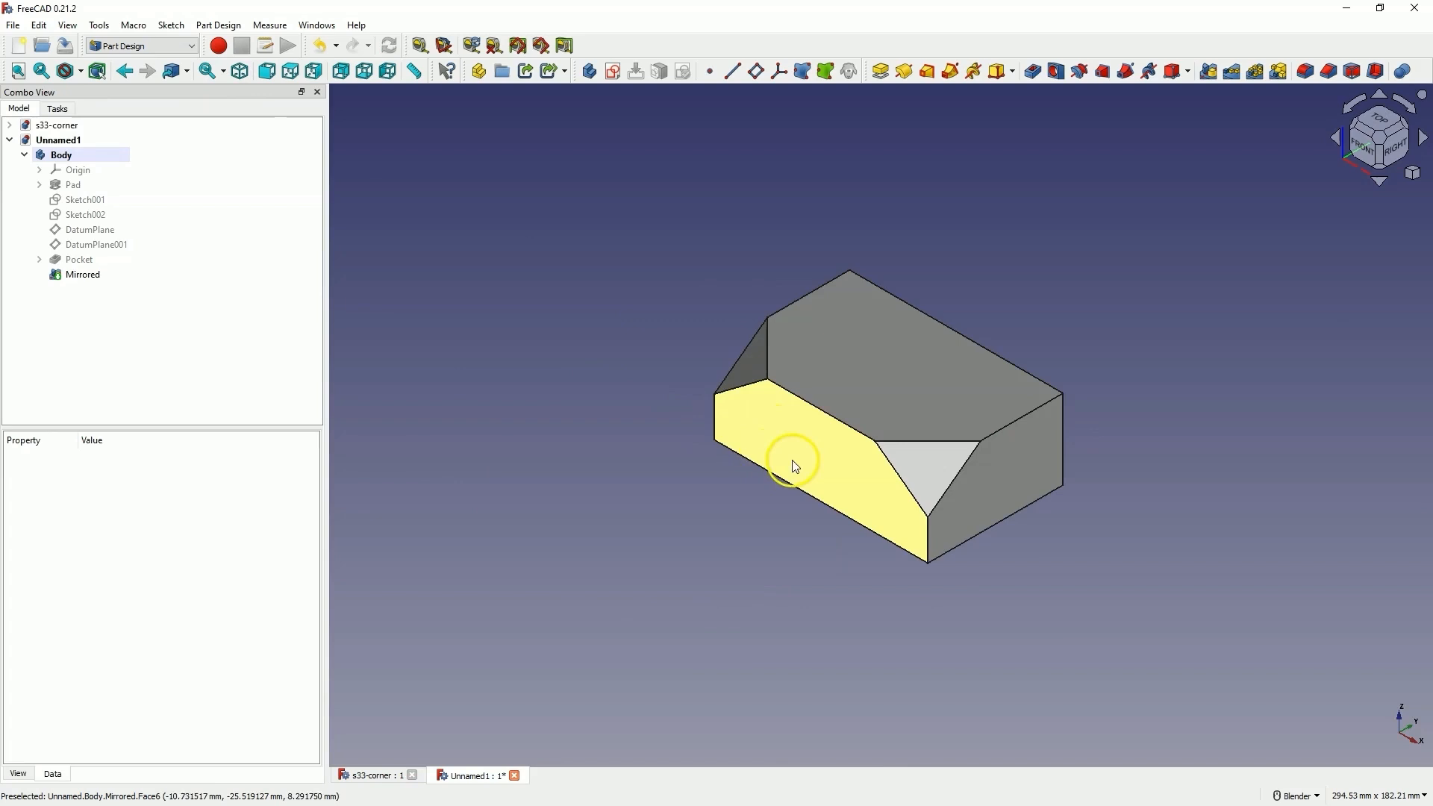